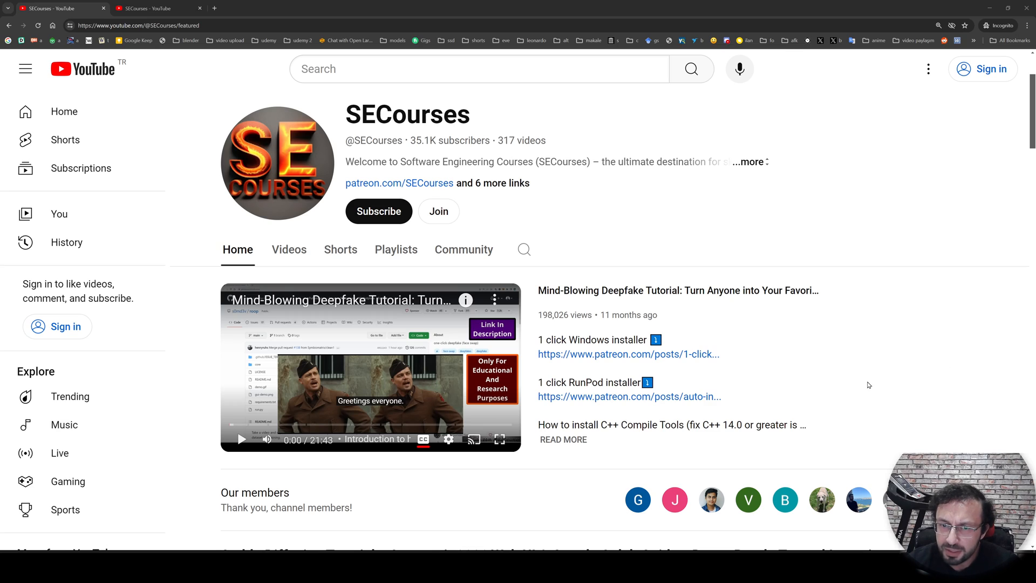
pyautogui.moveTo(867, 387)
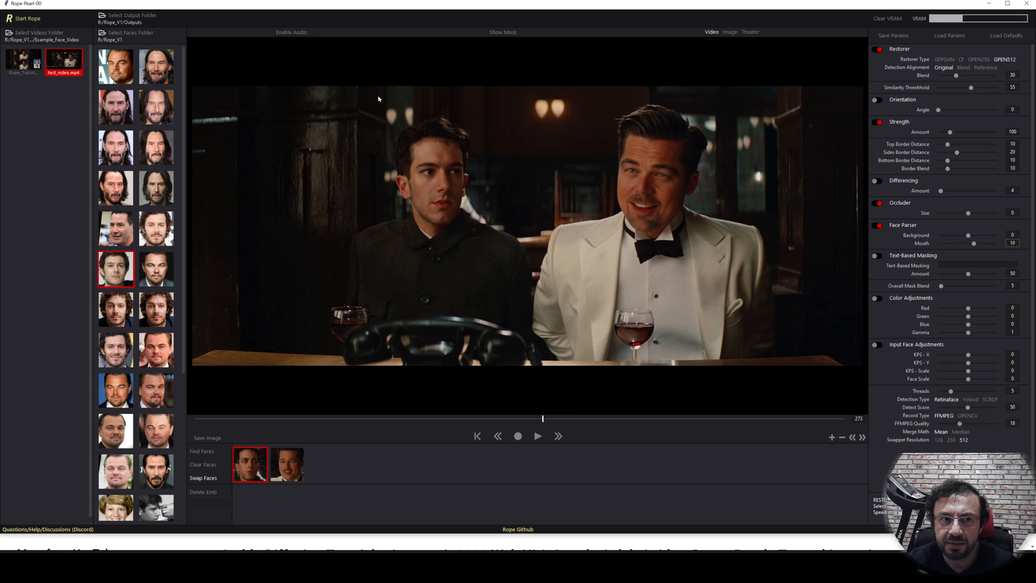
pyautogui.moveTo(778, 463)
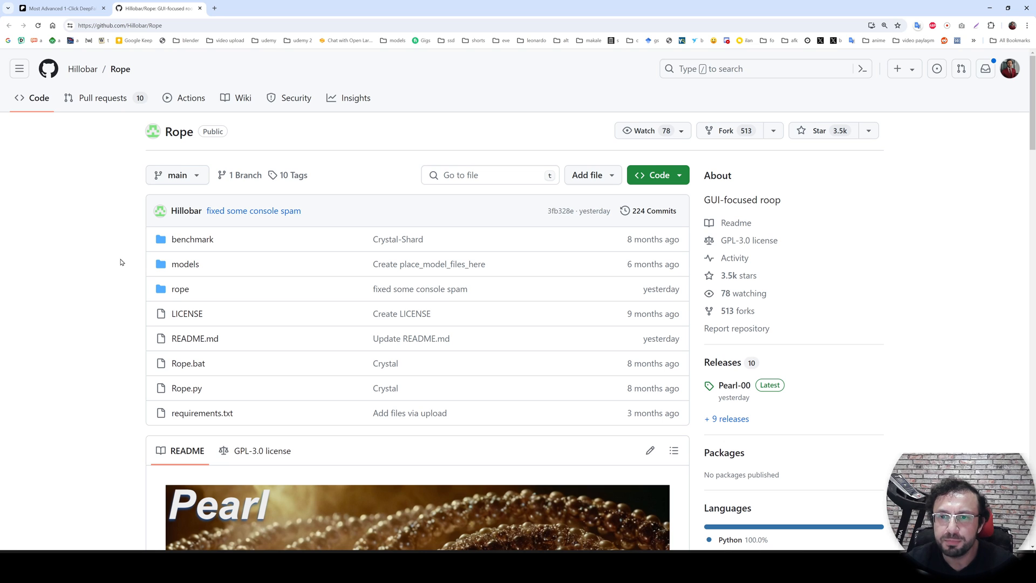
pyautogui.moveTo(126, 264)
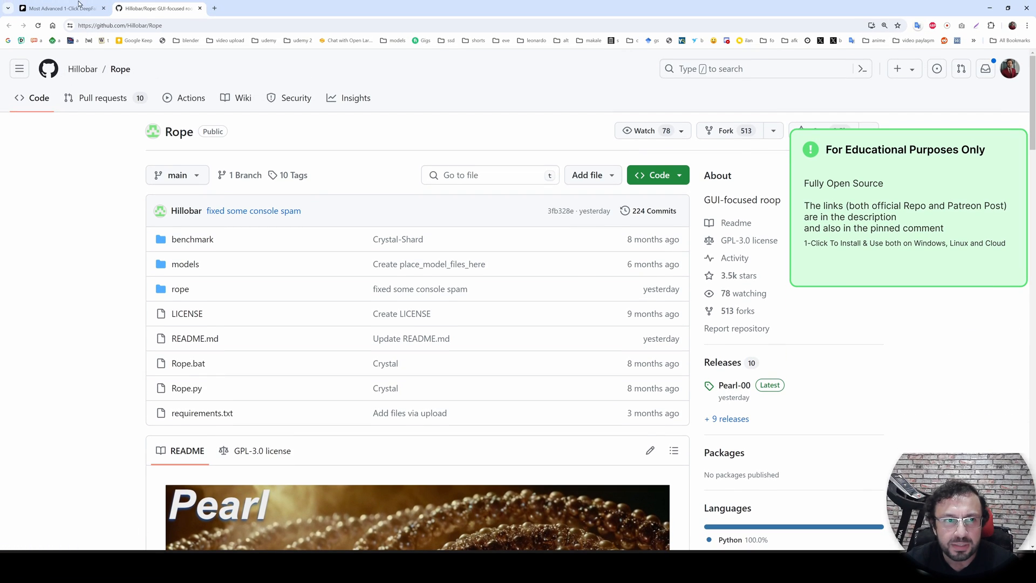
# Download Rope_V3.zip from the post and create a new rope_ai folder on the C: drive for it.
pyautogui.click(54, 8)
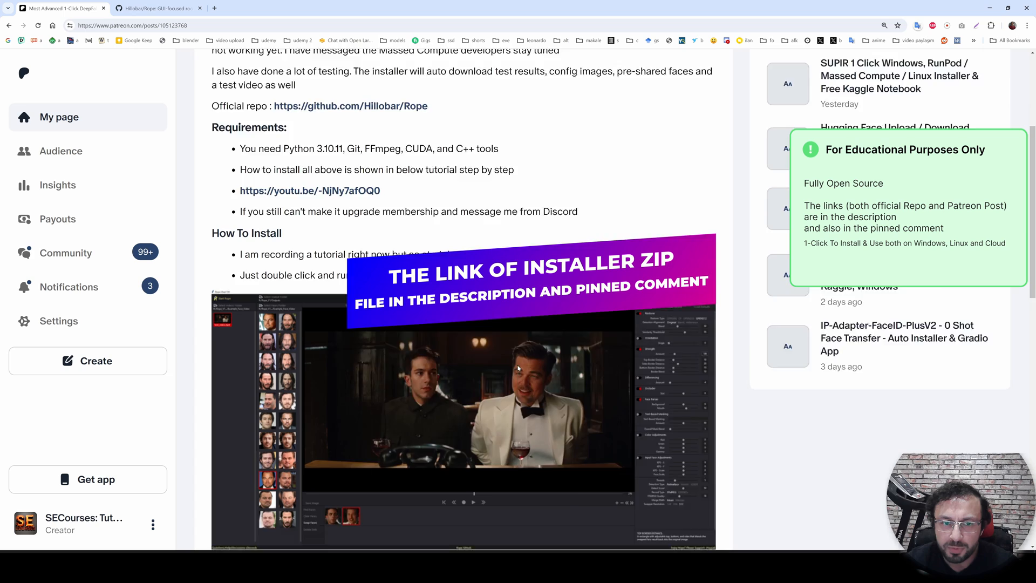
pyautogui.scroll(-3)
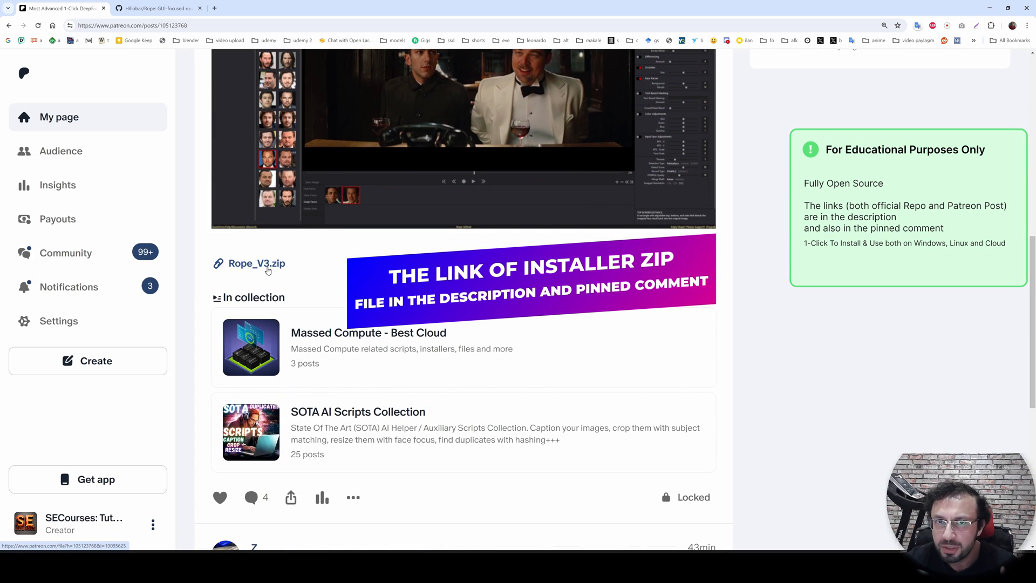
pyautogui.click(257, 263)
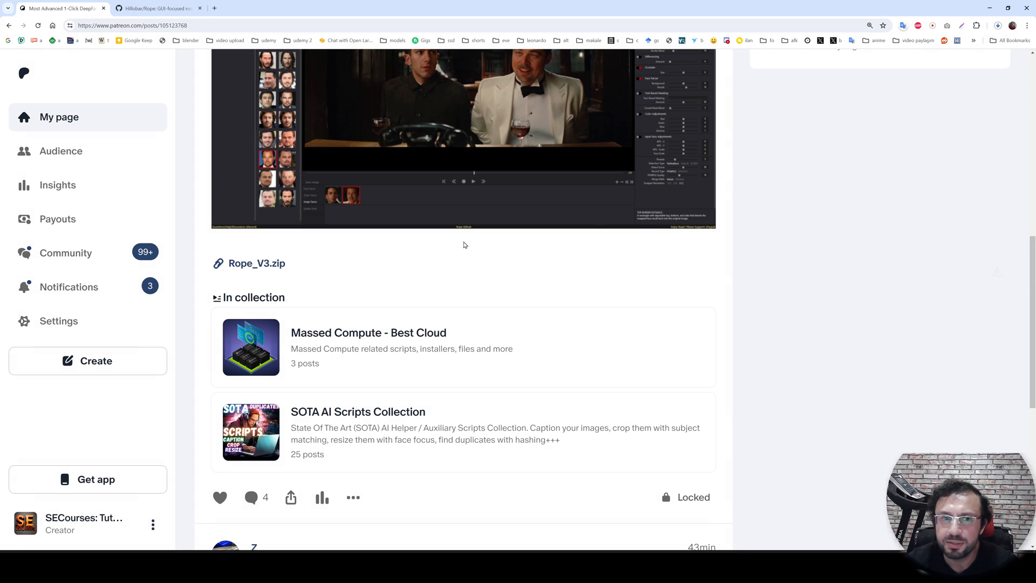
pyautogui.click(257, 264)
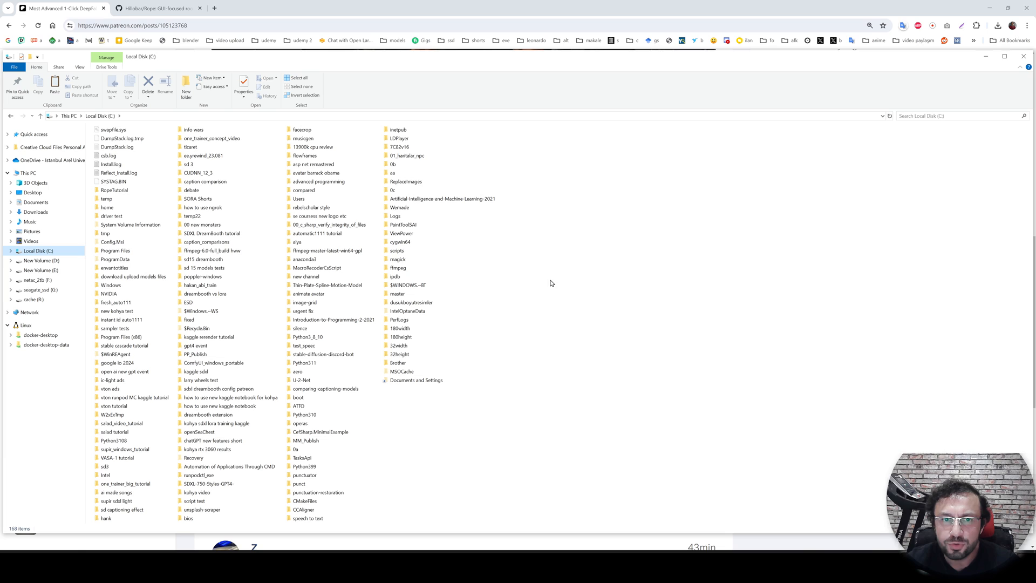
pyautogui.rightClick(552, 283)
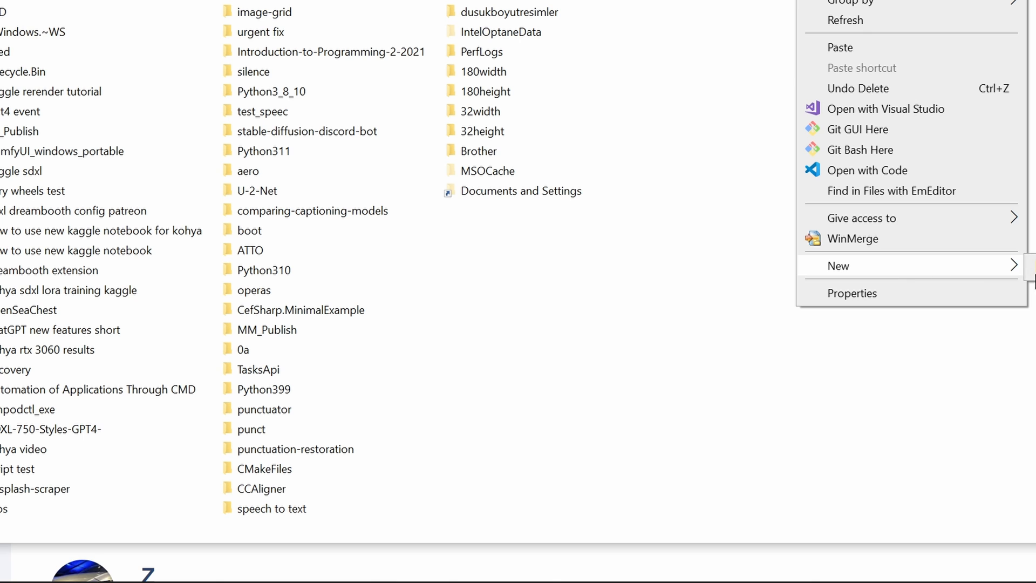
pyautogui.click(838, 265)
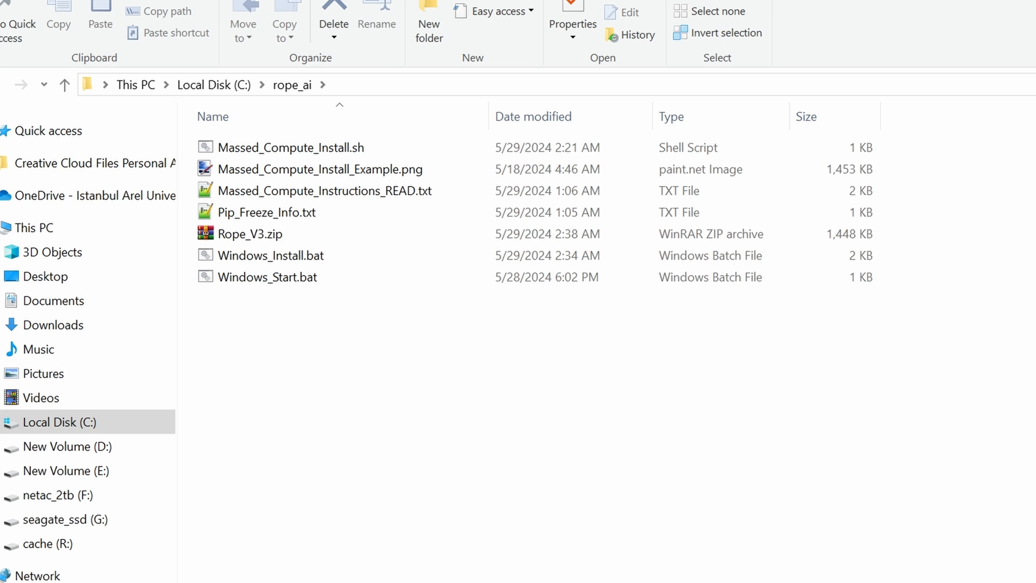
# Run python, git and nvcc --version in Command Prompt to confirm the prerequisites respond.
pyautogui.click(271, 255)
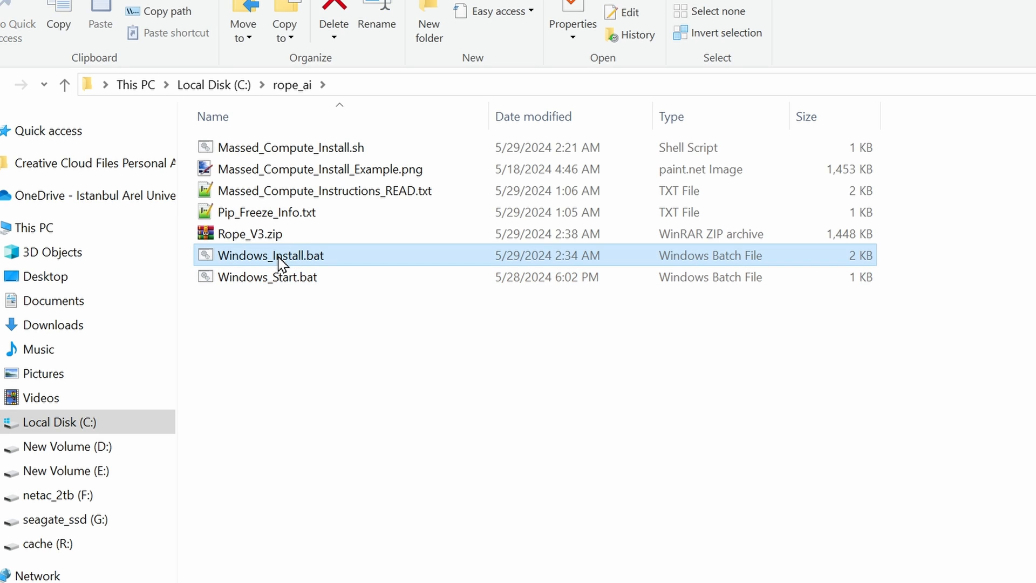
pyautogui.doubleClick(272, 254)
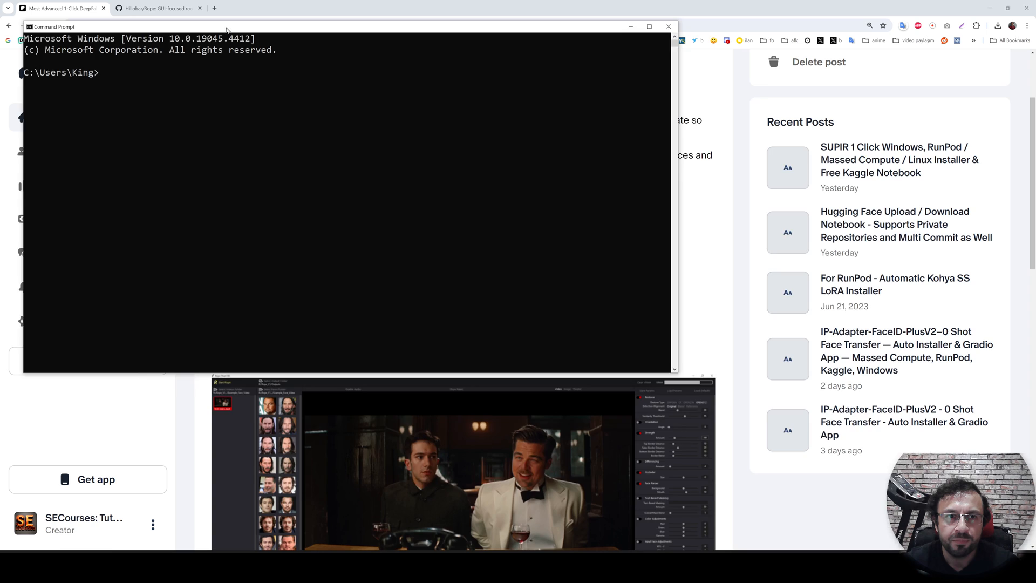
pyautogui.write('python')
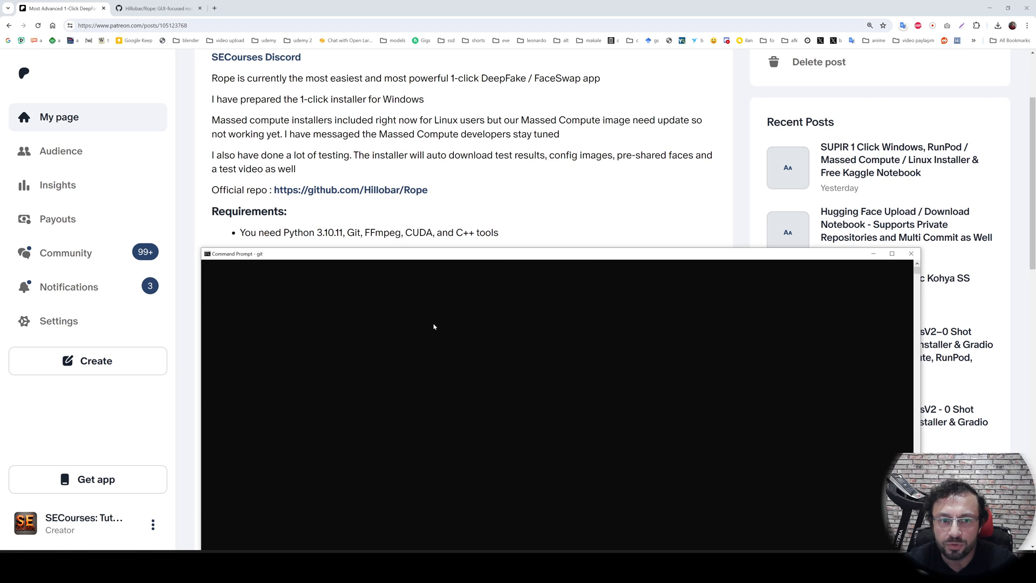
pyautogui.write('git')
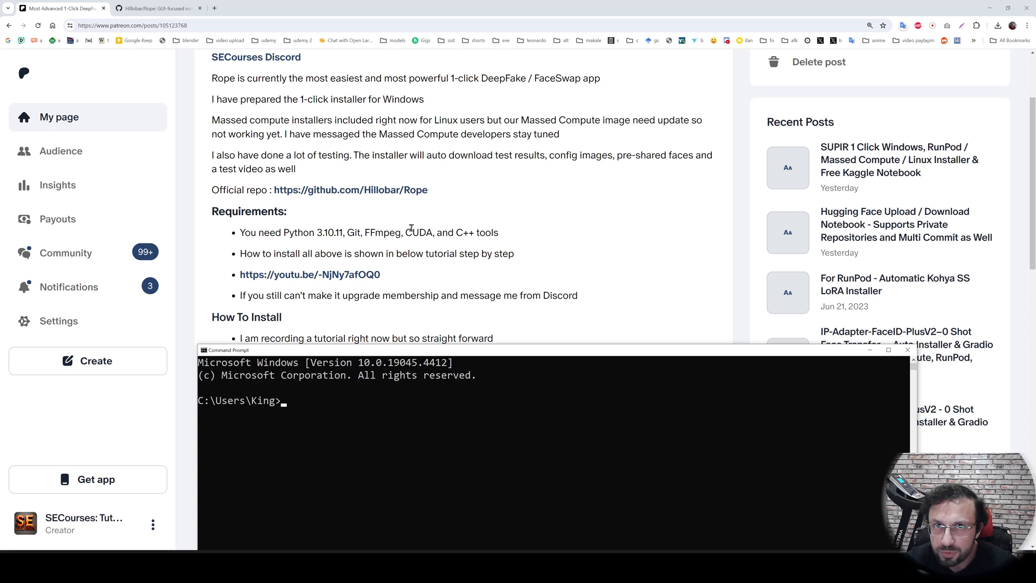
pyautogui.write('nvcc')
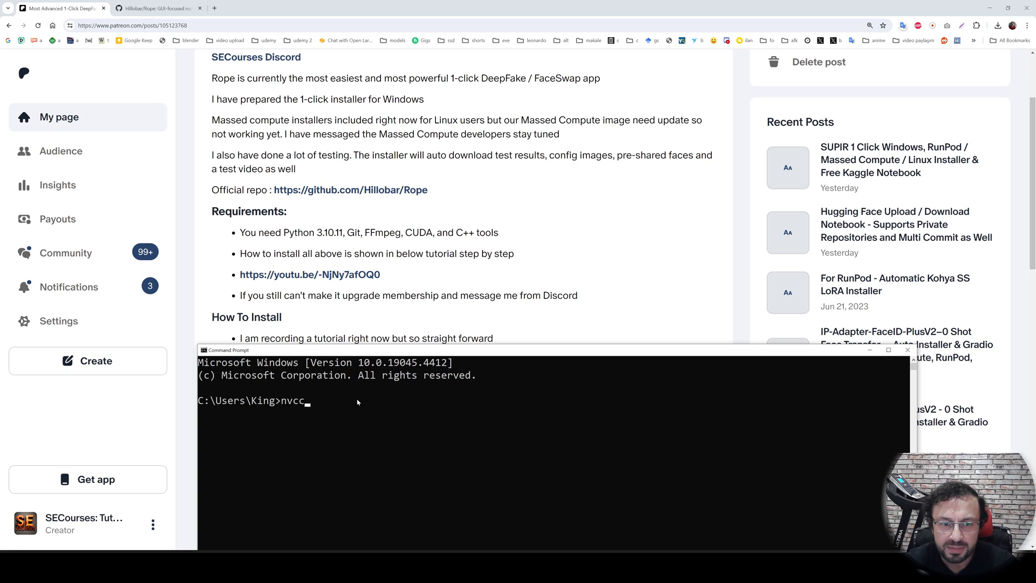
pyautogui.write('--version')
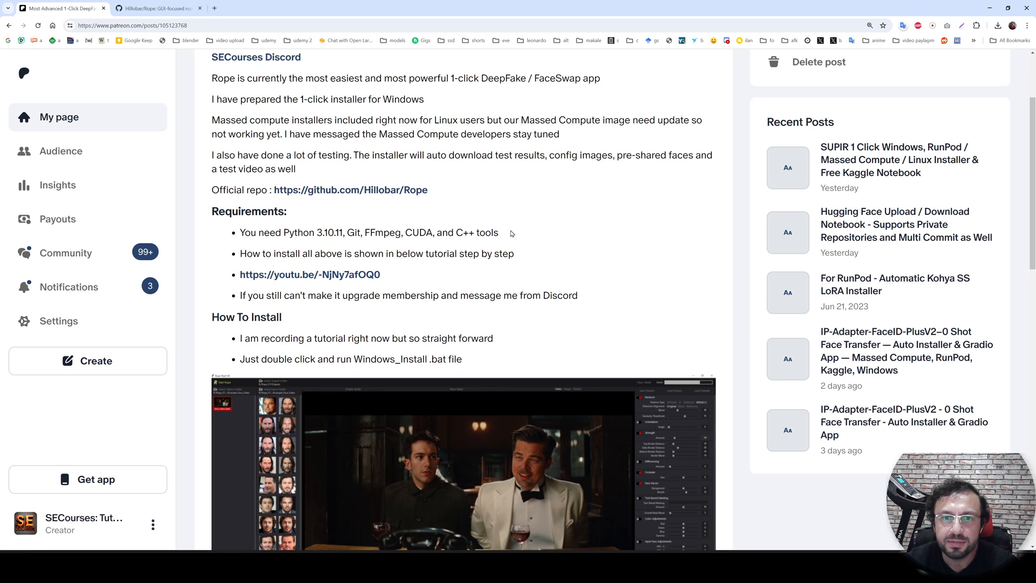
pyautogui.moveTo(455, 272)
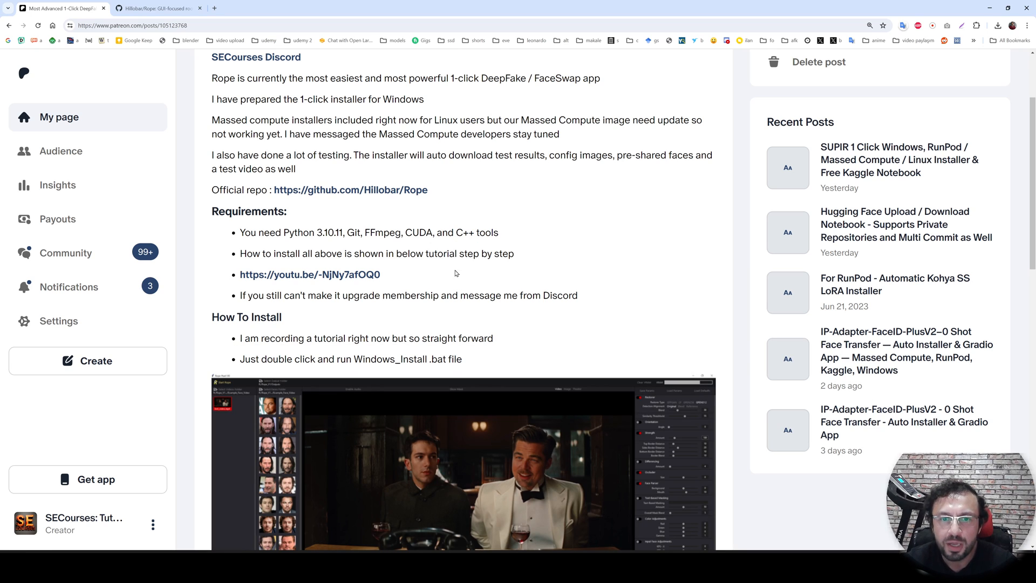
# Highlight the requirements line and follow the prerequisites tutorial link to the SECourses videos.
pyautogui.moveTo(267, 232); pyautogui.dragTo(499, 232)
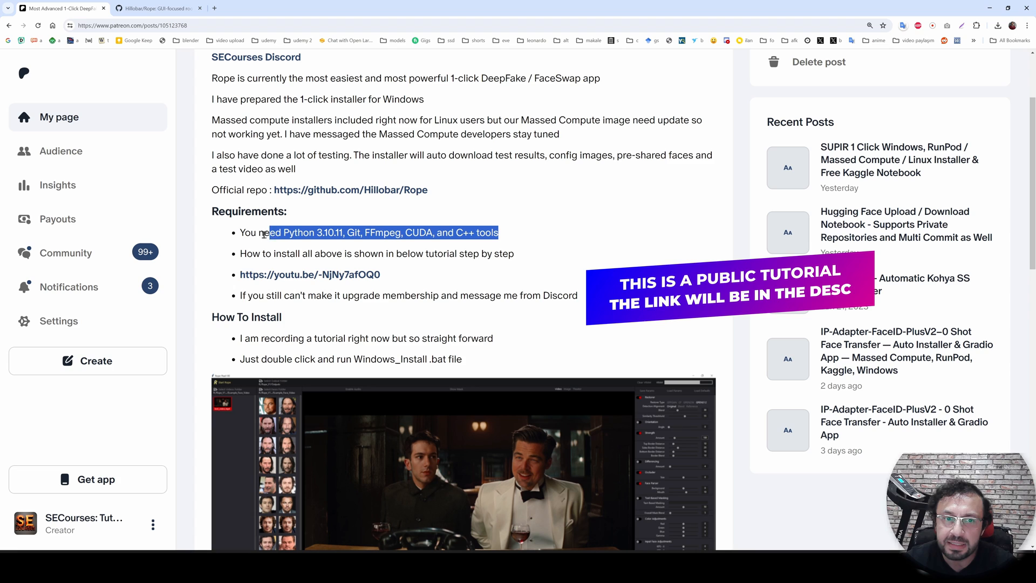
pyautogui.click(394, 278)
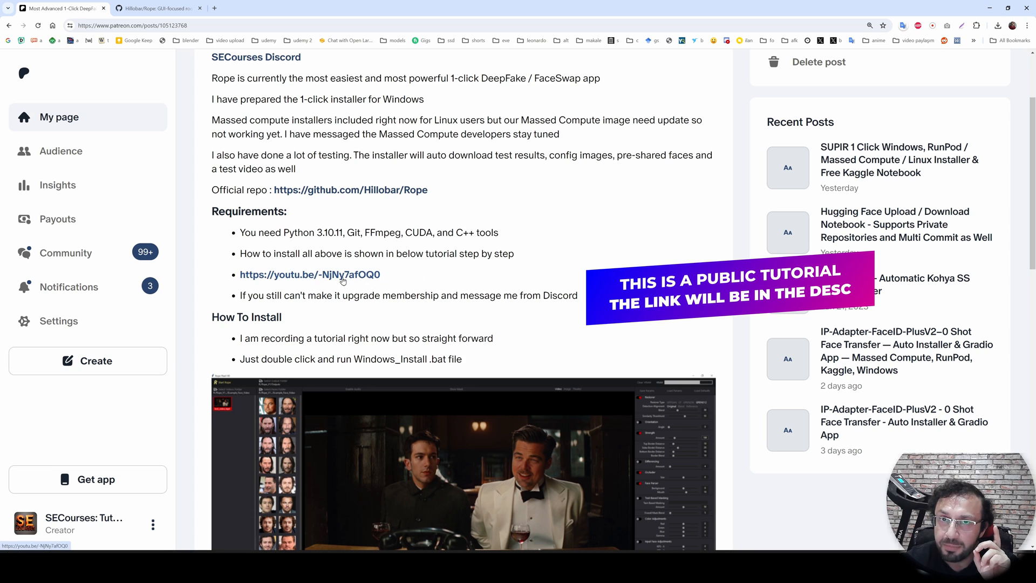
pyautogui.click(309, 274)
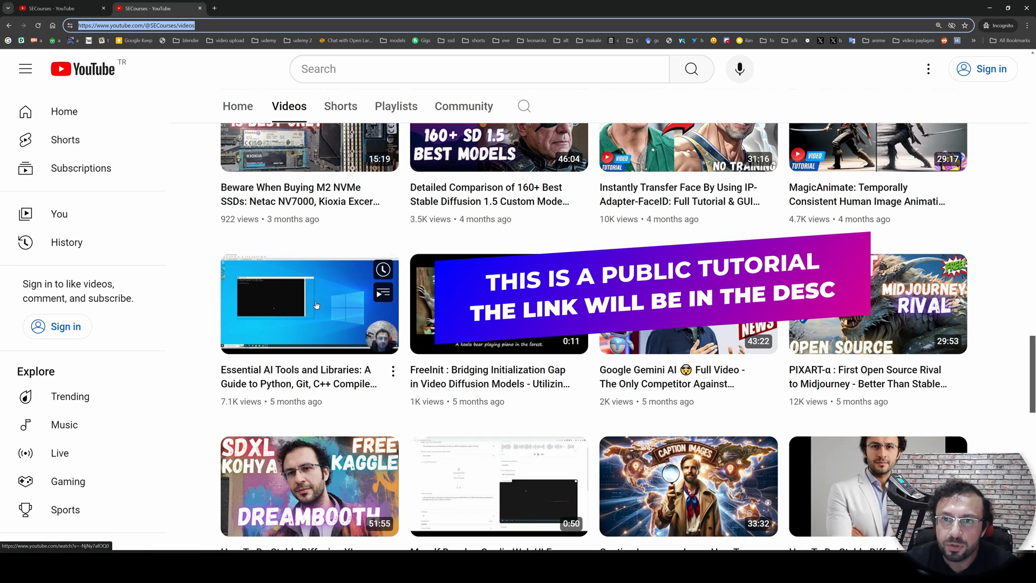
pyautogui.moveTo(315, 305)
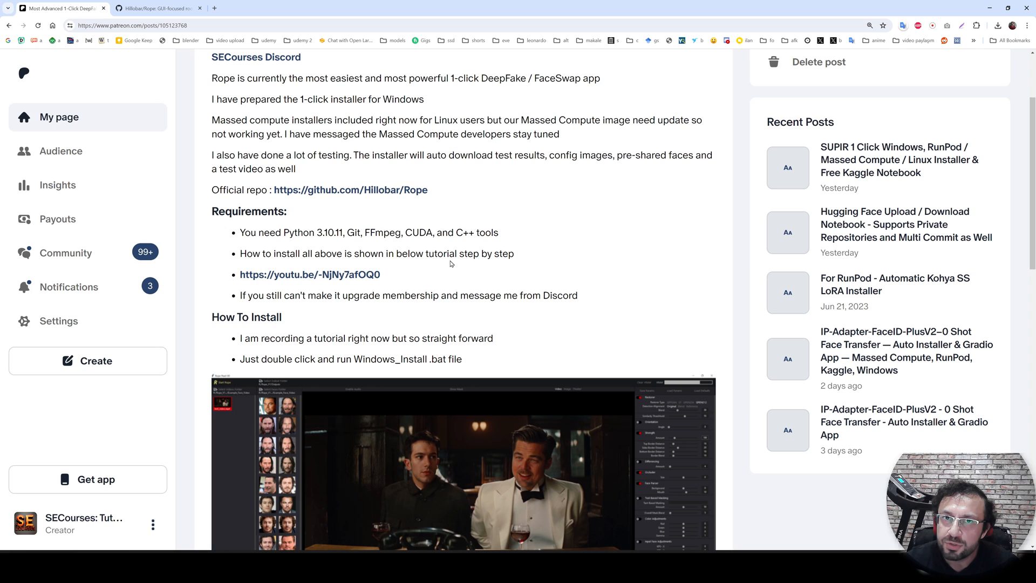
pyautogui.moveTo(436, 249)
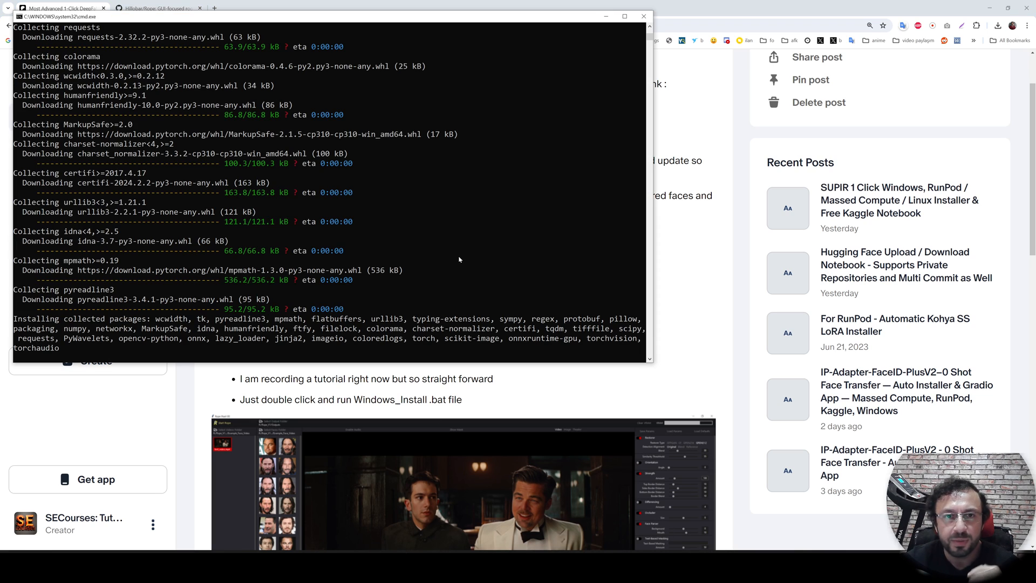
pyautogui.moveTo(450, 285)
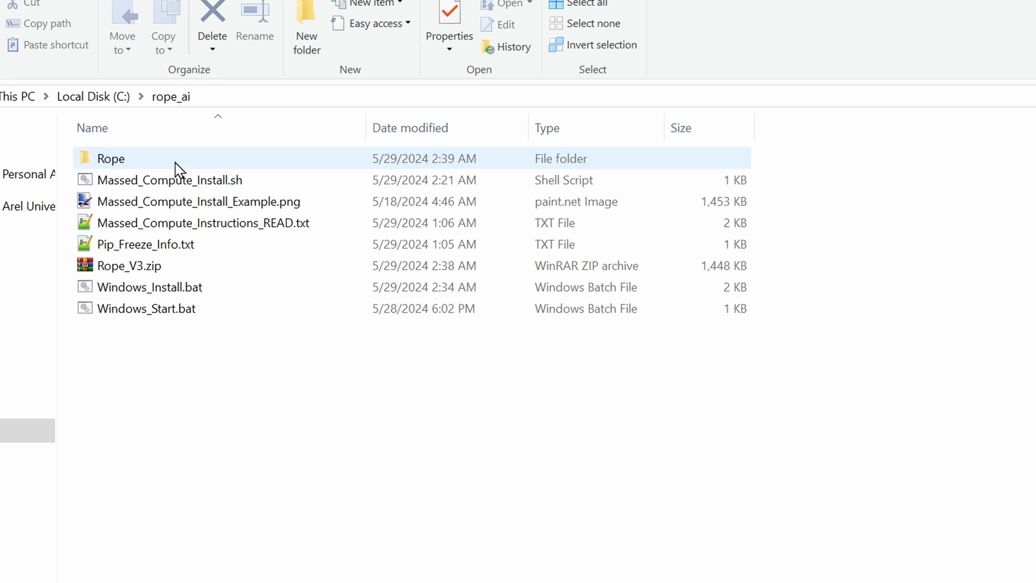
# Browse the cloned Rope folder and the Example_Face_Video sample images, returning to rope_ai.
pyautogui.doubleClick(110, 159)
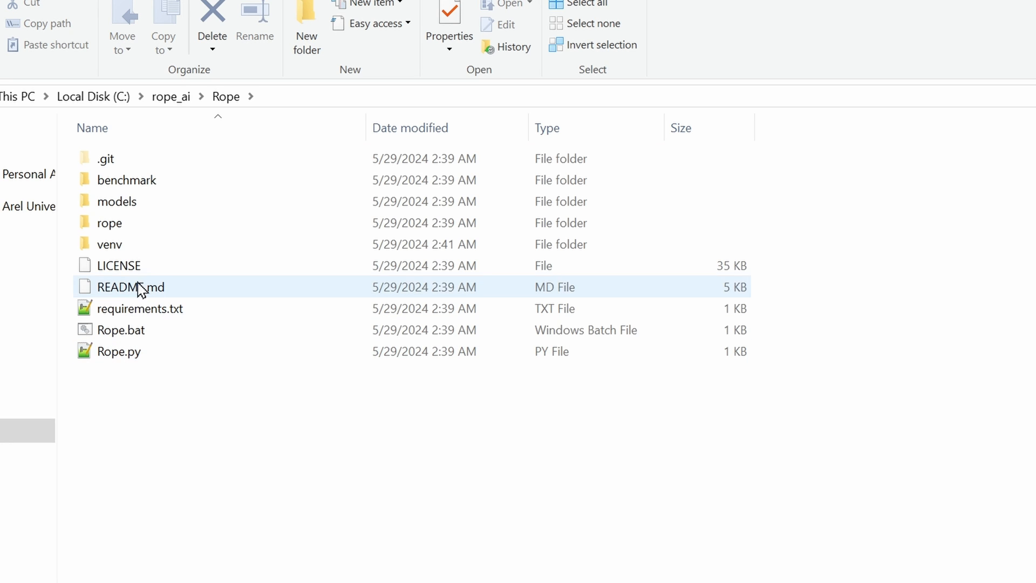
pyautogui.click(110, 244)
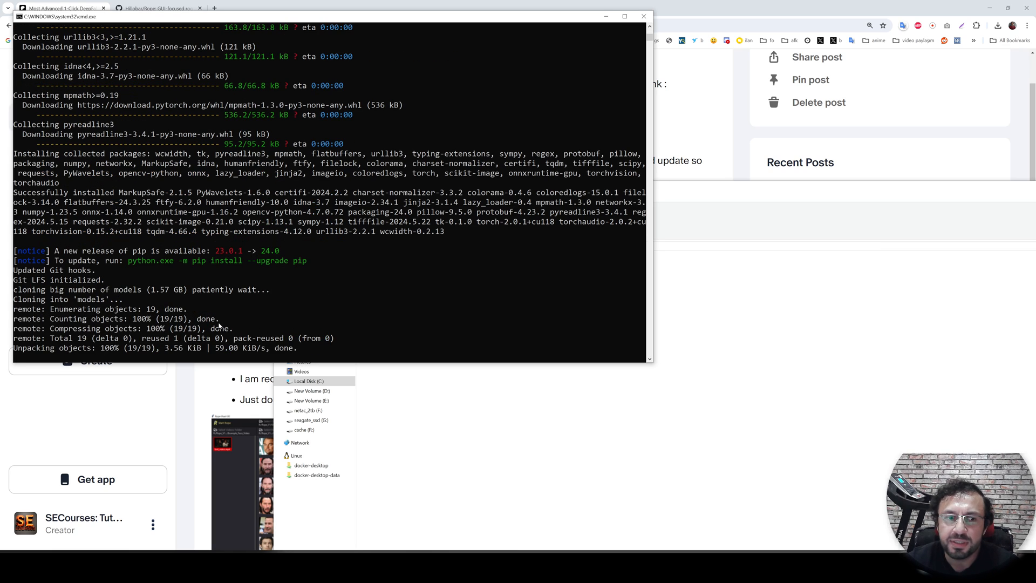
pyautogui.moveTo(177, 298)
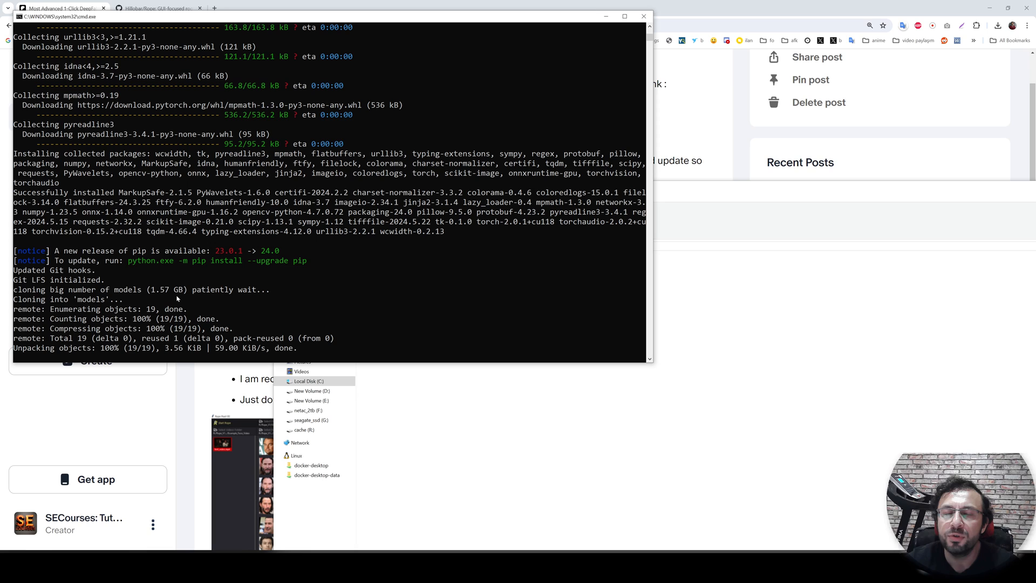
pyautogui.moveTo(209, 292)
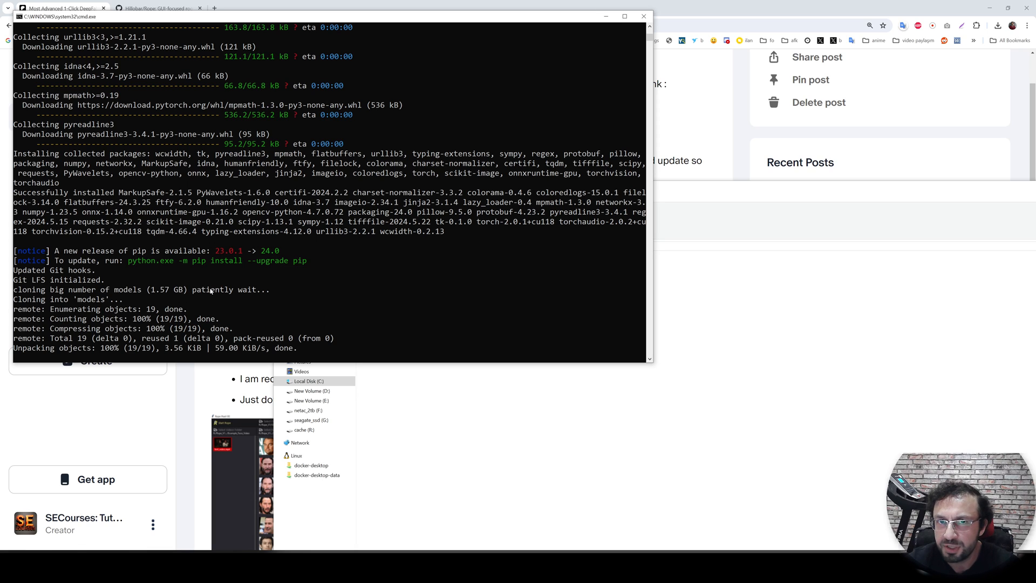
pyautogui.rightClick(380, 306)
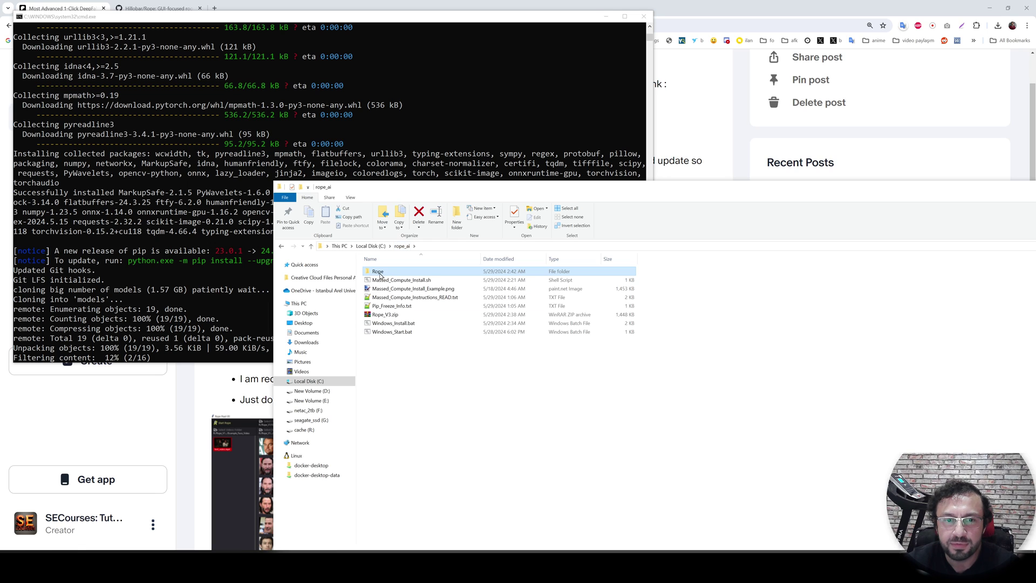
pyautogui.click(514, 214)
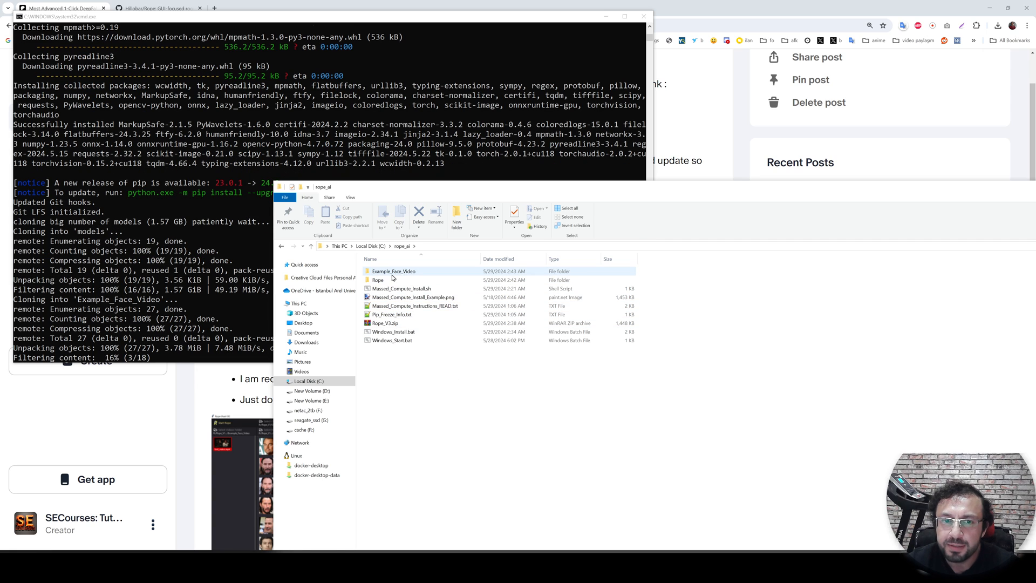
pyautogui.doubleClick(393, 271)
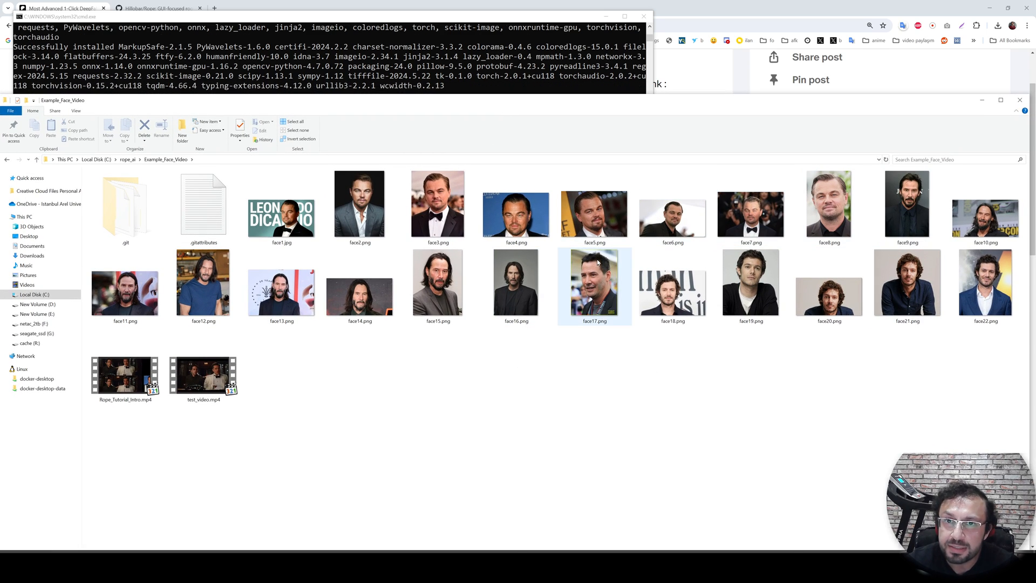
pyautogui.click(203, 378)
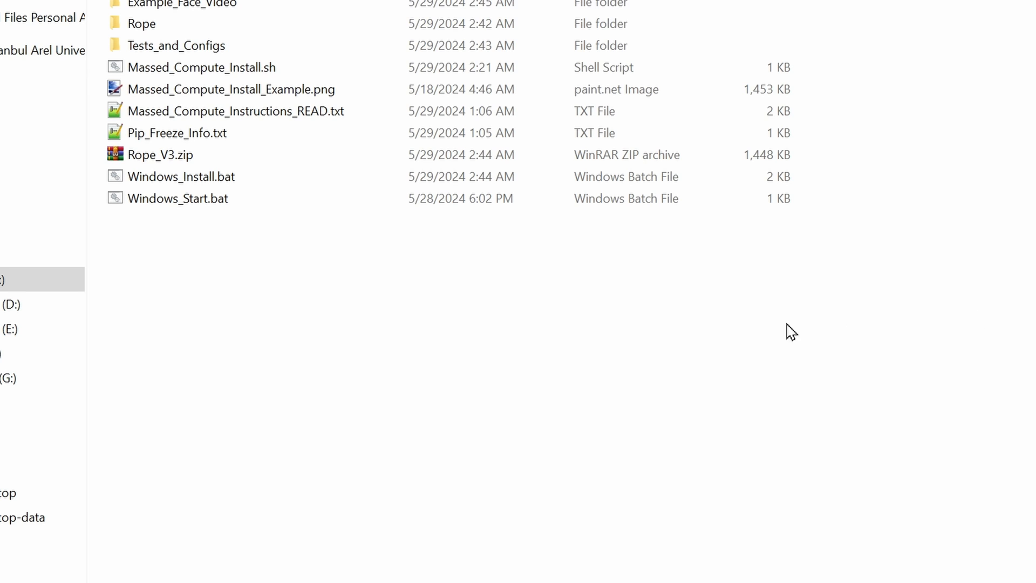
pyautogui.moveTo(253, 319)
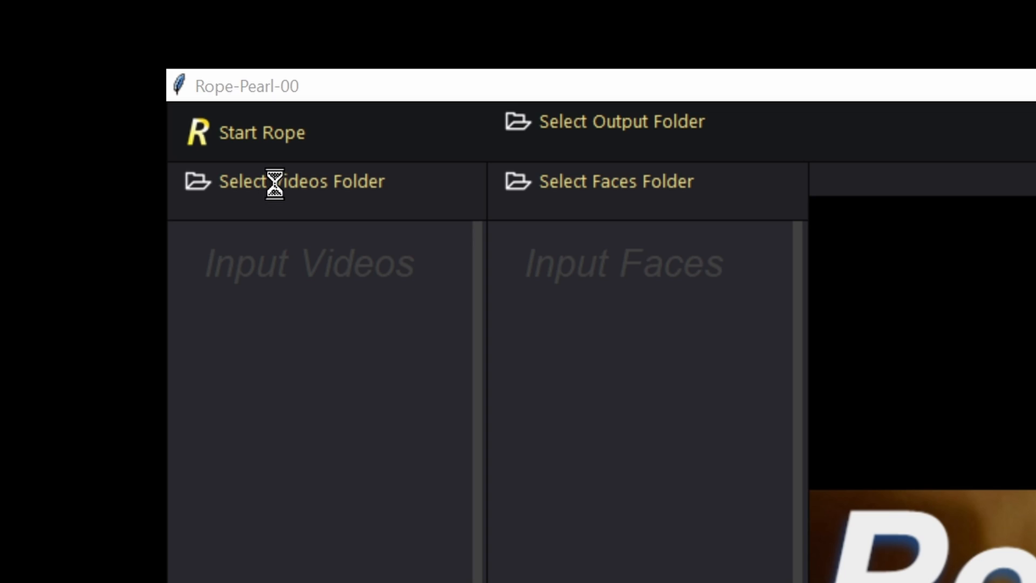
# Set both the videos folder and the faces folder to C:/rope_ai/Example_Face_Video.
pyautogui.click(302, 182)
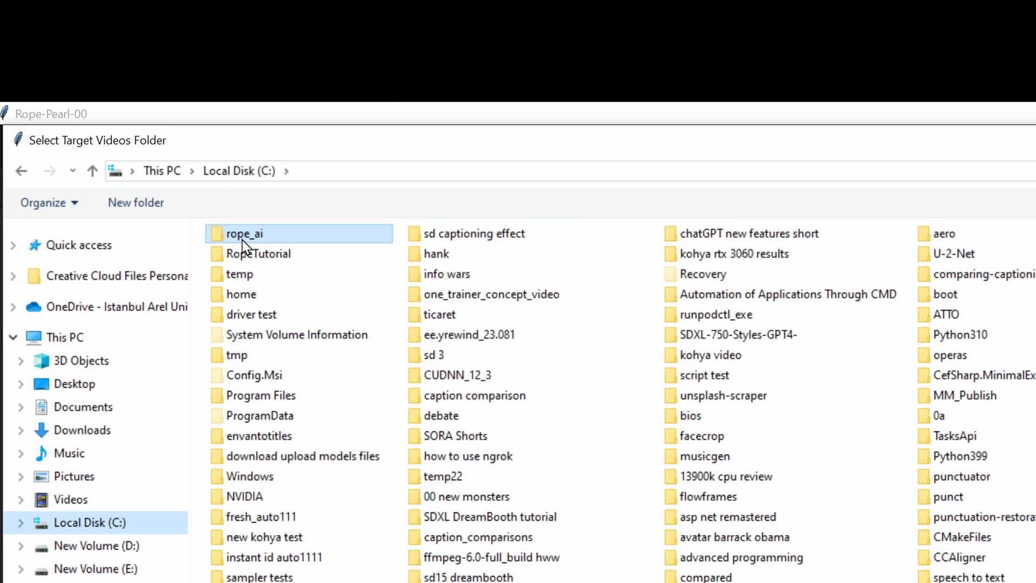
pyautogui.doubleClick(247, 233)
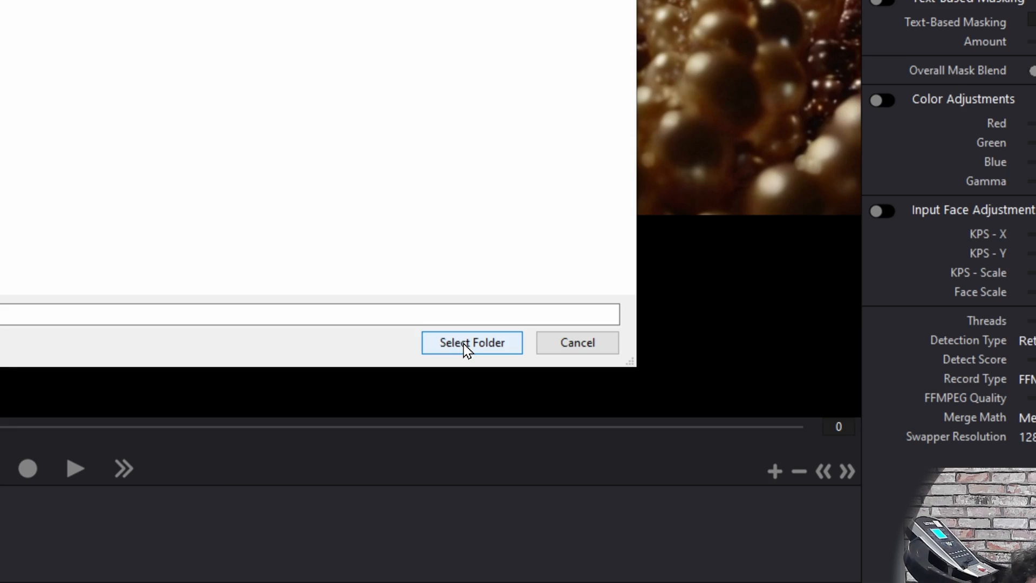
pyautogui.click(471, 343)
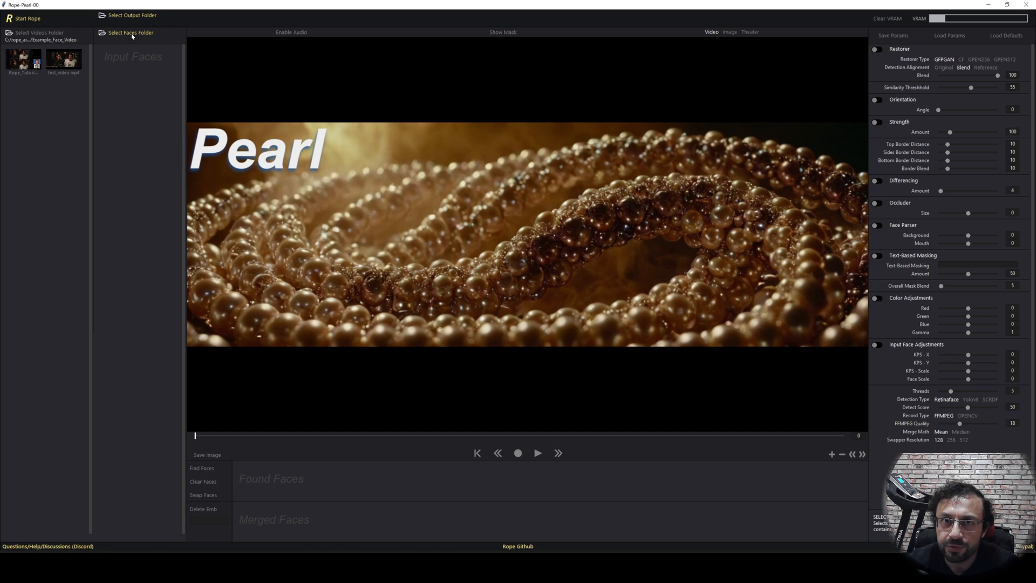
pyautogui.click(127, 32)
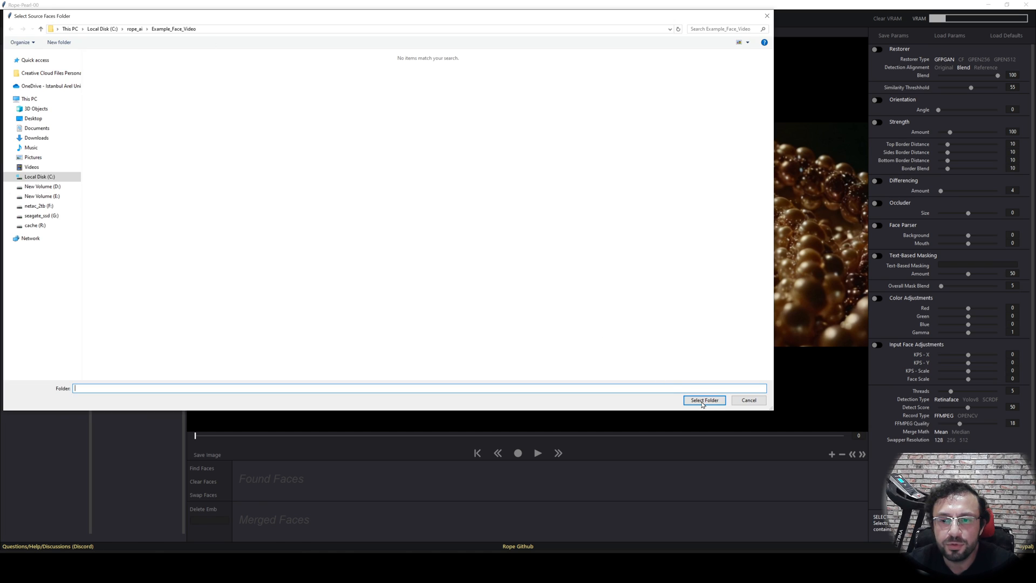
pyautogui.click(704, 399)
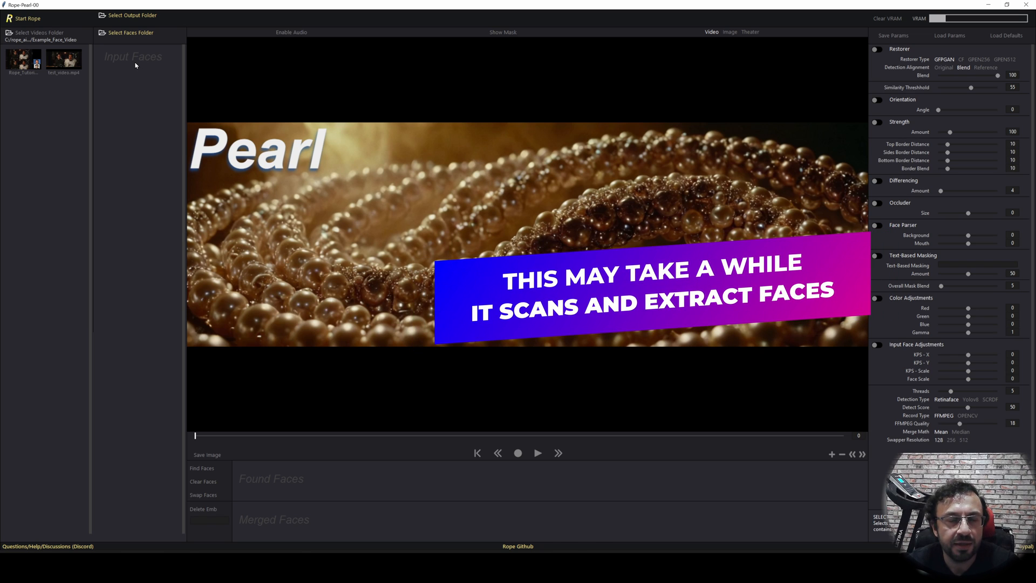
pyautogui.click(125, 32)
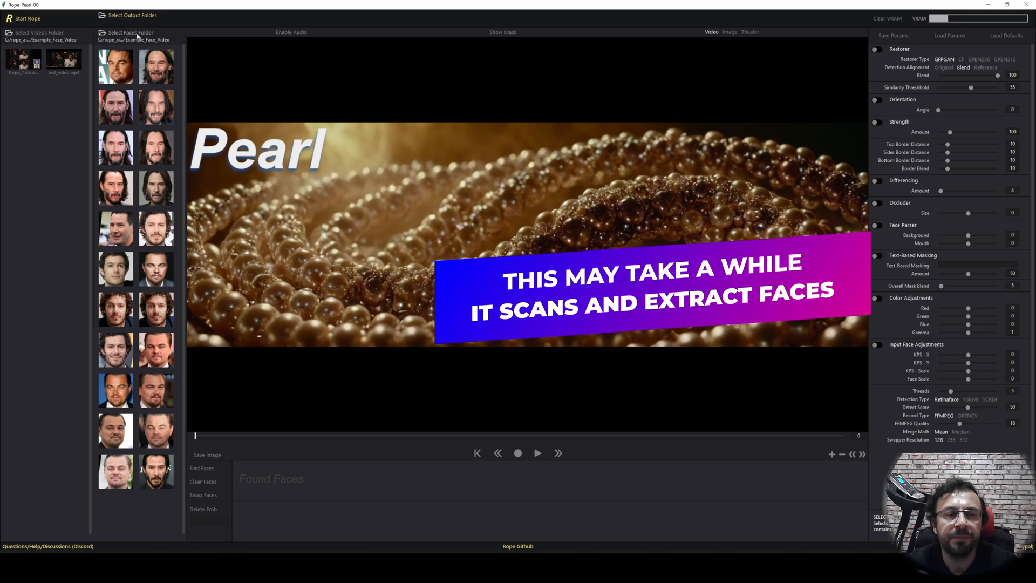
pyautogui.click(125, 15)
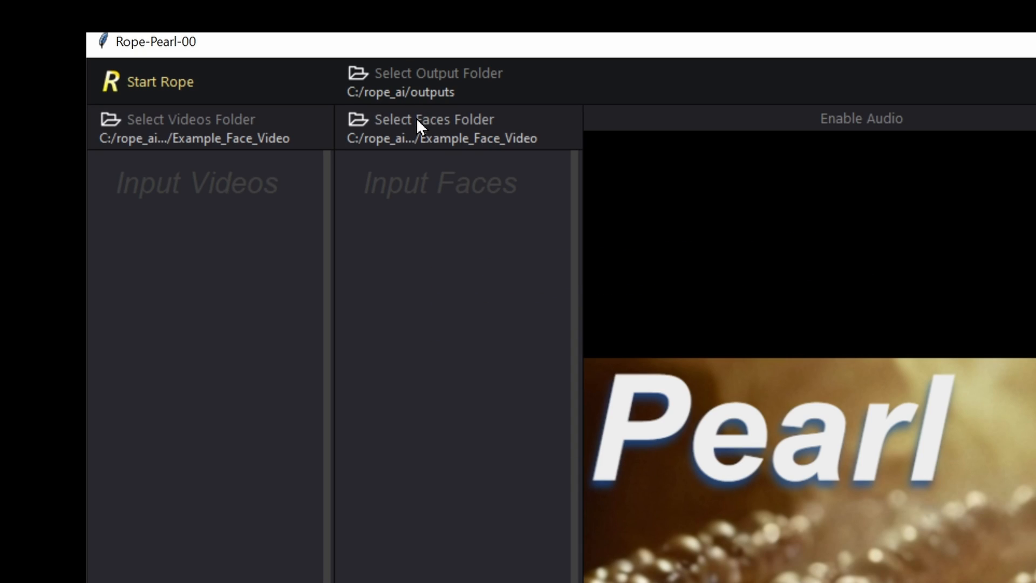
pyautogui.moveTo(420, 353)
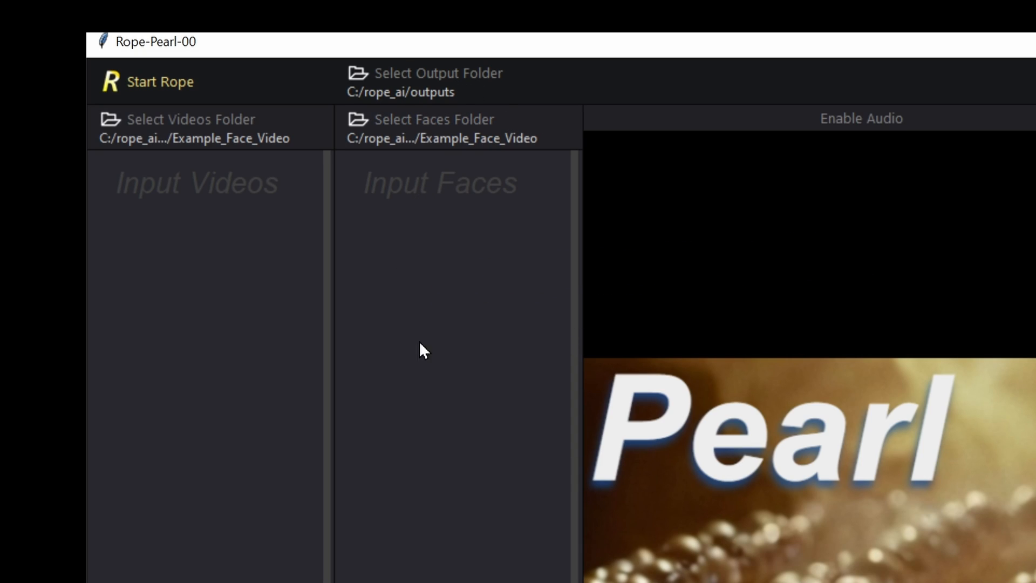
pyautogui.moveTo(432, 379)
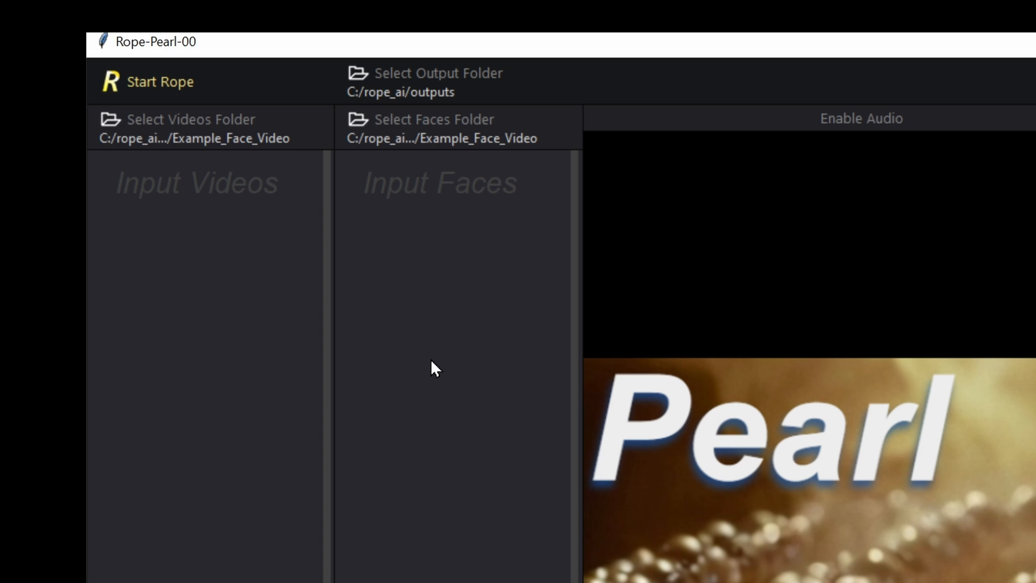
pyautogui.moveTo(172, 89)
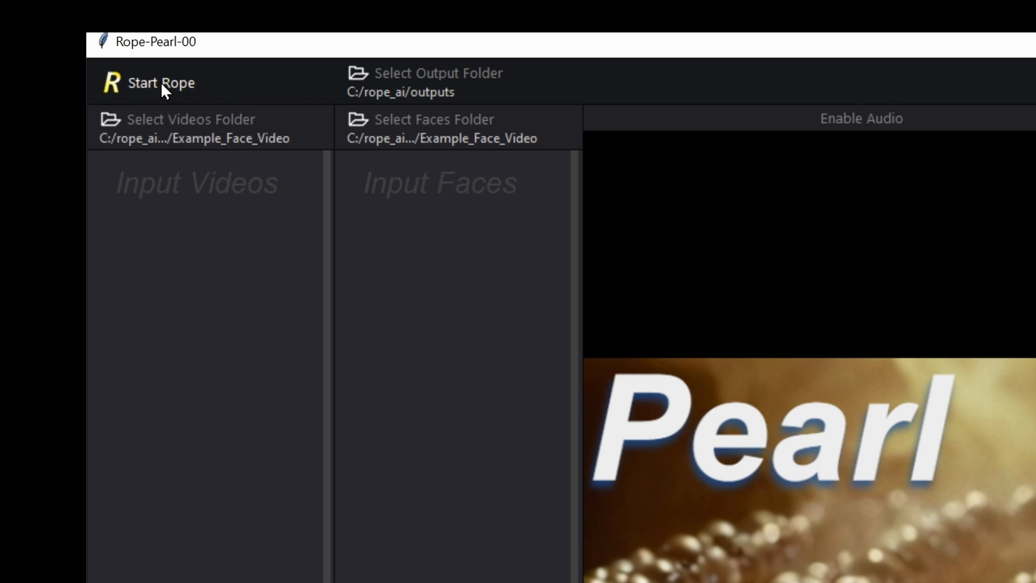
# Start Rope so the two example videos and face thumbnails load.
pyautogui.click(189, 127)
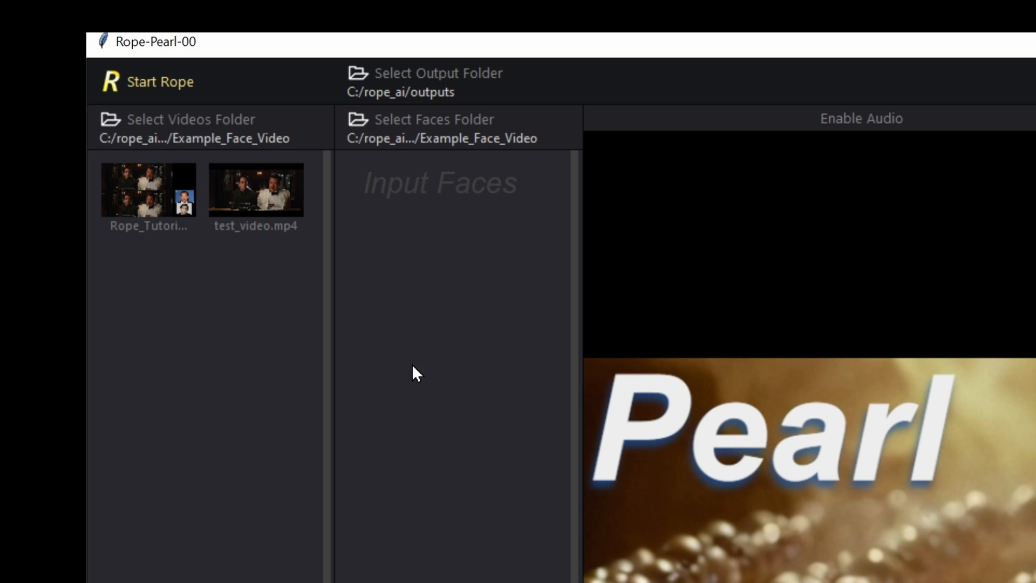
pyautogui.click(423, 119)
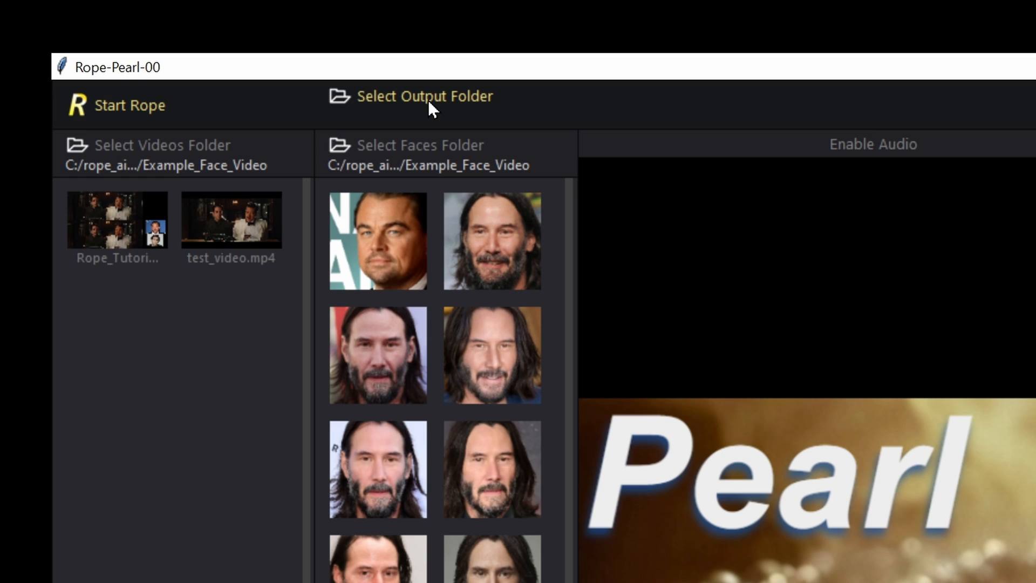
pyautogui.moveTo(440, 107)
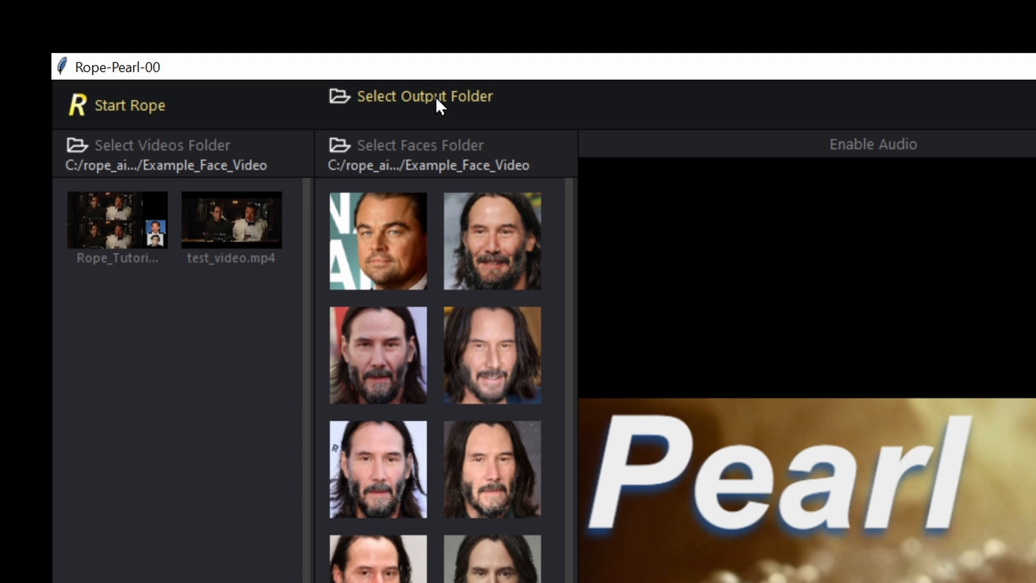
# Choose C:/rope_ai/outputs as the folder where swapped results are saved.
pyautogui.click(426, 97)
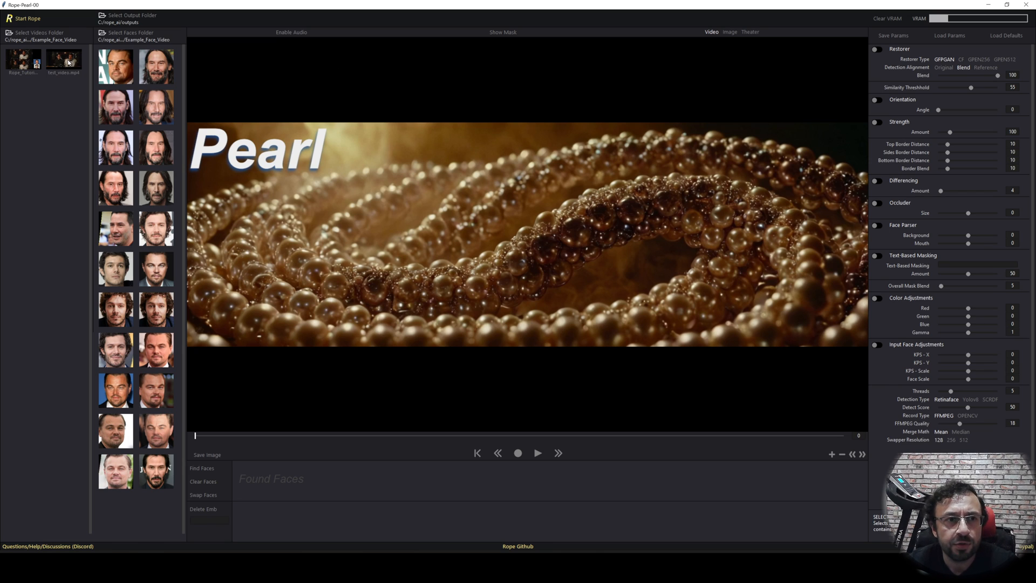
# Load test_video.mp4 and assign the long-haired source face to the first man and another to the man in white.
pyautogui.click(63, 59)
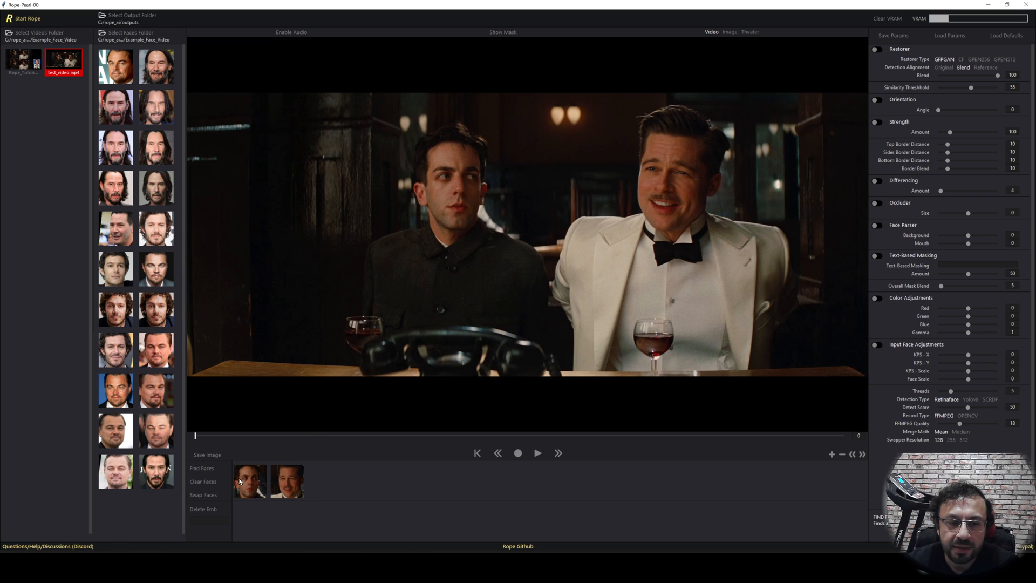
pyautogui.click(250, 481)
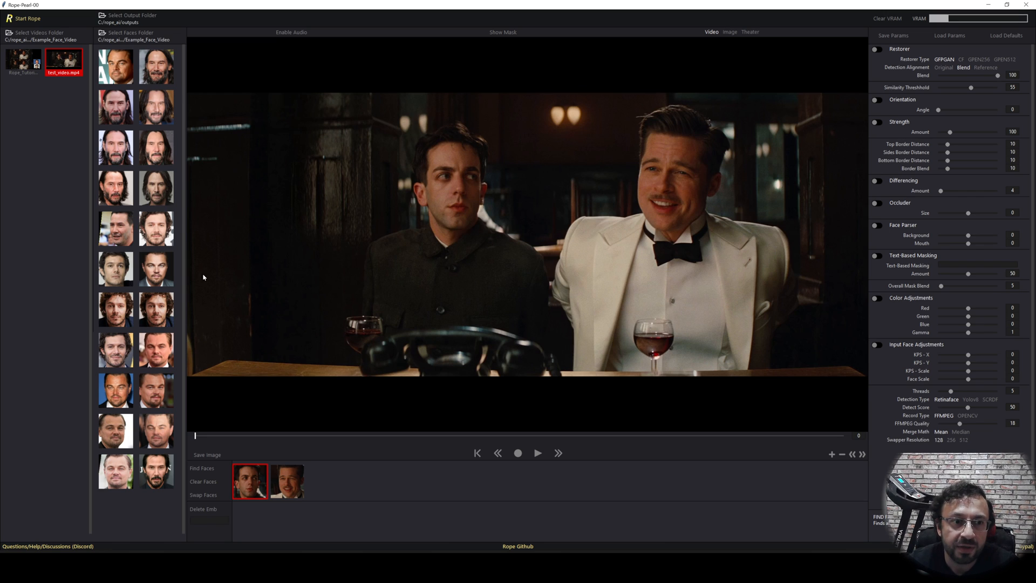
pyautogui.click(115, 269)
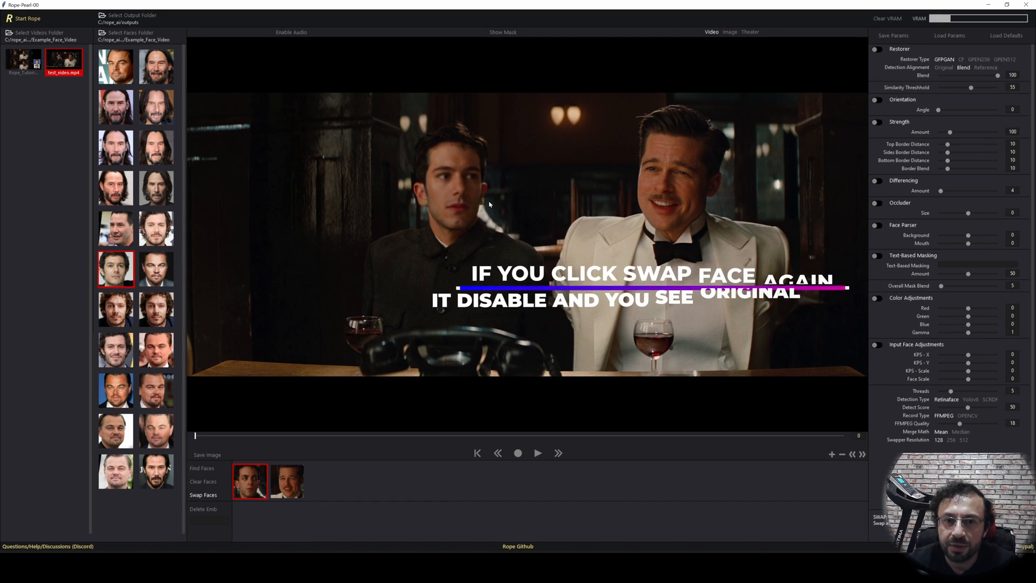
pyautogui.click(287, 482)
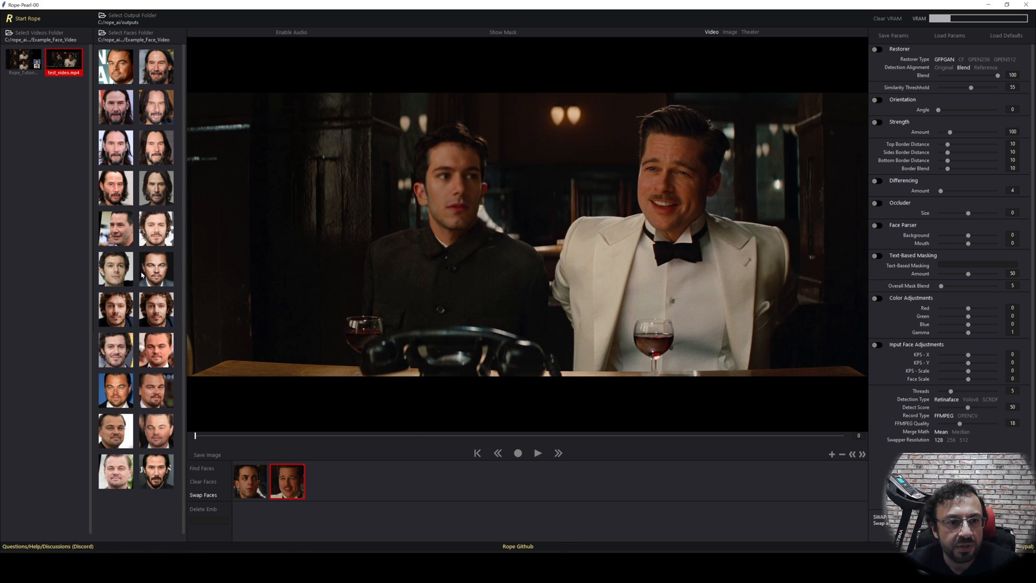
pyautogui.click(115, 390)
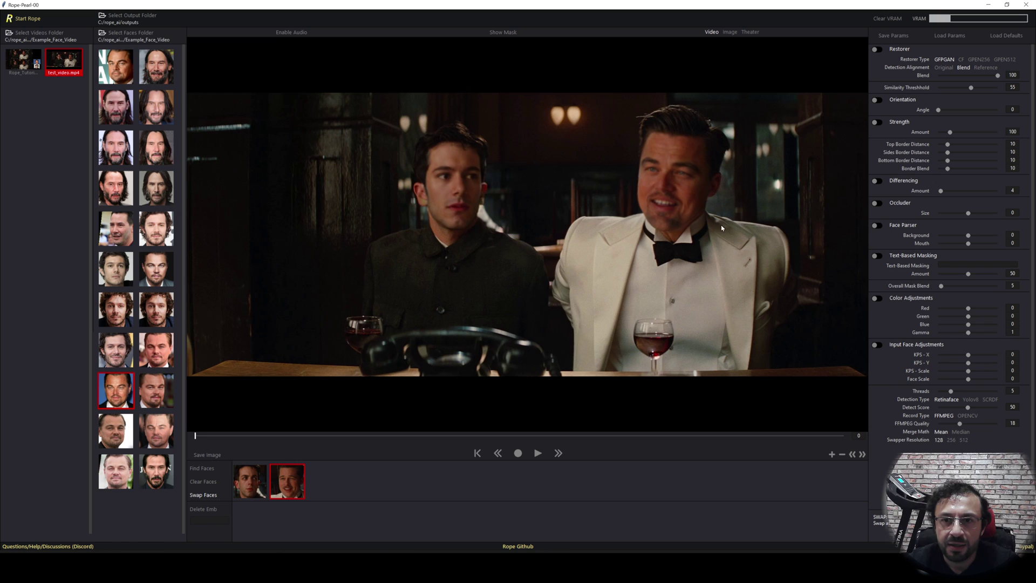
pyautogui.moveTo(653, 287)
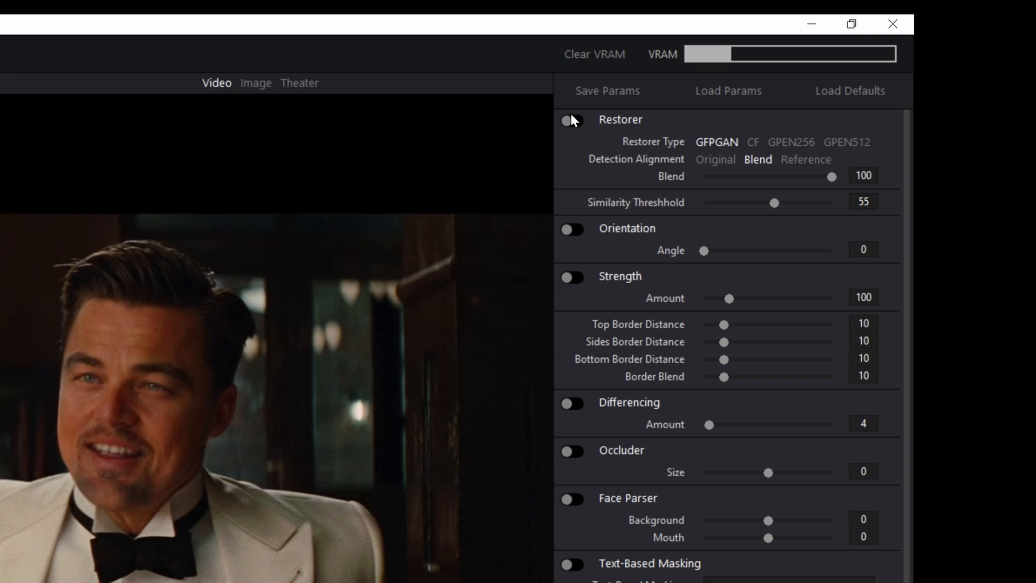
# Enable the restorer with GPEN512, original alignment and blend lowered from 100 to 30.
pyautogui.click(570, 121)
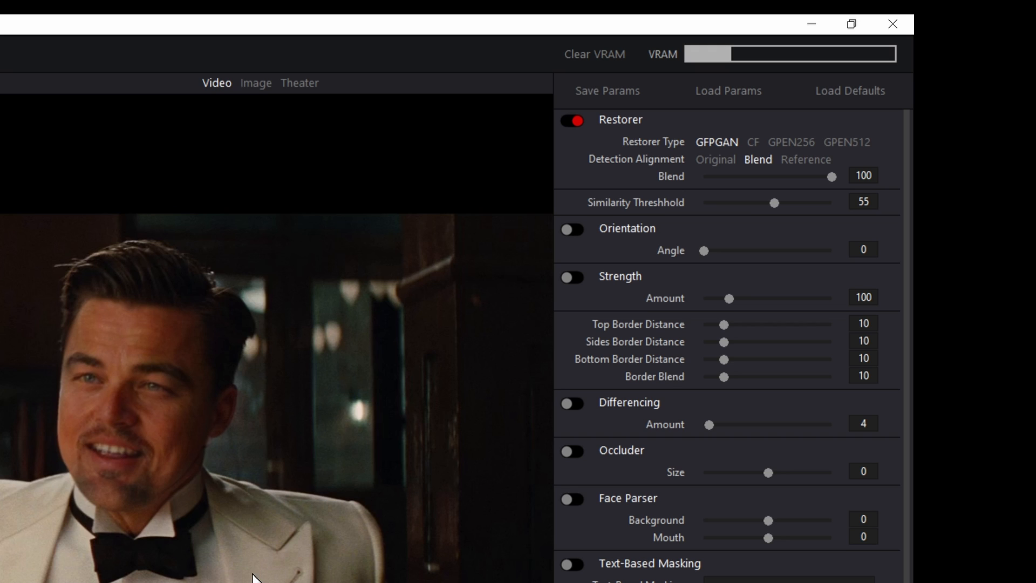
pyautogui.moveTo(859, 151)
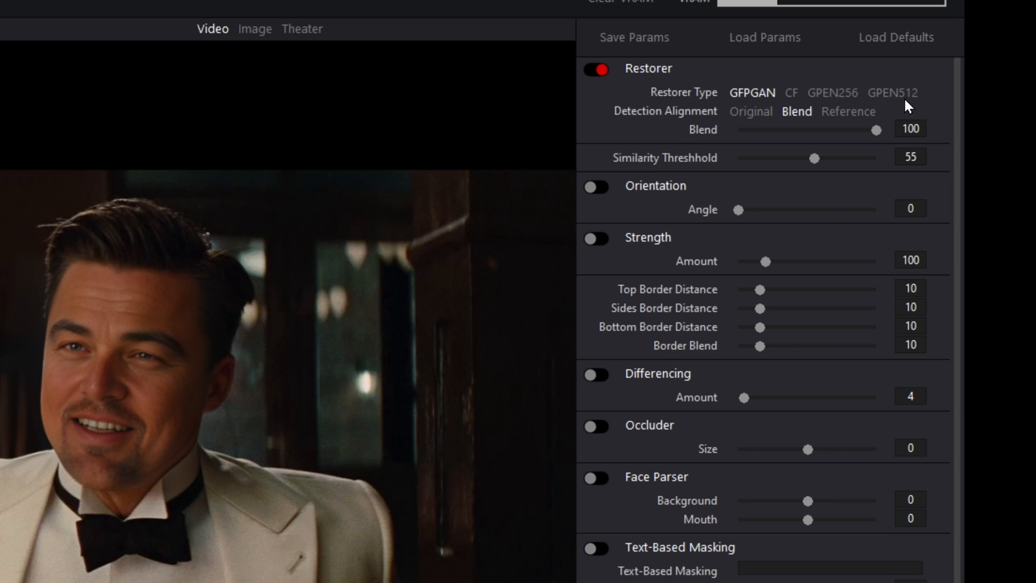
pyautogui.click(894, 93)
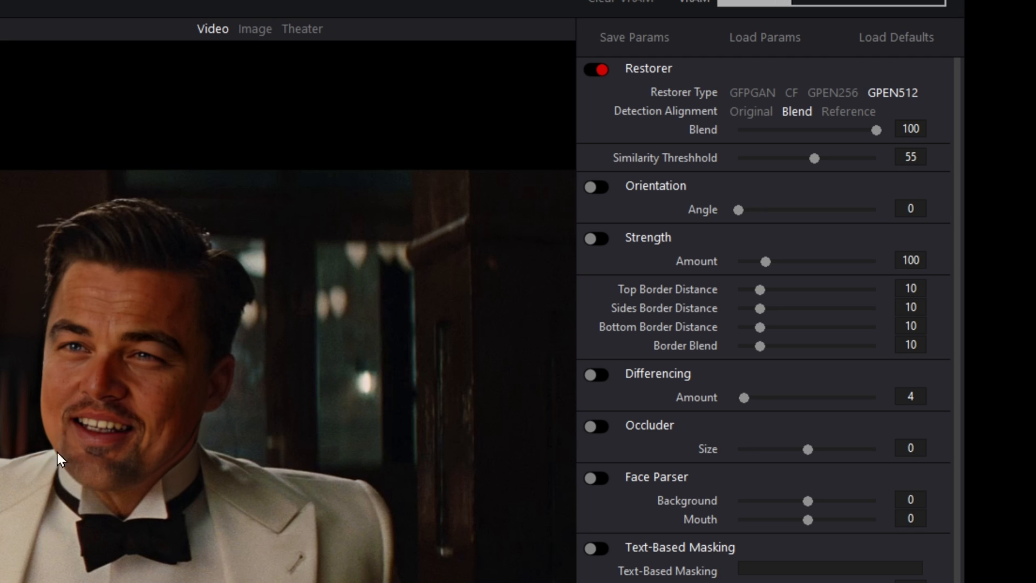
pyautogui.moveTo(820, 164)
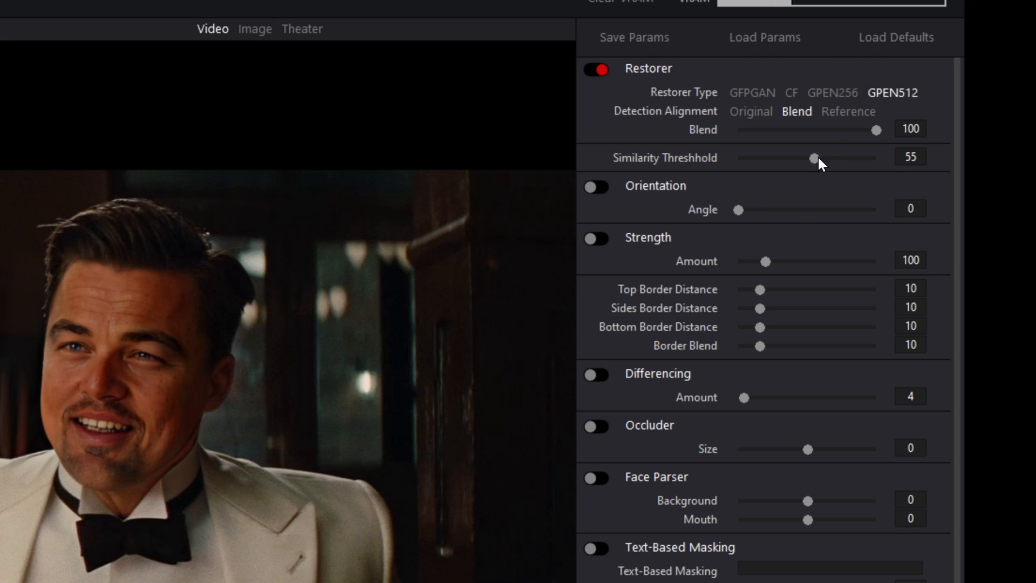
pyautogui.click(752, 111)
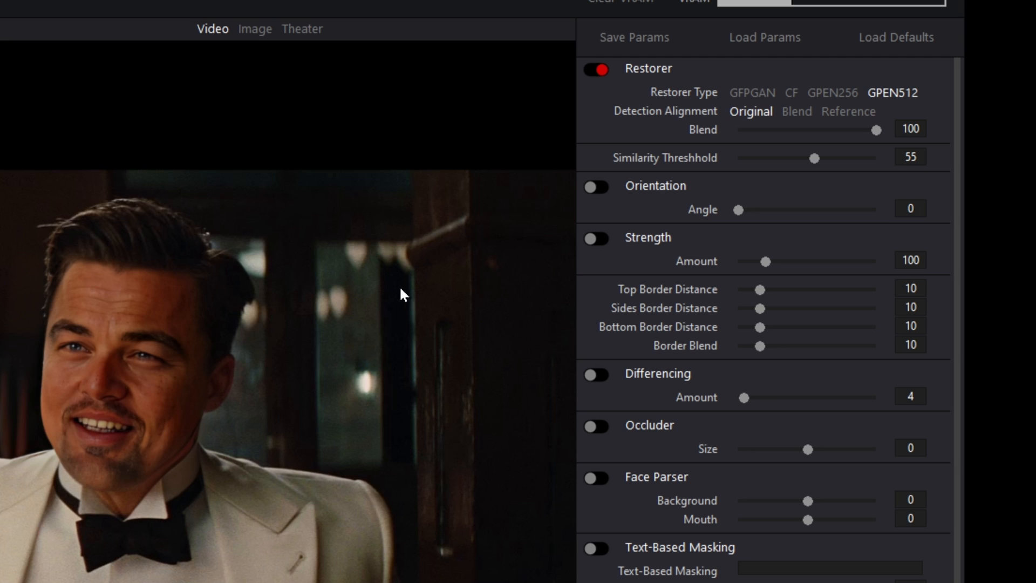
pyautogui.moveTo(190, 292)
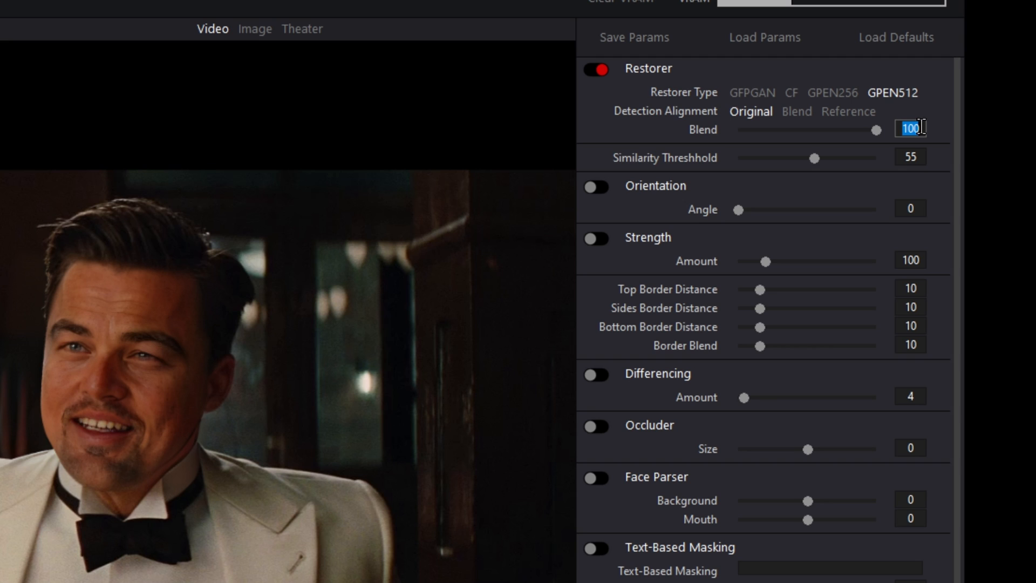
pyautogui.moveTo(875, 129); pyautogui.dragTo(779, 130)
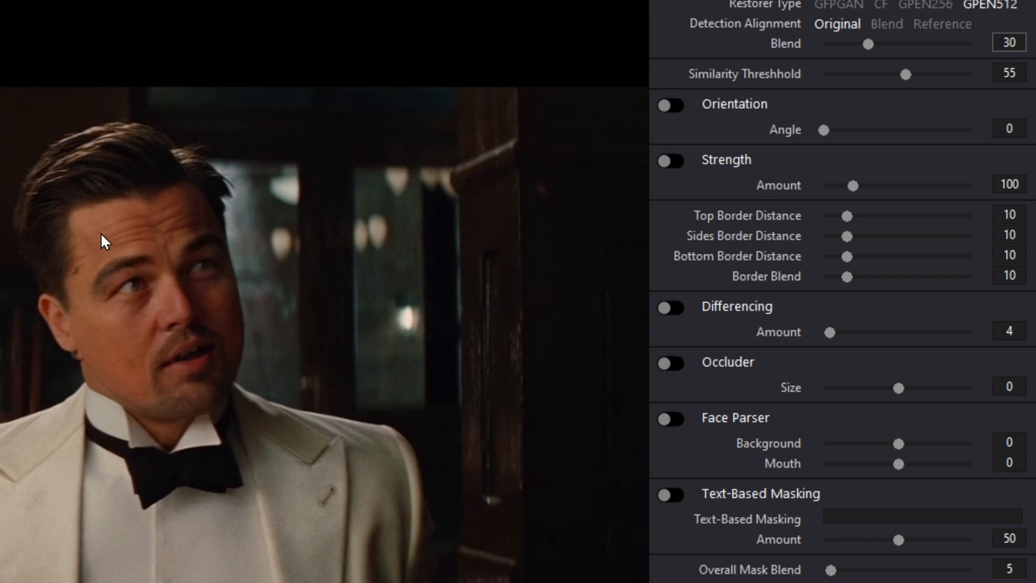
pyautogui.moveTo(89, 359)
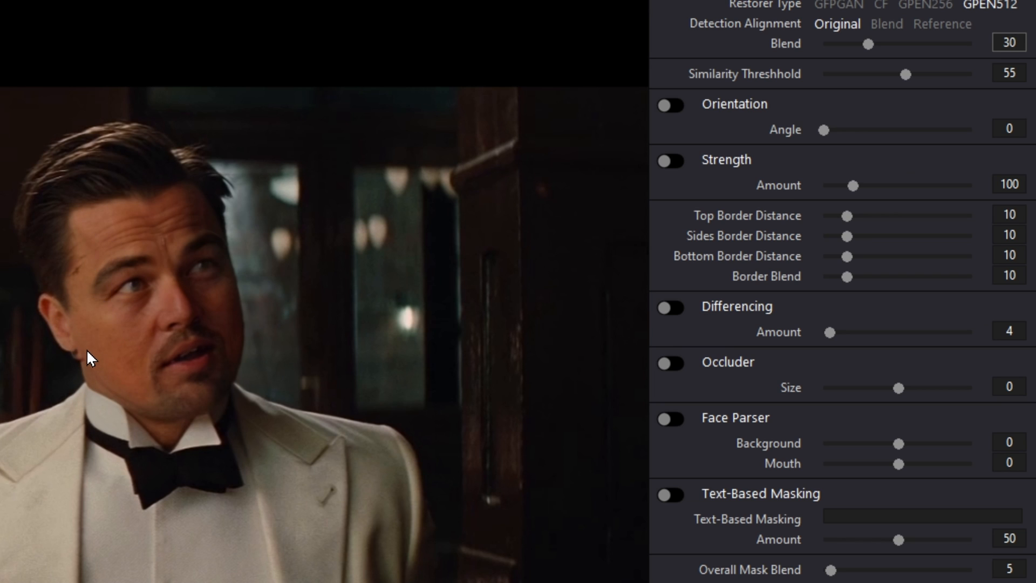
pyautogui.moveTo(780, 310)
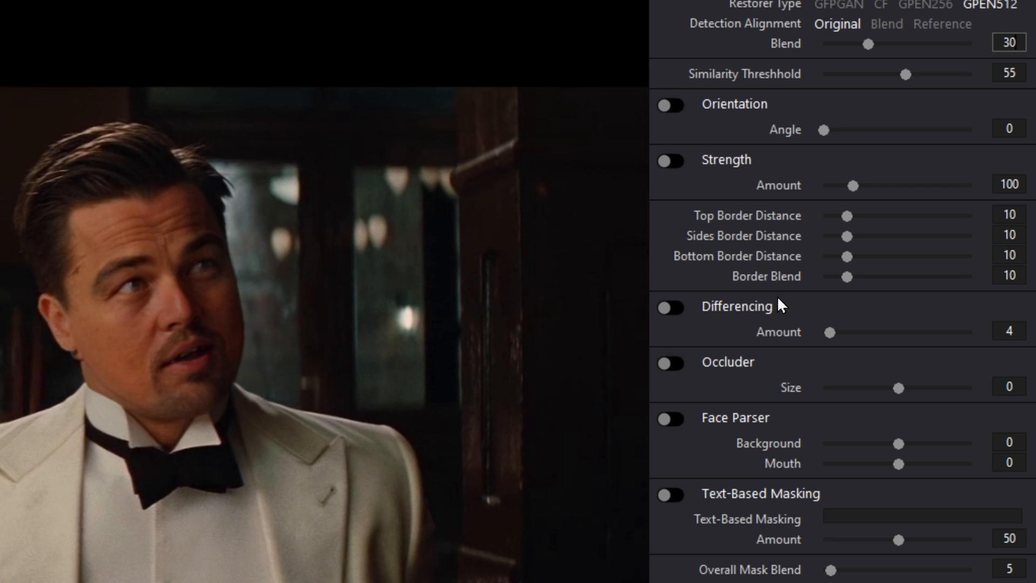
# Turn on Strength at 100 and the Occluder, toggling it to compare the preview.
pyautogui.click(671, 160)
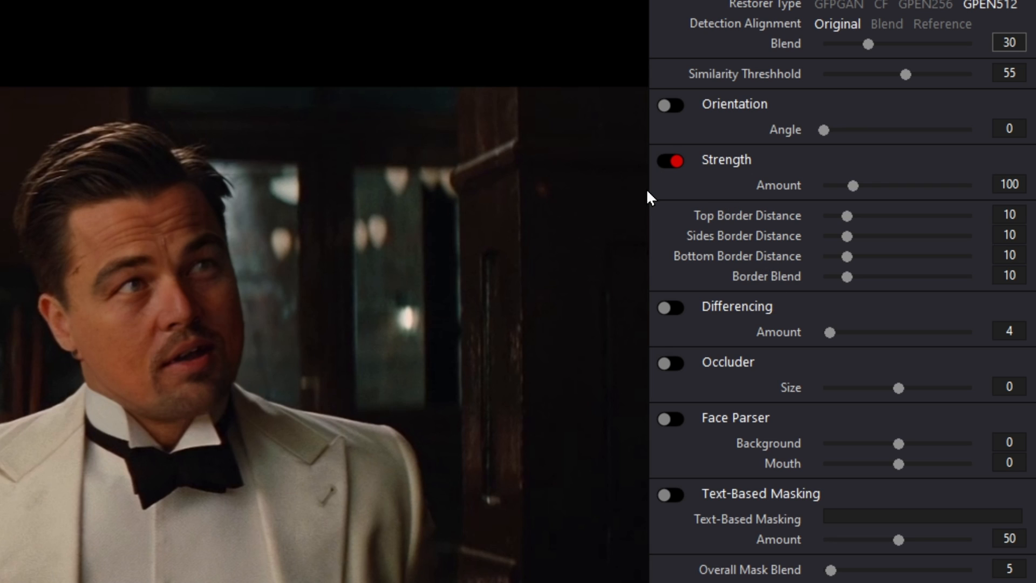
pyautogui.moveTo(754, 246)
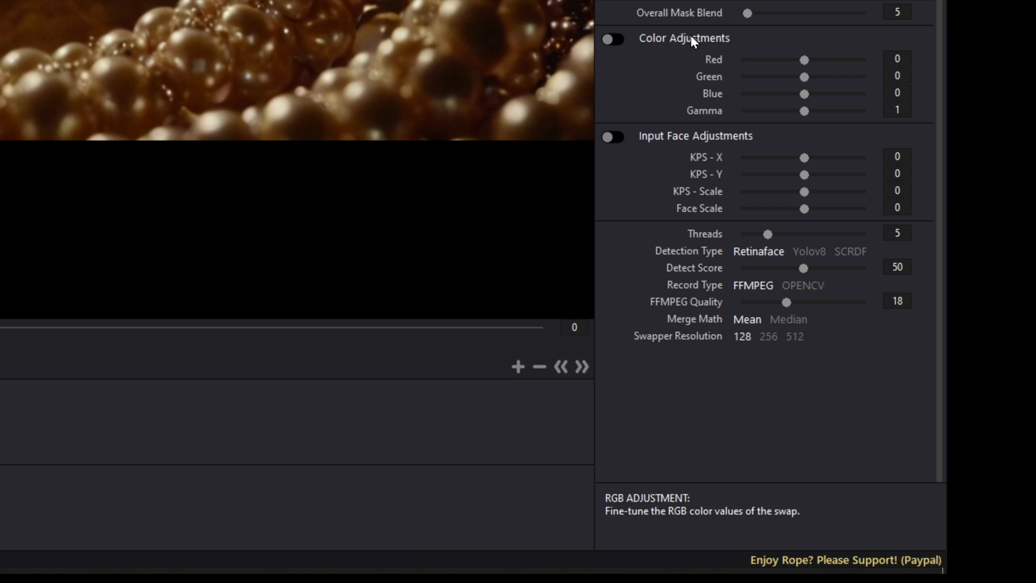
pyautogui.moveTo(713, 80)
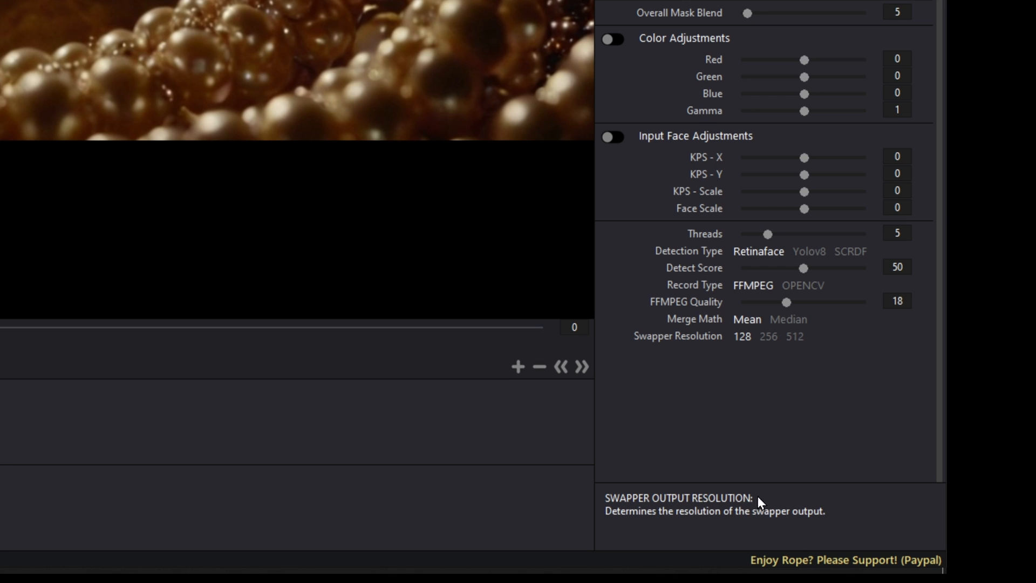
pyautogui.moveTo(742, 527)
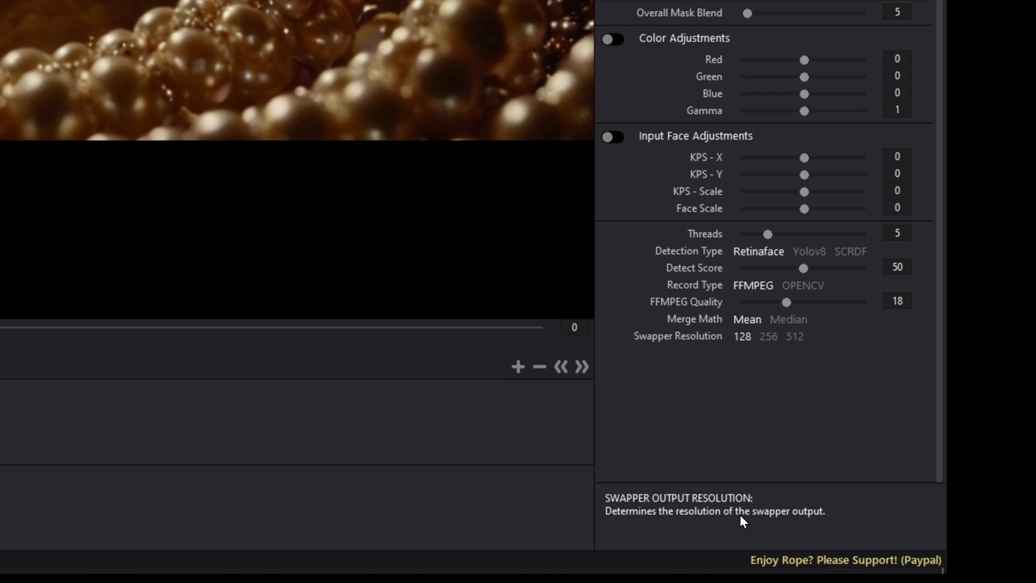
pyautogui.moveTo(704, 276)
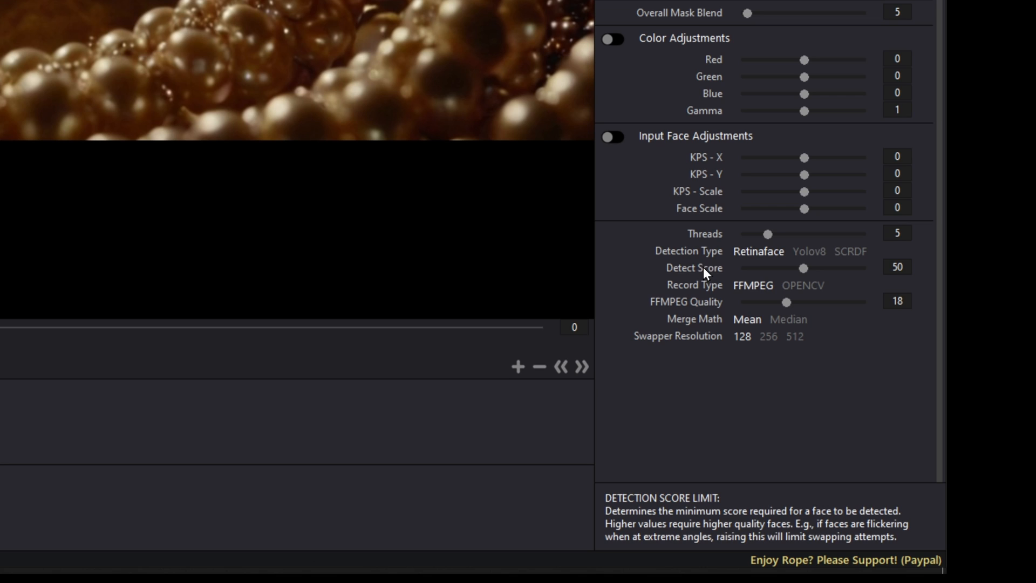
pyautogui.moveTo(859, 256)
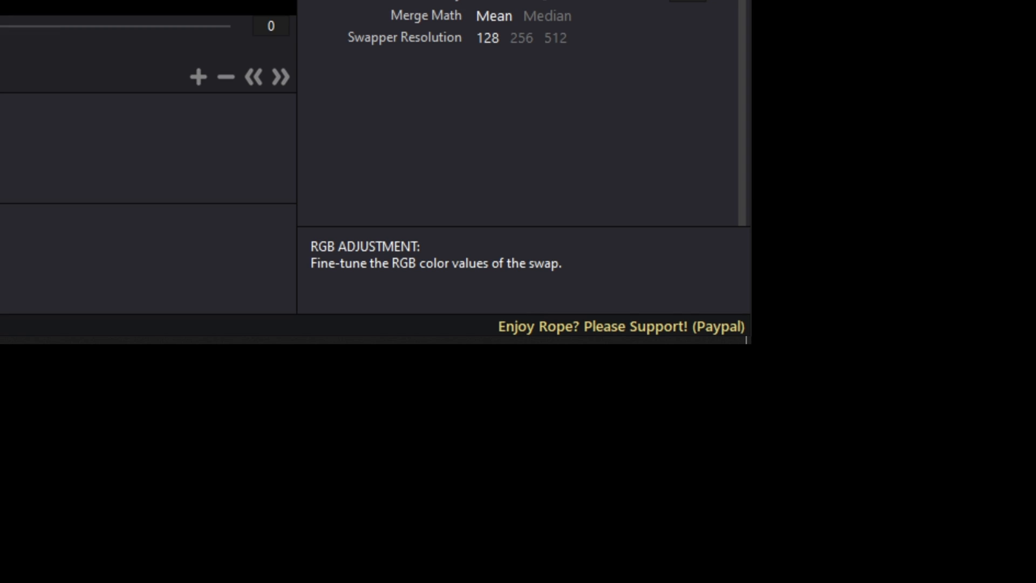
pyautogui.moveTo(482, 38)
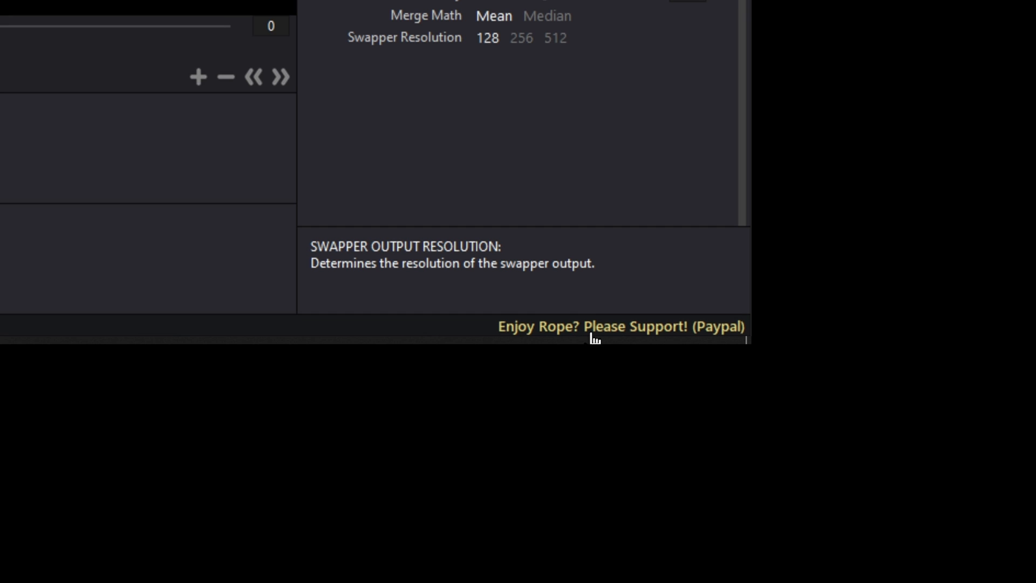
pyautogui.moveTo(580, 333)
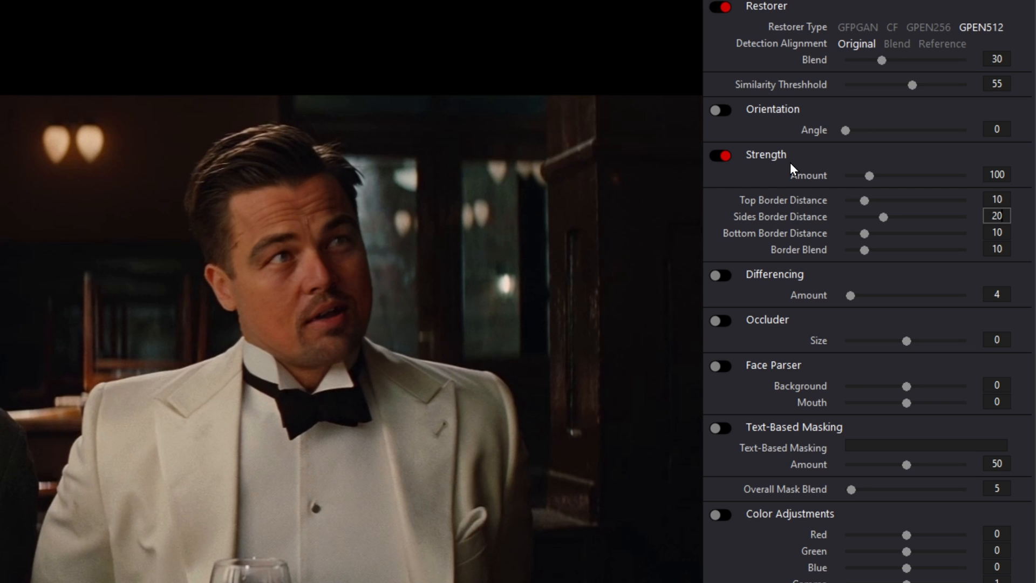
pyautogui.click(998, 175)
pyautogui.write('300')
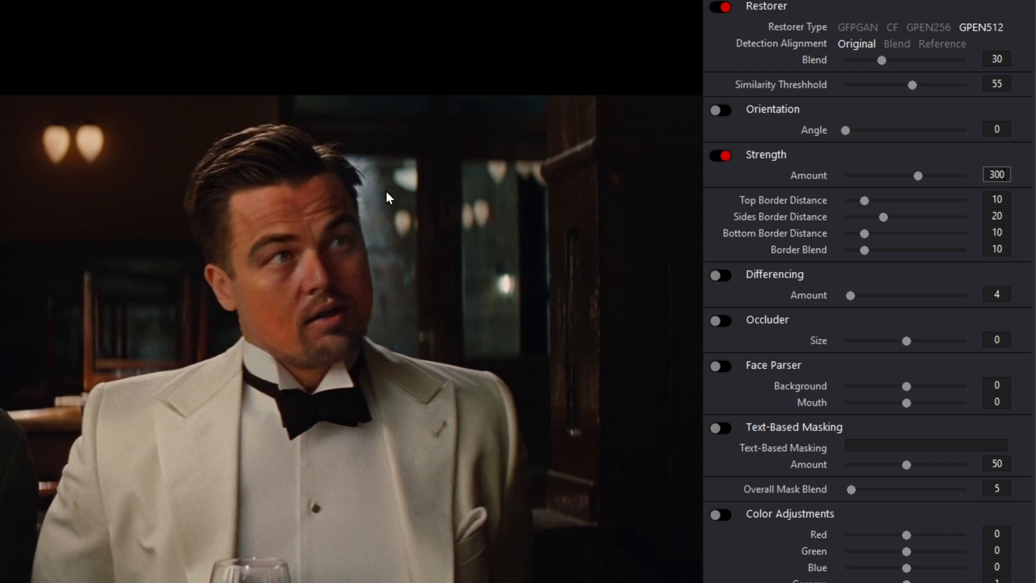
pyautogui.click(993, 175)
pyautogui.write('100')
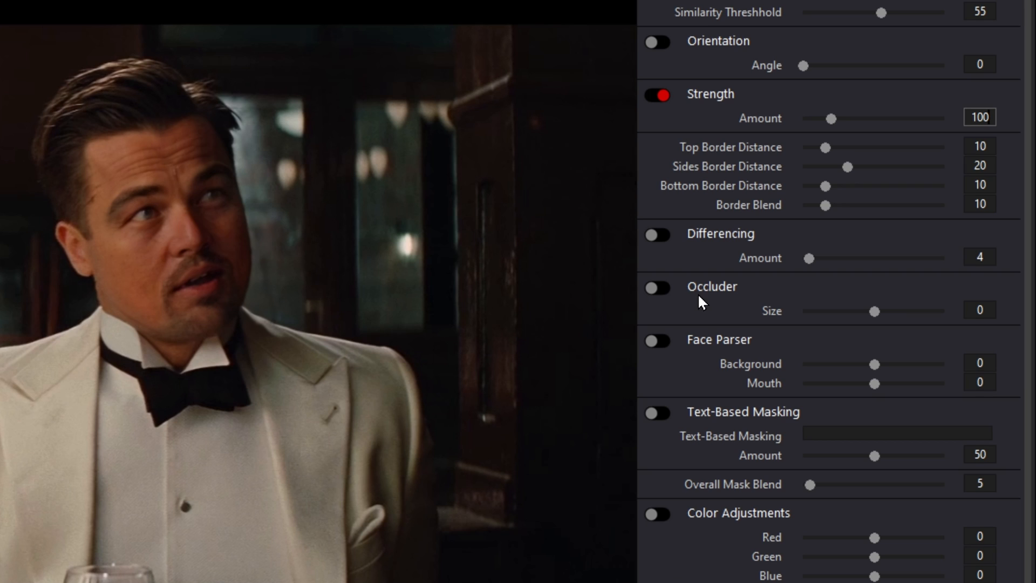
pyautogui.click(658, 287)
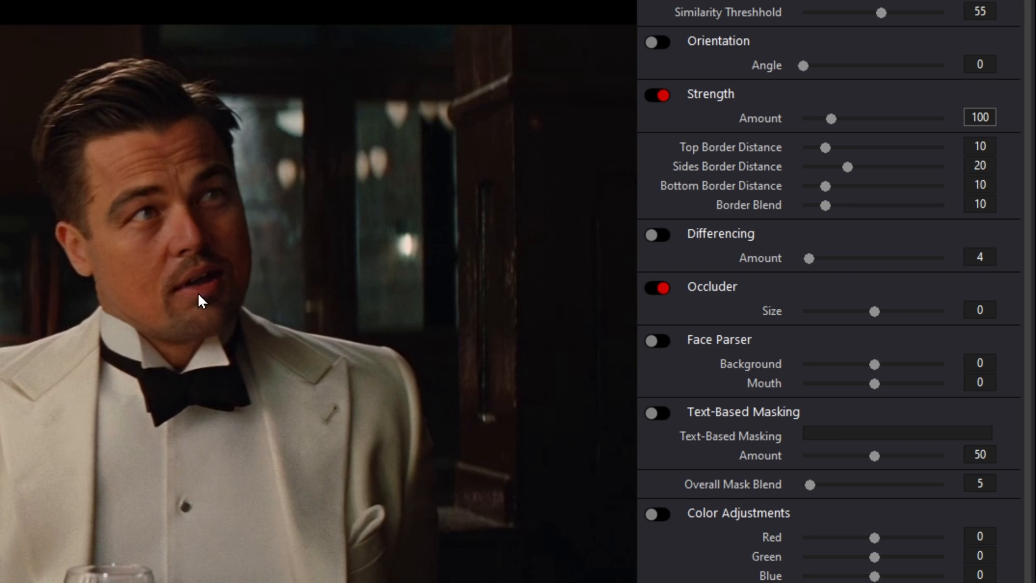
pyautogui.moveTo(78, 272)
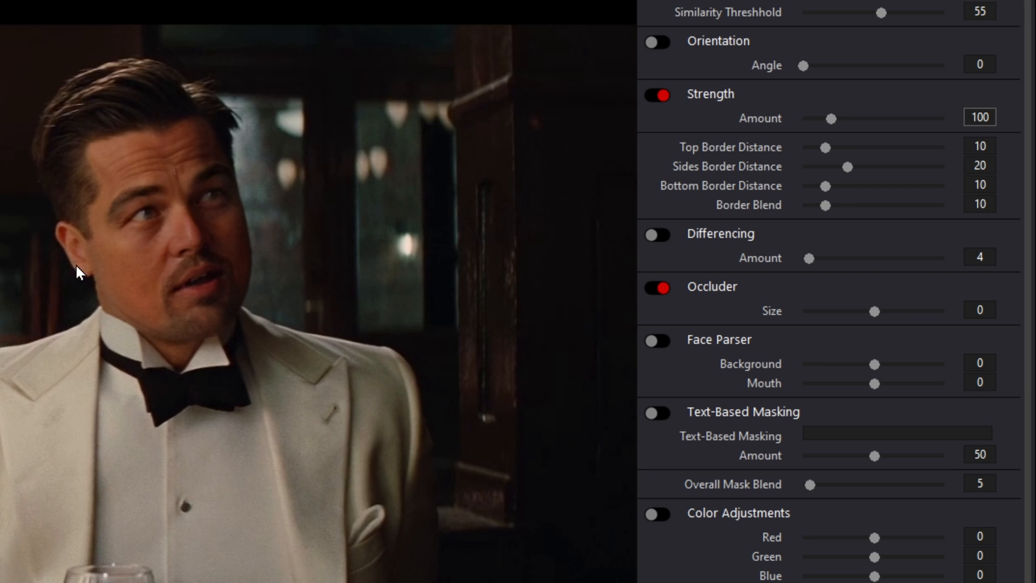
pyautogui.moveTo(108, 220)
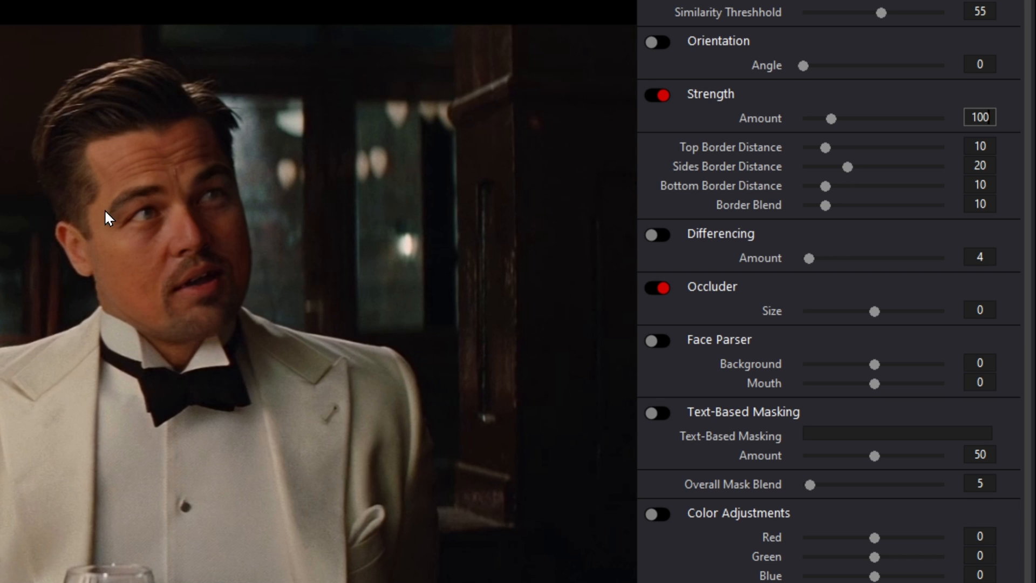
pyautogui.click(658, 287)
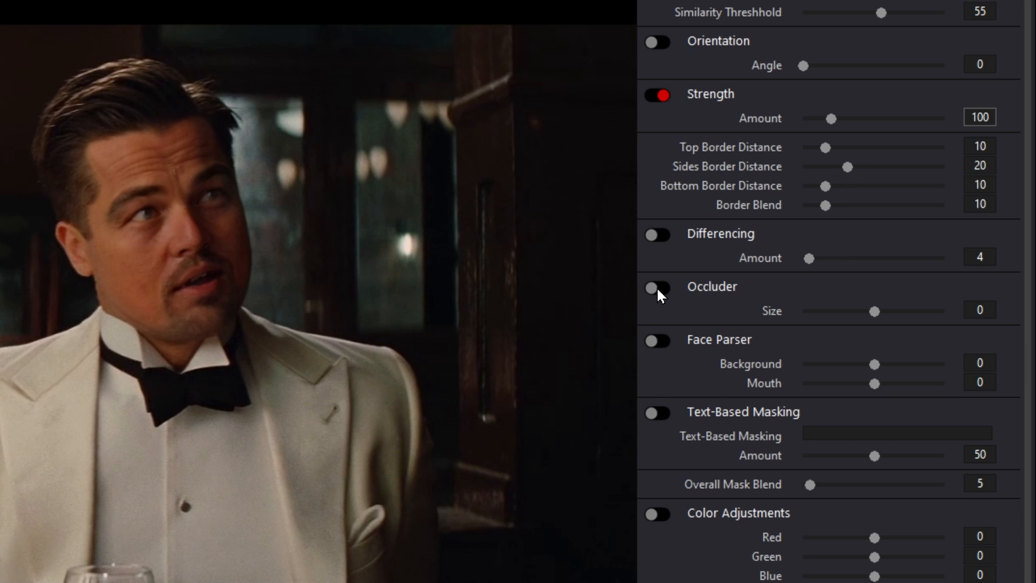
pyautogui.click(659, 287)
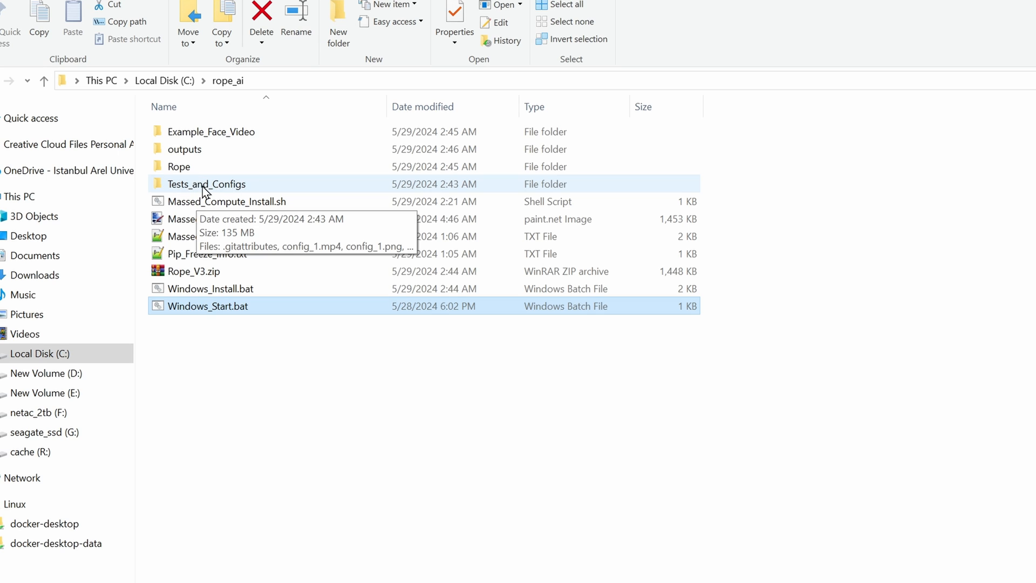
# Browse the Tests_and_Configs folder of sample config videos and images.
pyautogui.doubleClick(206, 184)
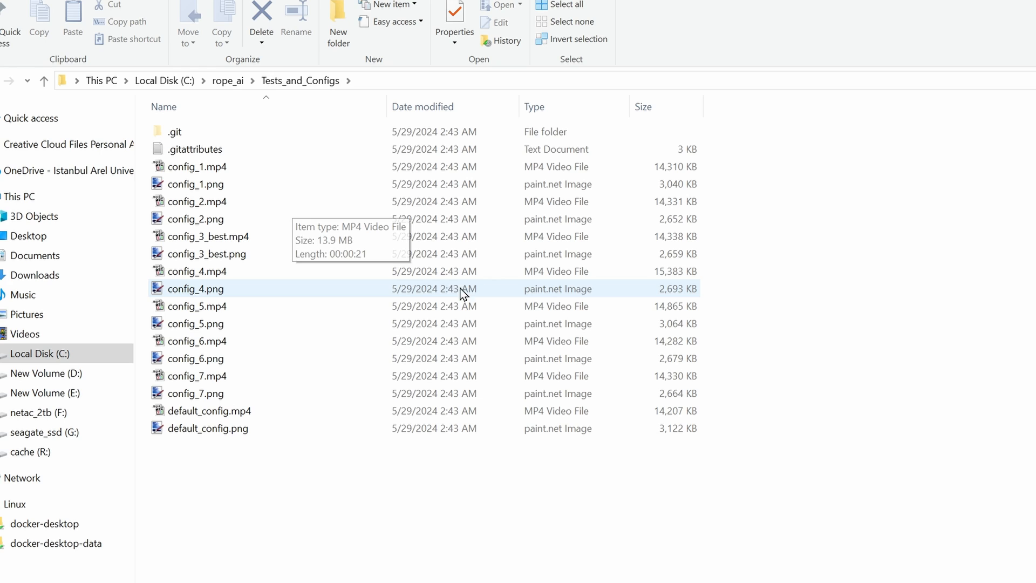
pyautogui.click(208, 427)
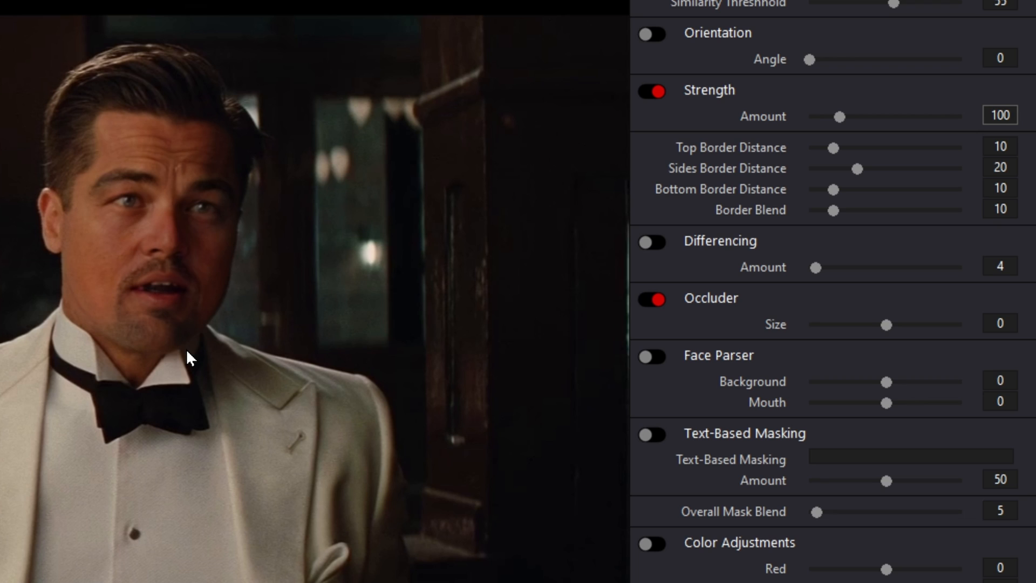
pyautogui.moveTo(175, 309)
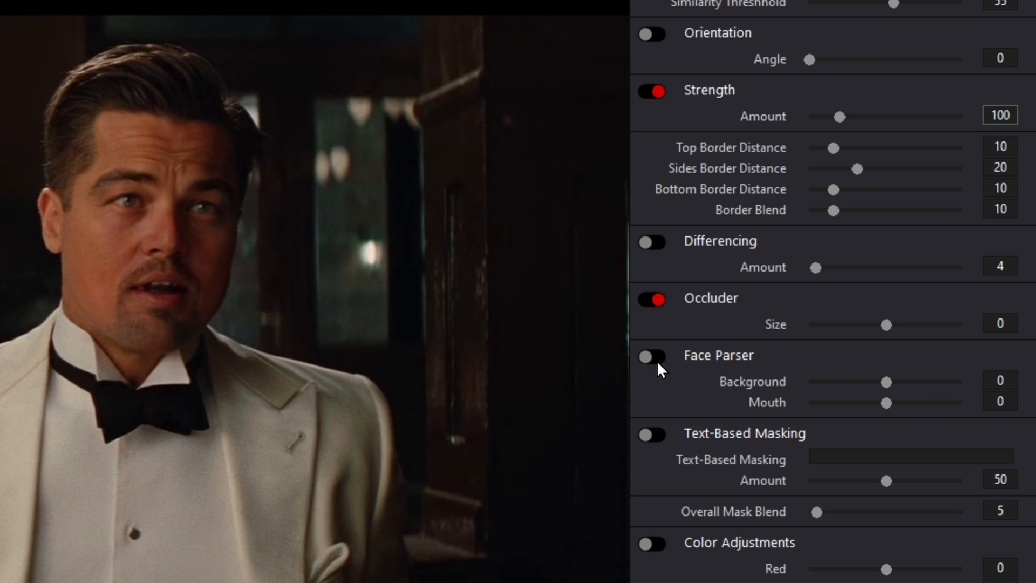
# Enable the Face Parser with the mouth value at 10 on the swapped preview.
pyautogui.click(653, 356)
pyautogui.write('10')
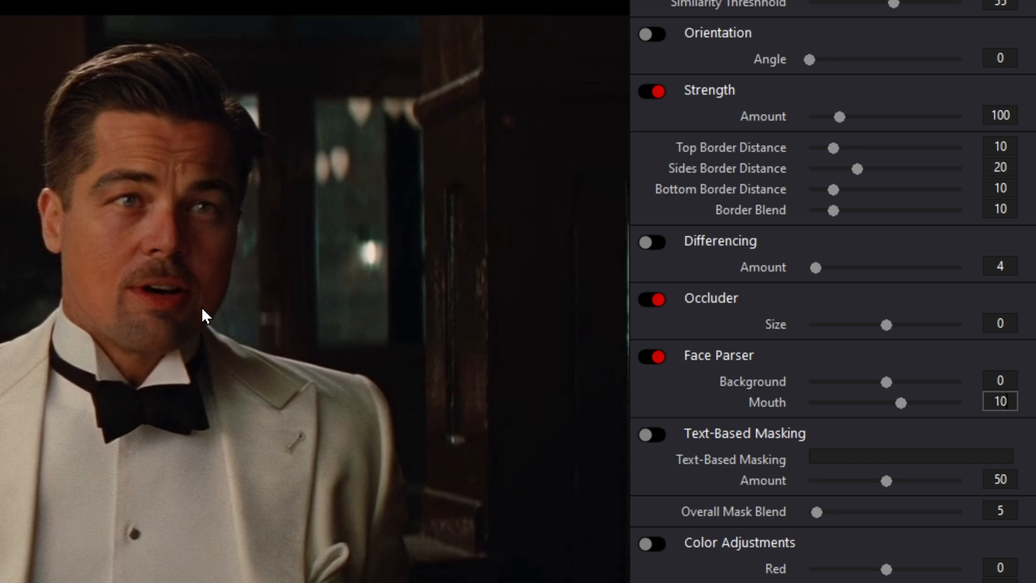
pyautogui.moveTo(190, 310)
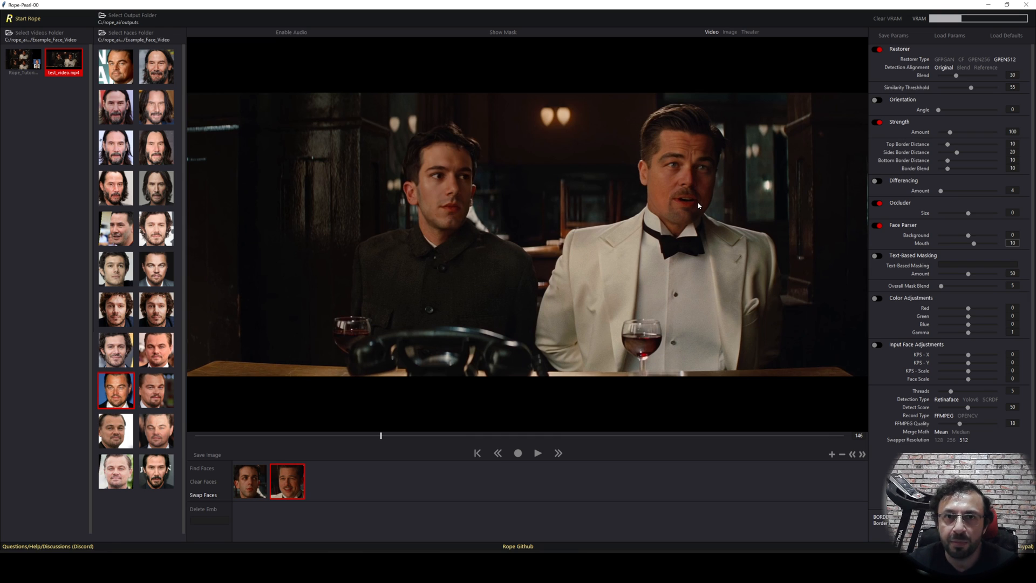
pyautogui.moveTo(701, 201)
pyautogui.write('1')
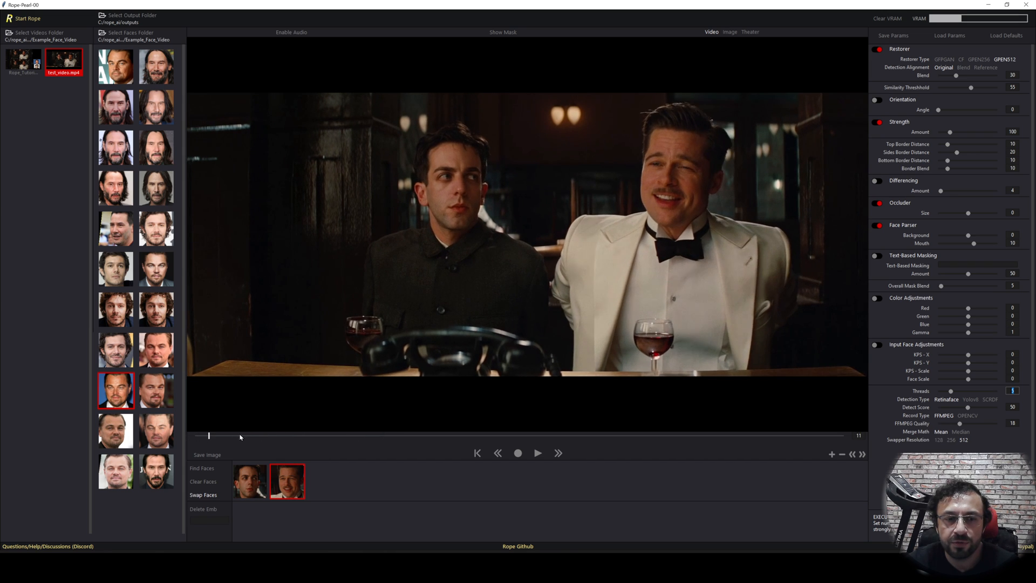
# Move the video playhead back near the beginning before setting FFMPEG quality to 18.
pyautogui.moveTo(208, 435); pyautogui.dragTo(567, 435)
pyautogui.write('5')
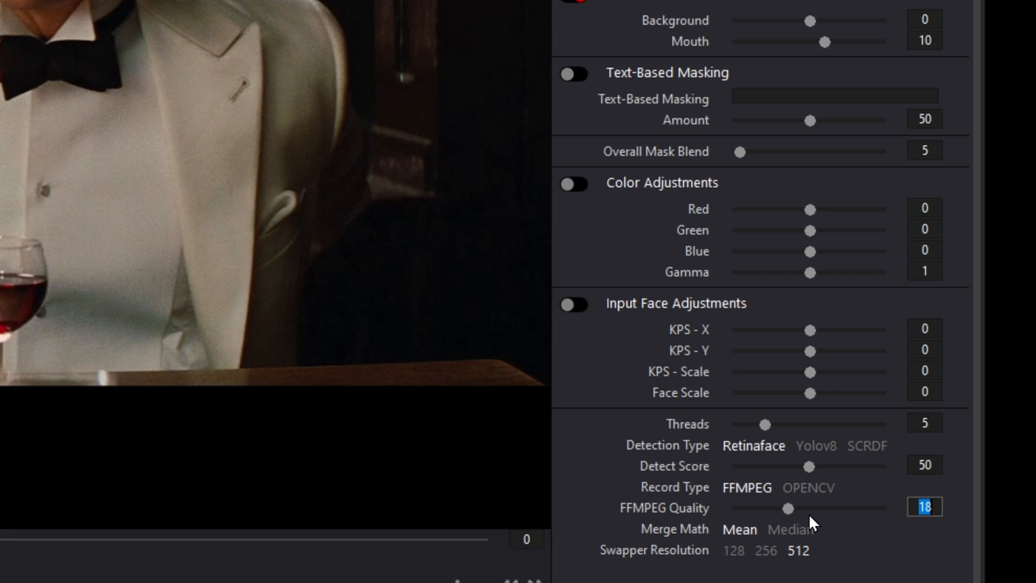
pyautogui.moveTo(921, 557)
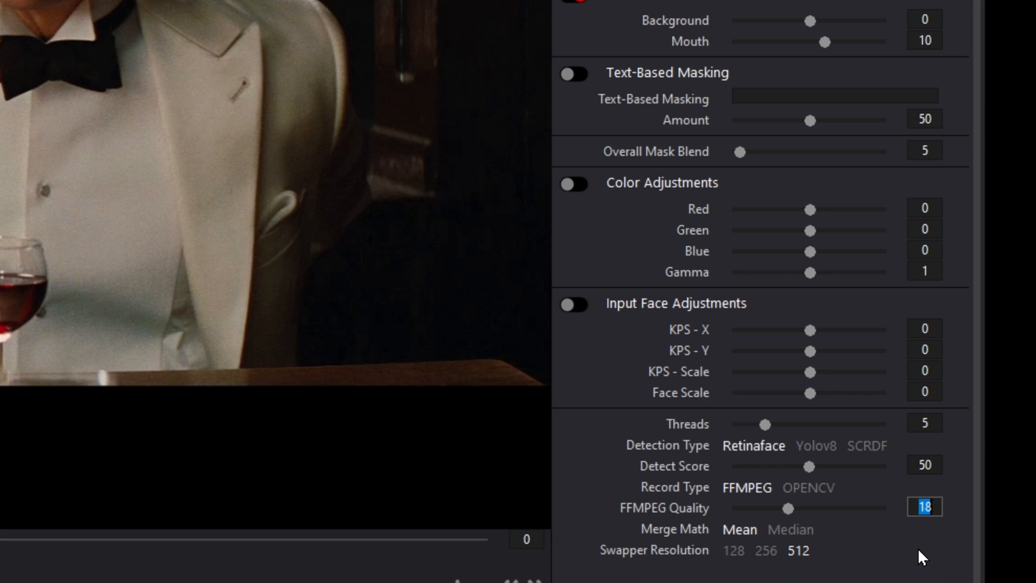
pyautogui.moveTo(883, 535)
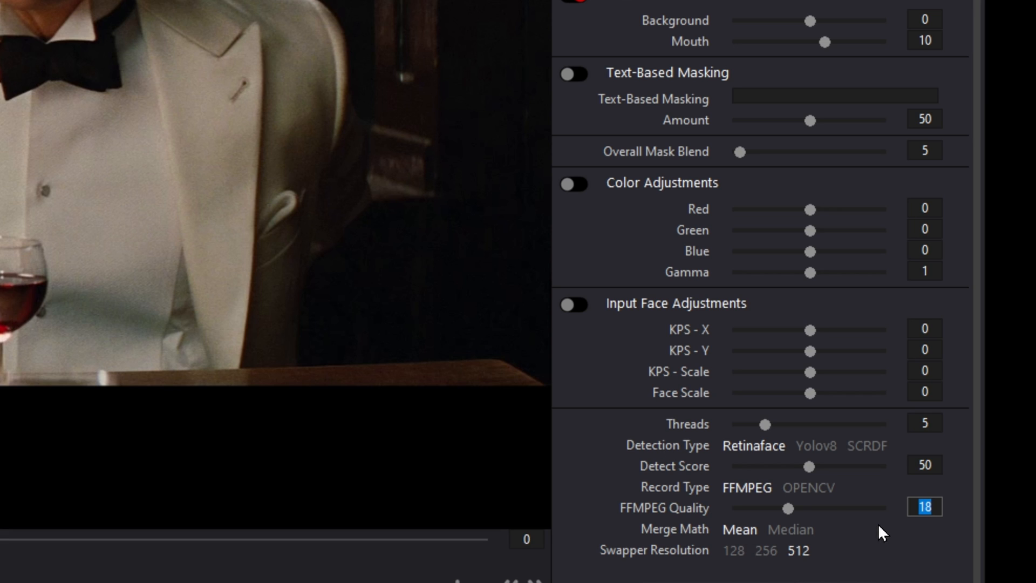
pyautogui.moveTo(95, 300)
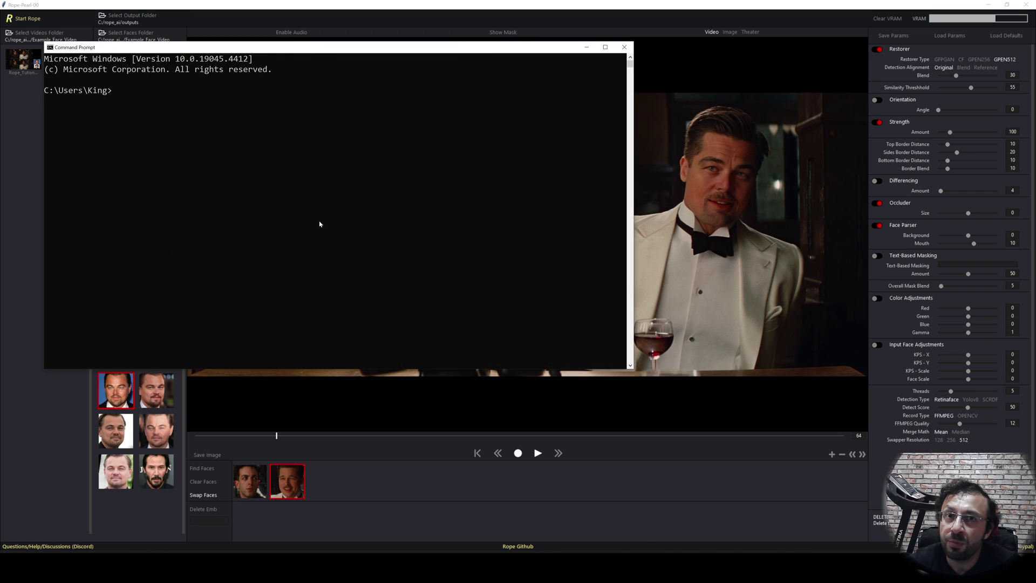
# Run nvitop in the terminal to watch GPU load, then bring the Rope swapped preview back to the front.
pyautogui.write('nvitop')
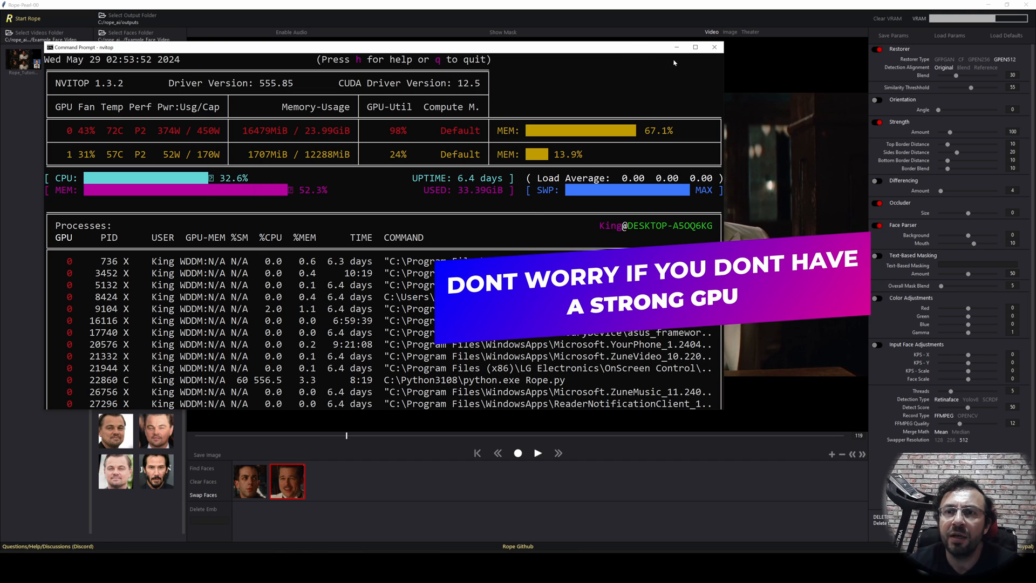
pyautogui.click(714, 46)
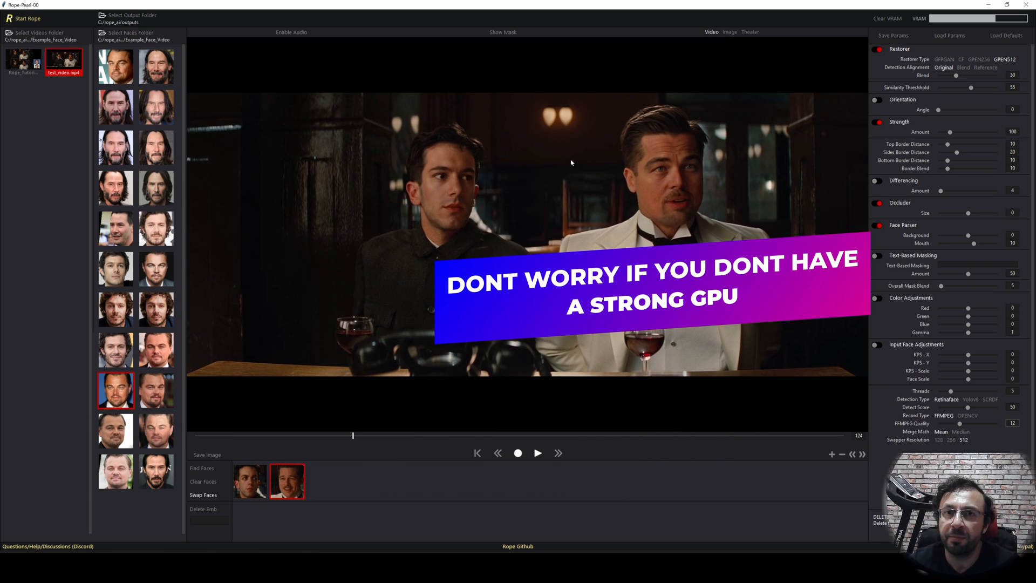
pyautogui.click(537, 452)
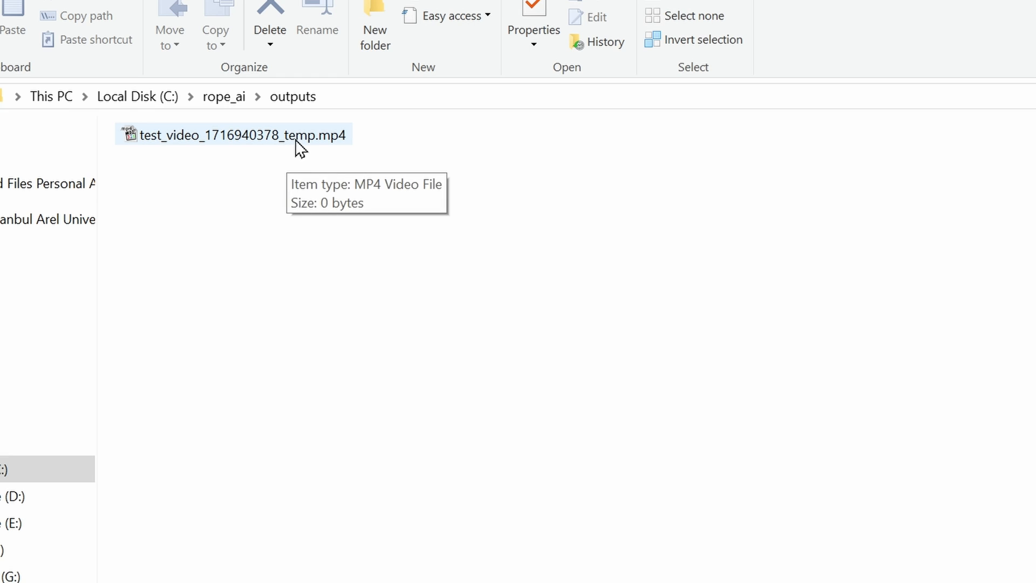
pyautogui.moveTo(304, 153)
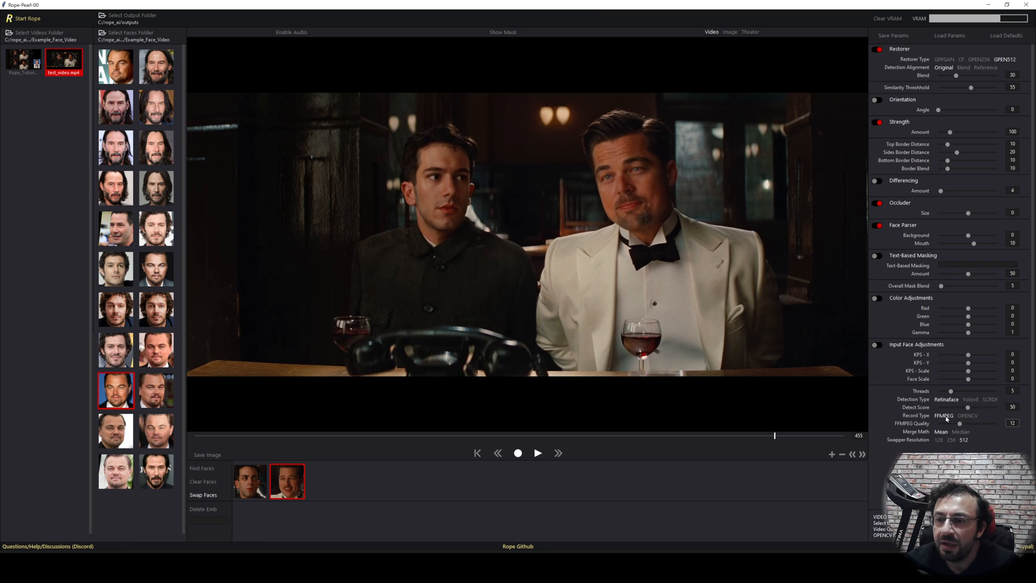
# Return focus to Rope and let the recording run to the end of the clip.
pyautogui.click(538, 452)
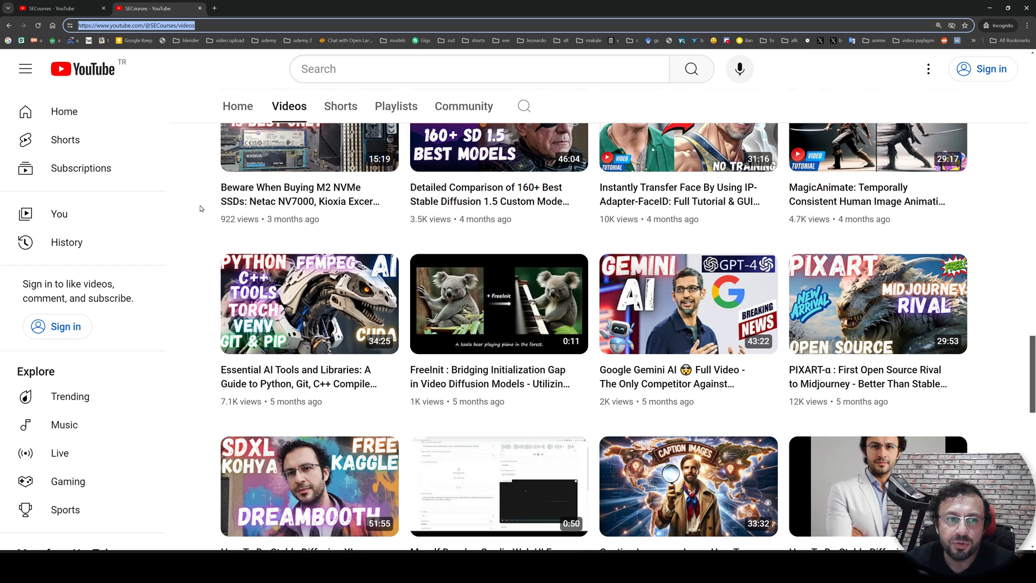
pyautogui.moveTo(328, 329)
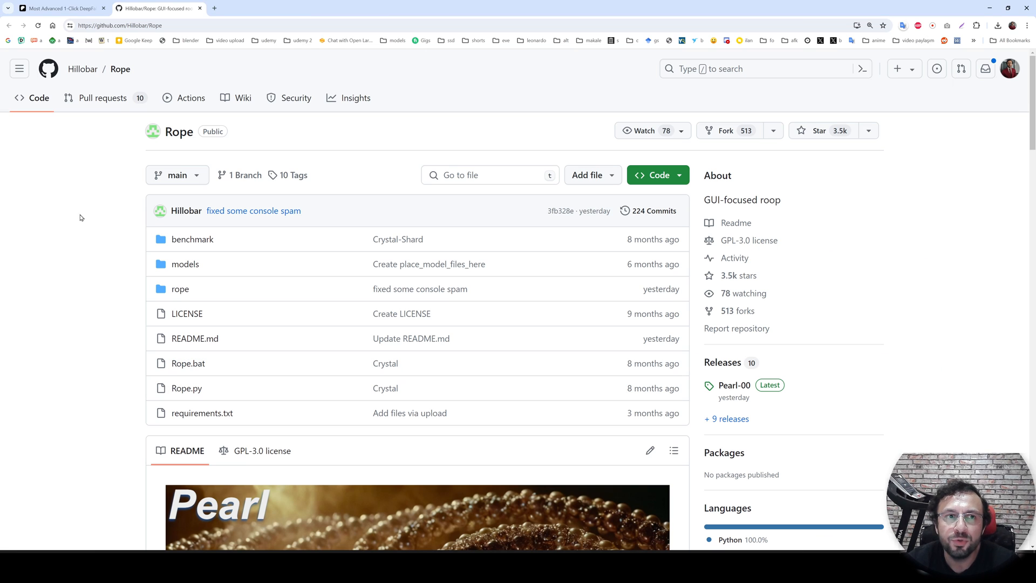
pyautogui.moveTo(440, 79)
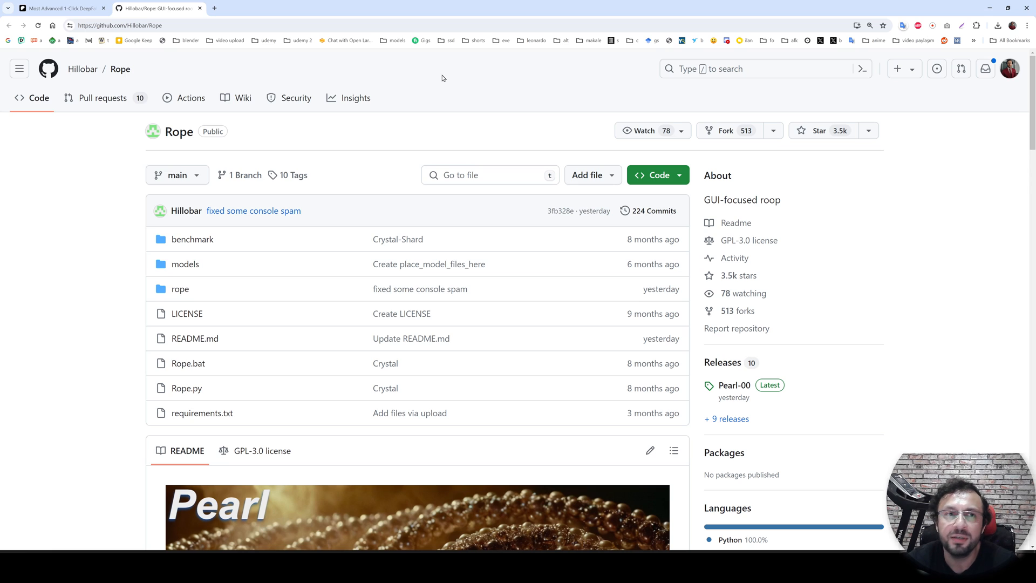
pyautogui.moveTo(220, 26)
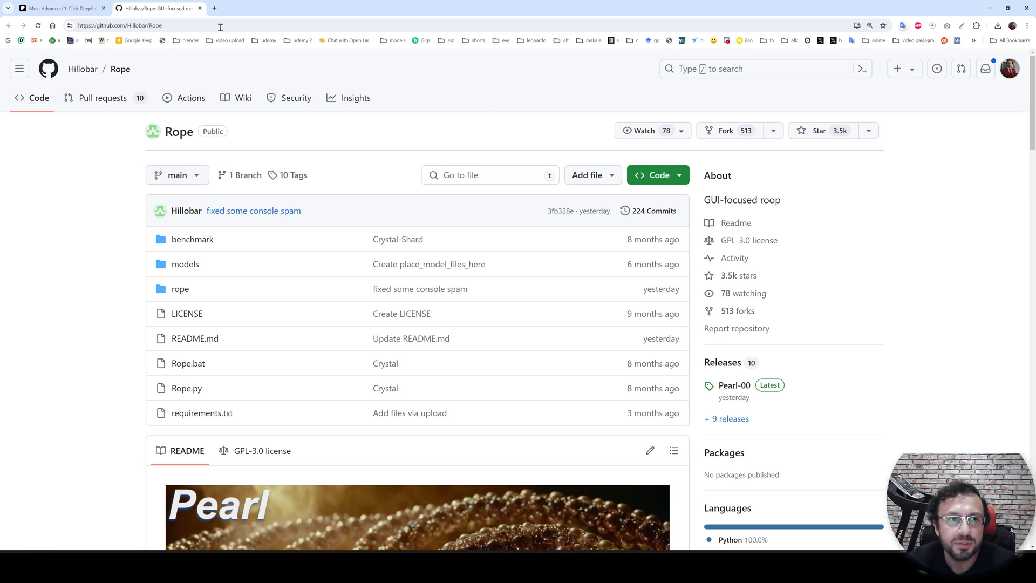
# Switch from the Hillobar/Rope GitHub tab to the Patreon one-click installer post.
pyautogui.click(65, 9)
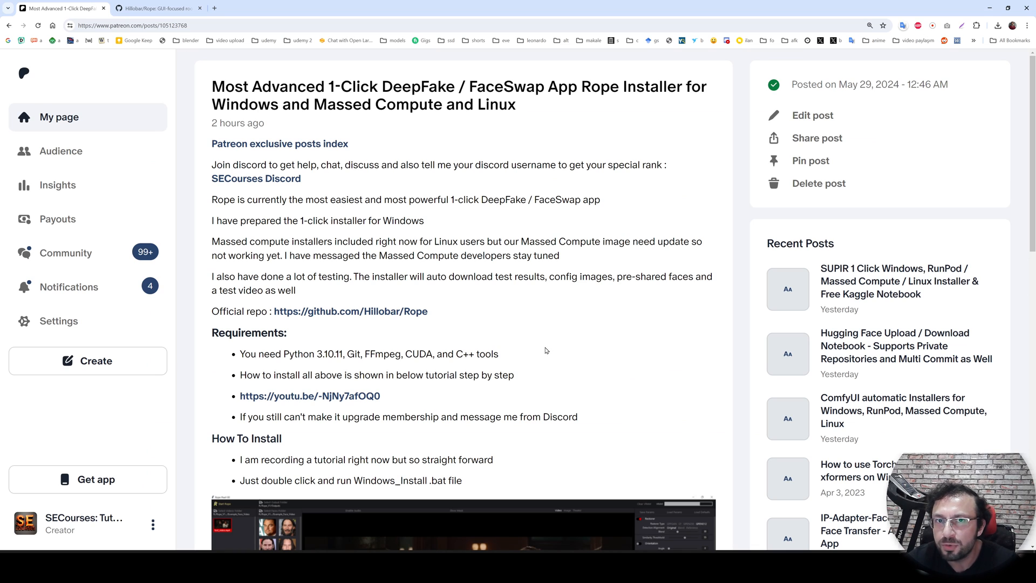
pyautogui.moveTo(554, 363)
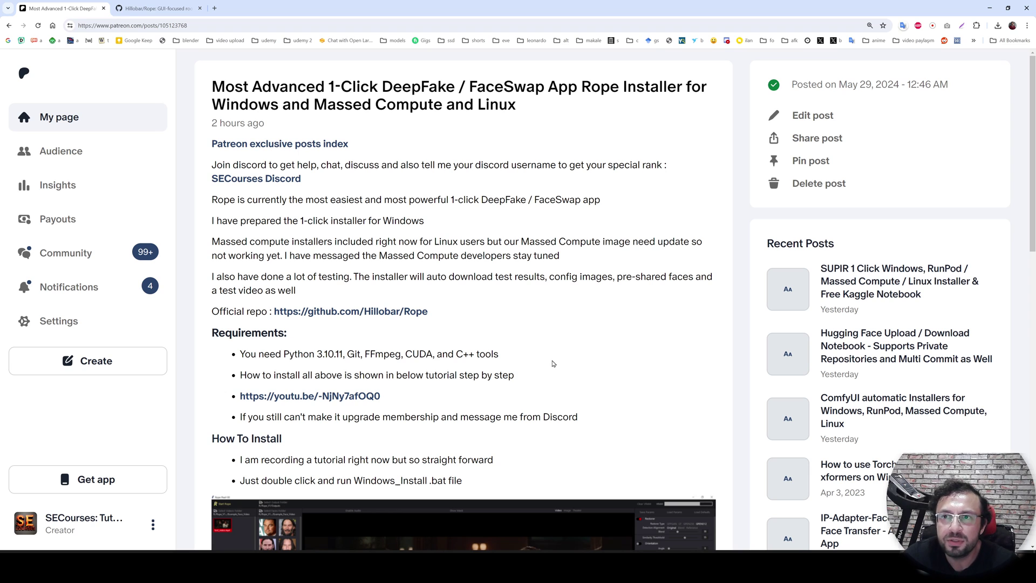
pyautogui.moveTo(543, 355)
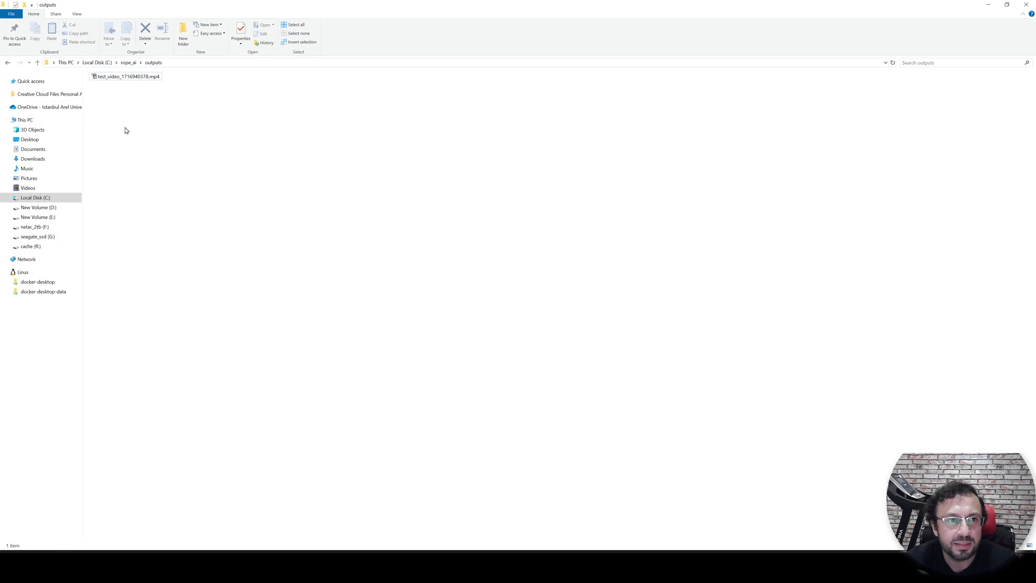
# Check the exported test mp4's file properties (14 MB) and start playing it.
pyautogui.click(124, 75)
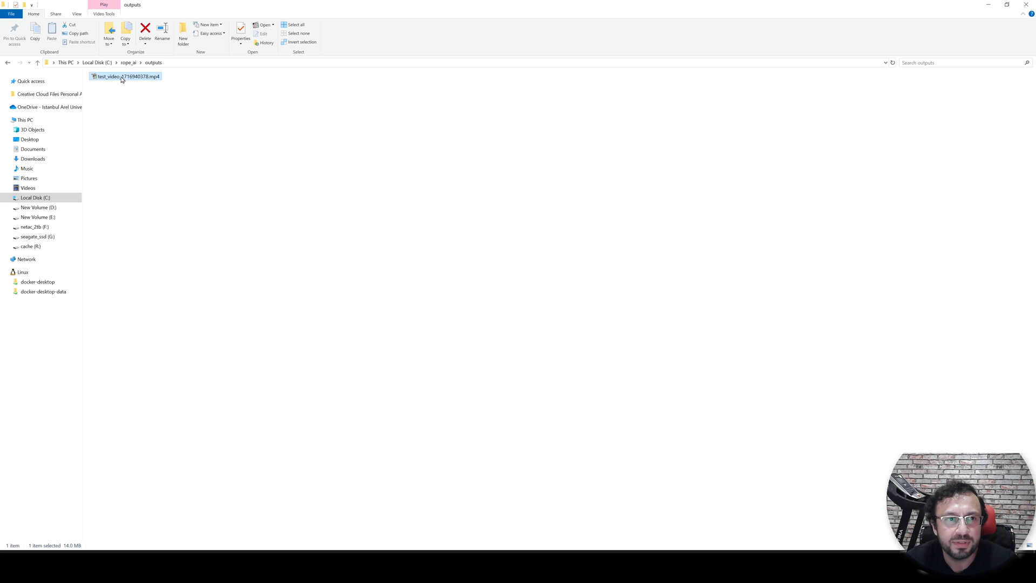
pyautogui.click(237, 30)
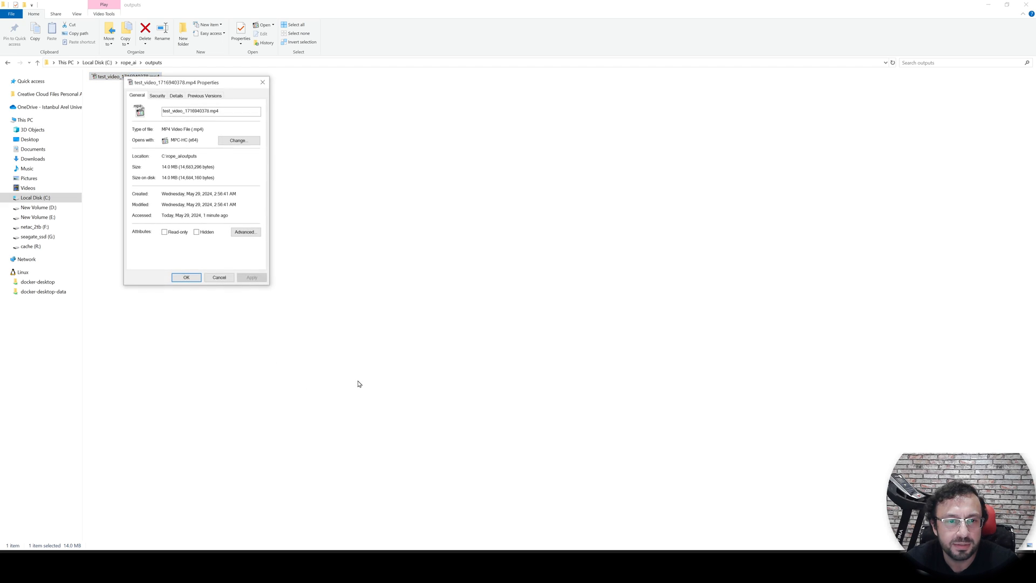
pyautogui.click(186, 277)
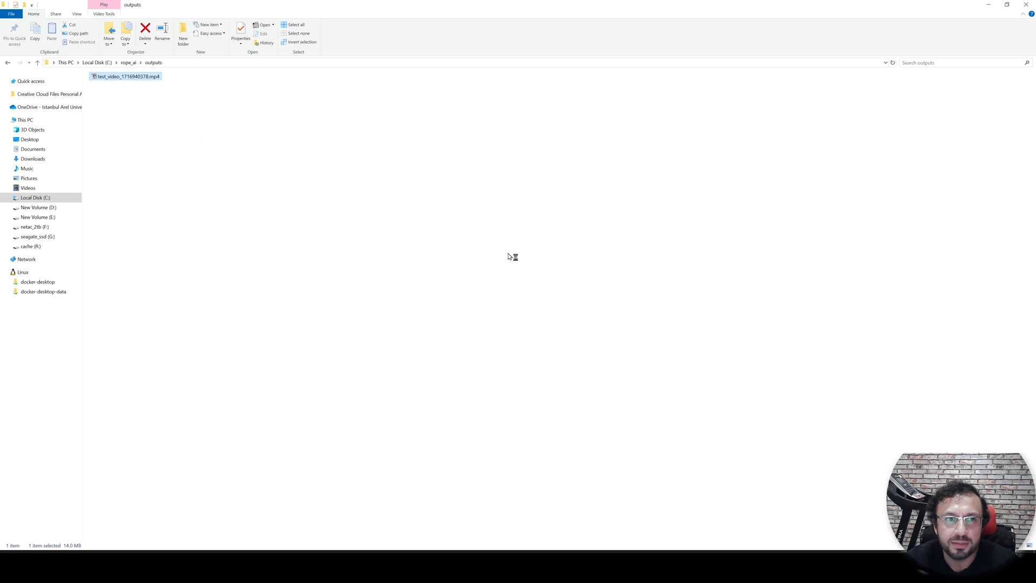
pyautogui.doubleClick(126, 75)
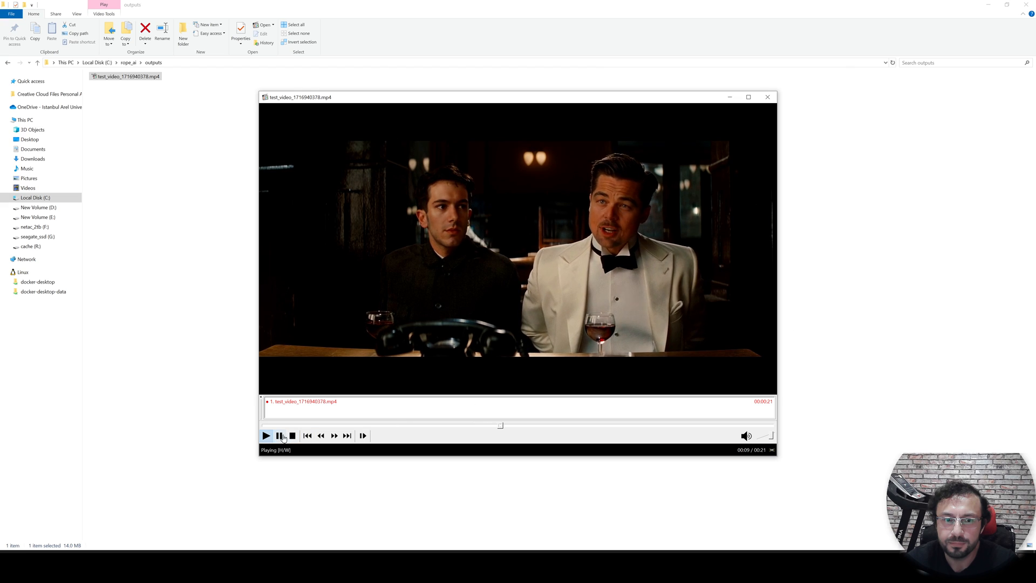
# View the video's media details in the player: 1920x1080 at about 5320 kbps.
pyautogui.rightClick(457, 200)
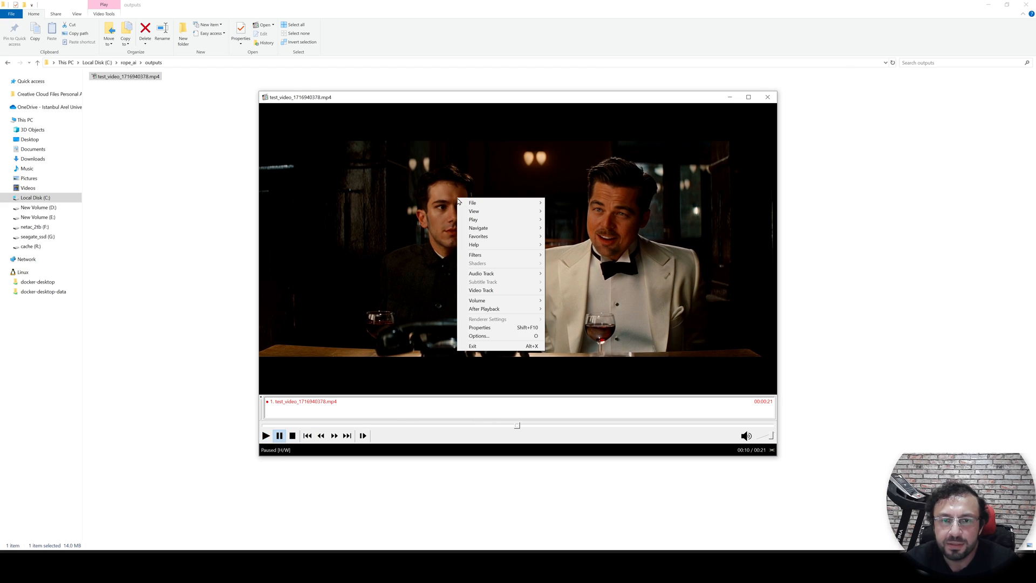
pyautogui.click(479, 327)
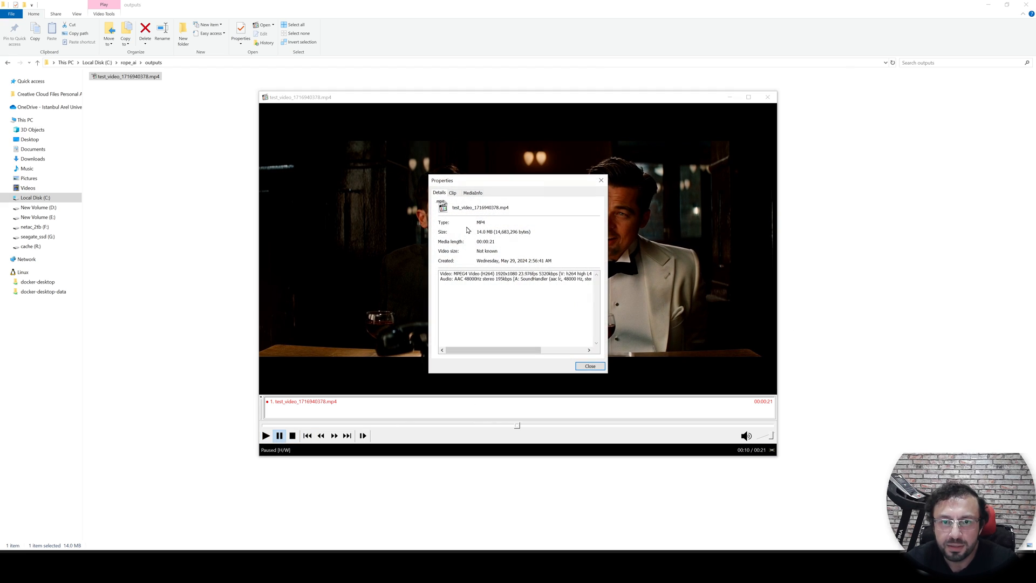
pyautogui.moveTo(527, 292)
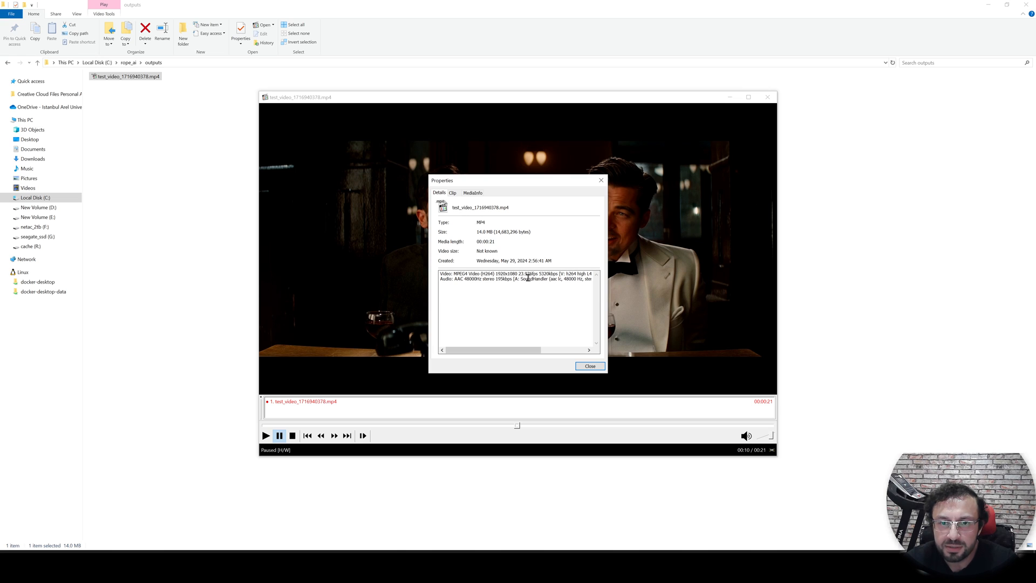
pyautogui.doubleClick(503, 274)
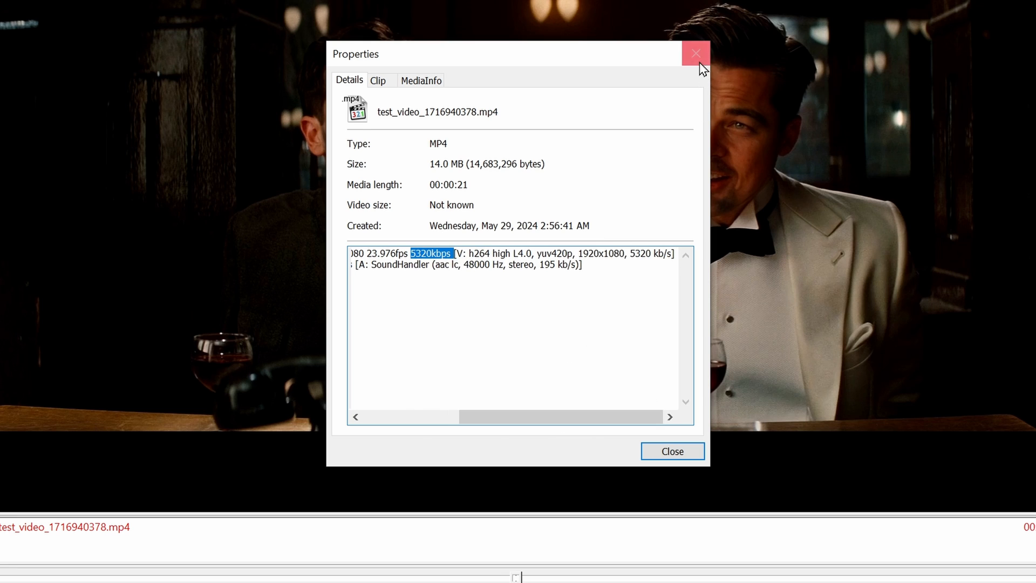
pyautogui.click(696, 52)
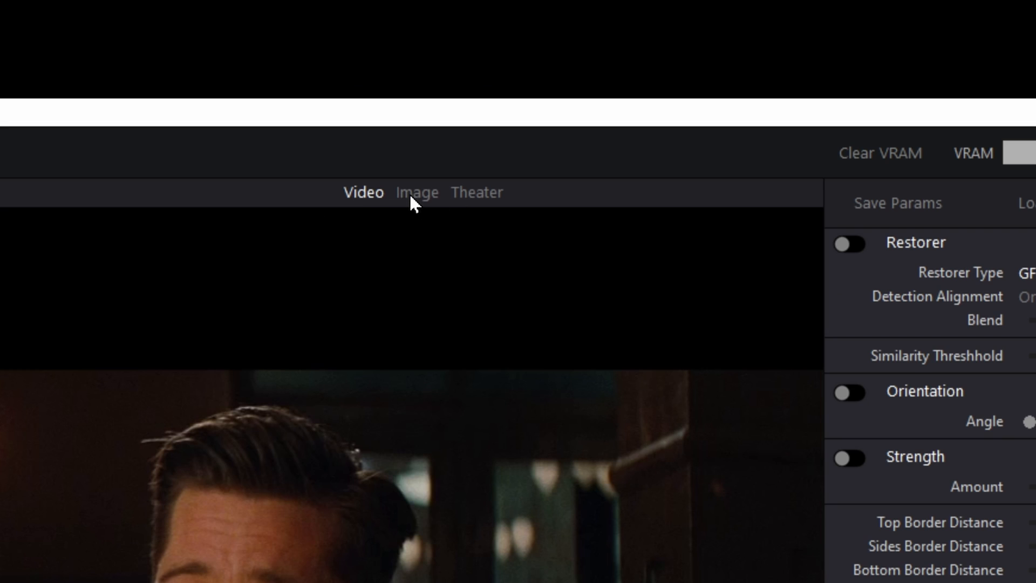
pyautogui.moveTo(416, 214)
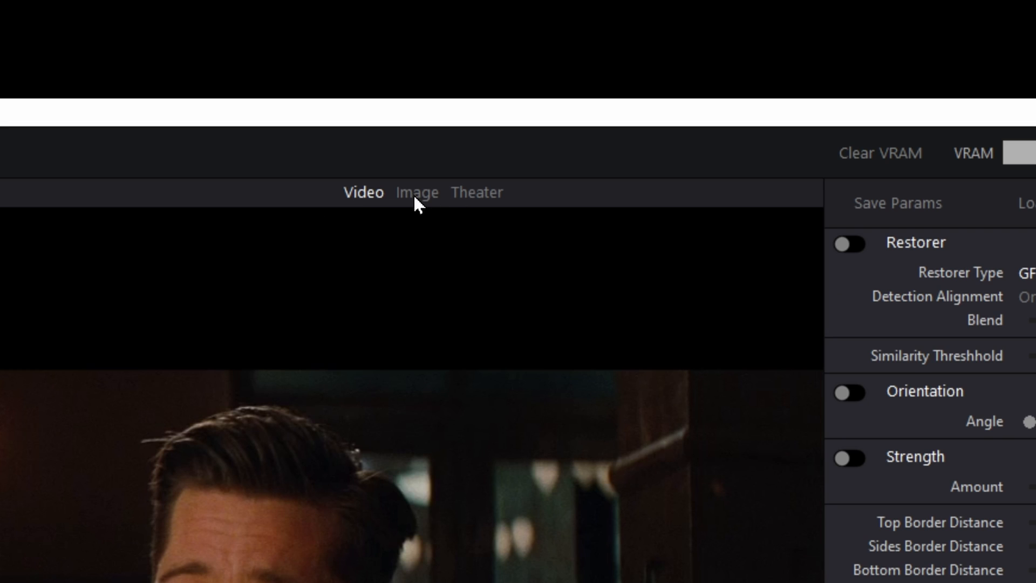
# Switch Rope to image mode and swap the face on the long-haired portrait, toggling the swap off and on.
pyautogui.click(416, 192)
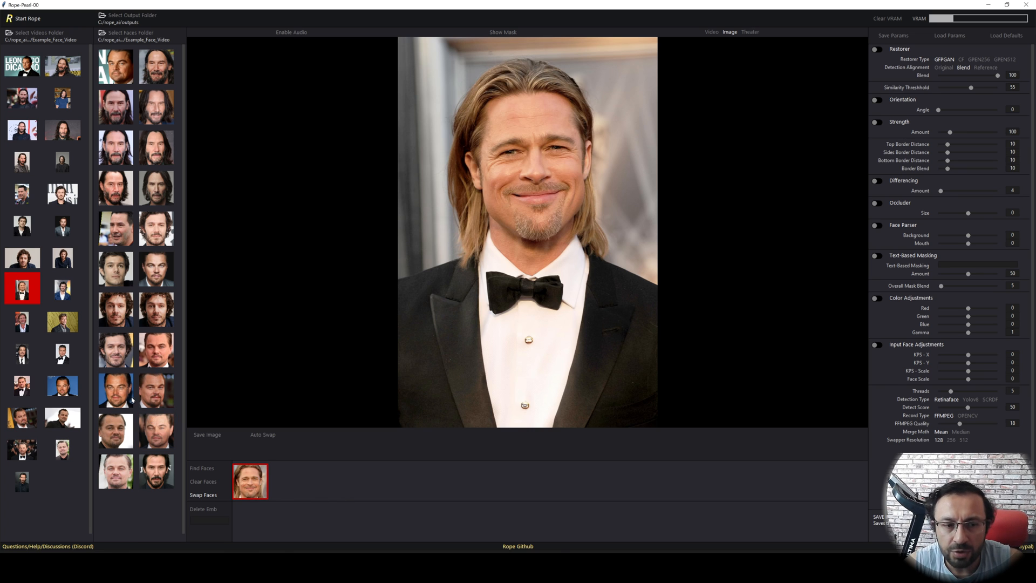
pyautogui.click(115, 391)
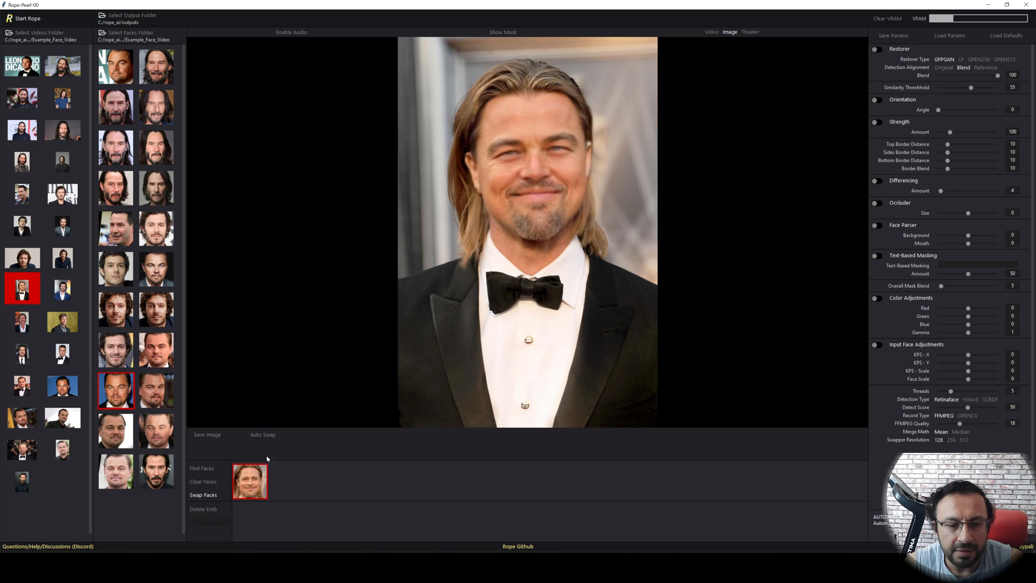
pyautogui.click(203, 495)
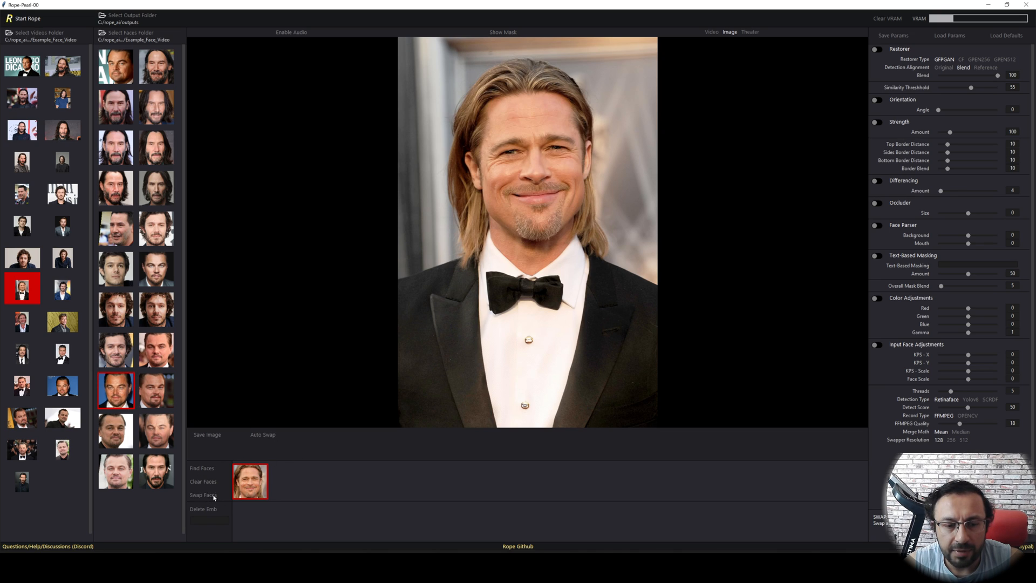
pyautogui.click(203, 495)
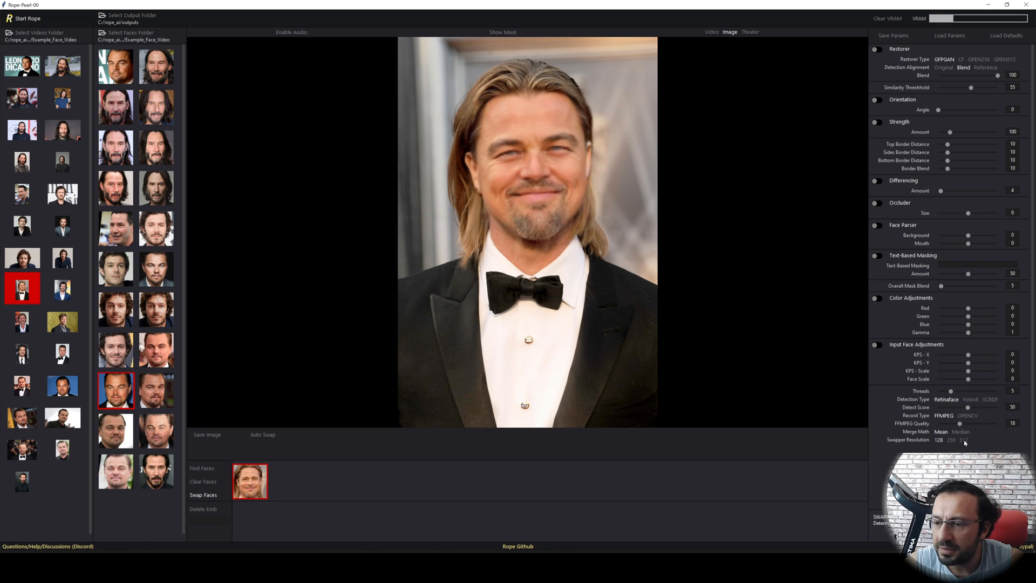
# Set swapper resolution 512, restorer GPEN512 and Original detection alignment.
pyautogui.click(963, 441)
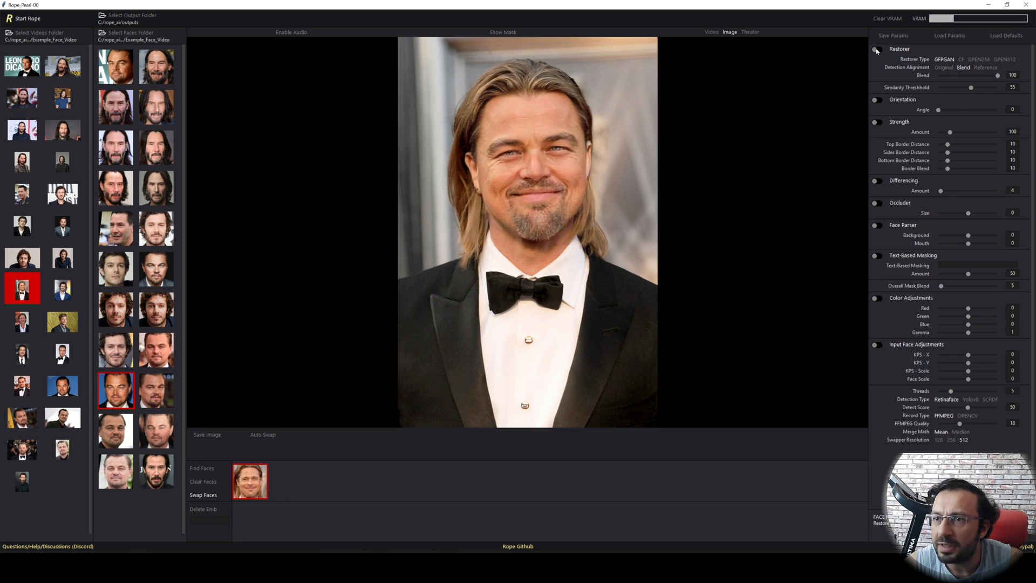
pyautogui.click(876, 48)
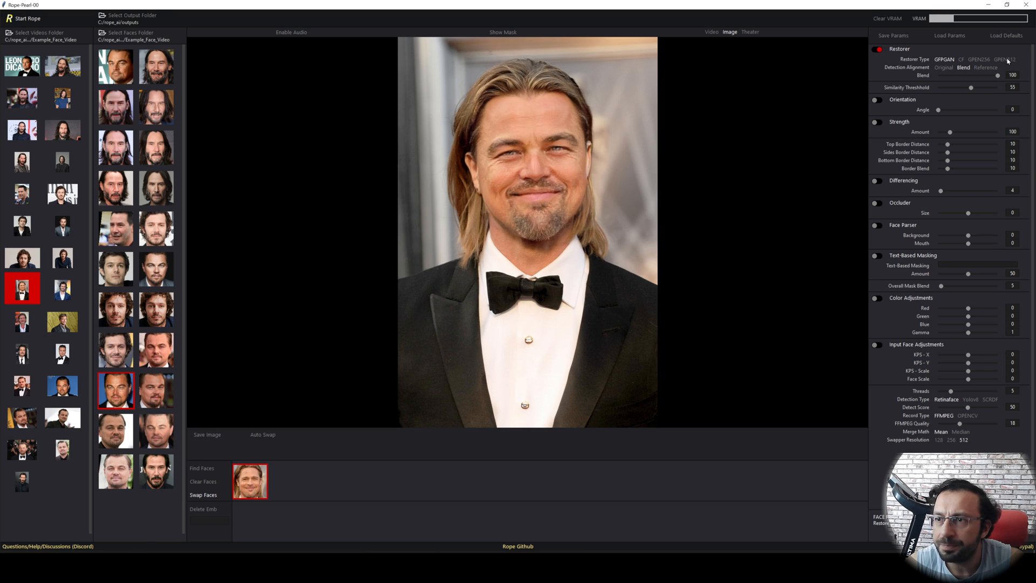
pyautogui.click(1000, 58)
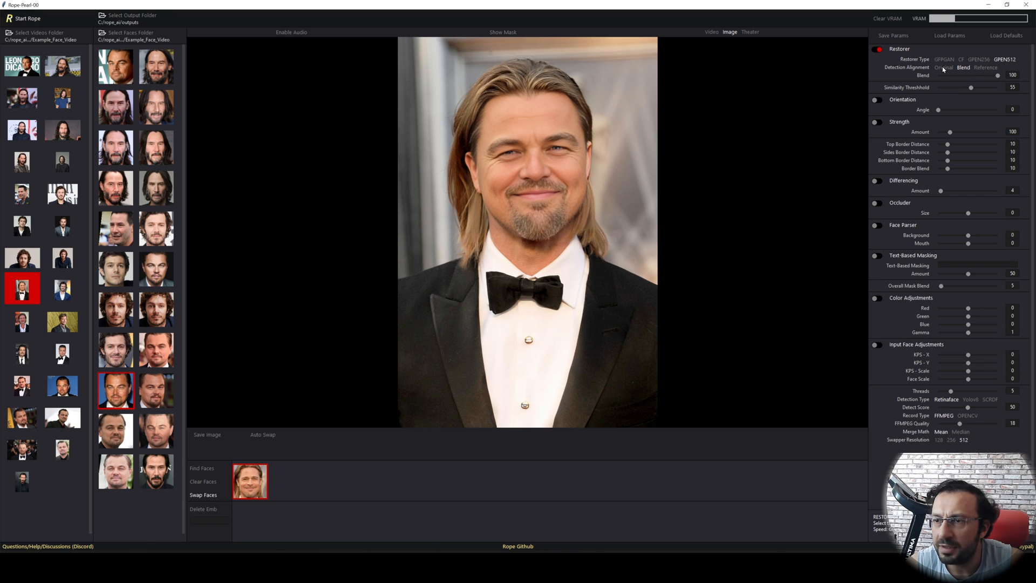
pyautogui.click(944, 67)
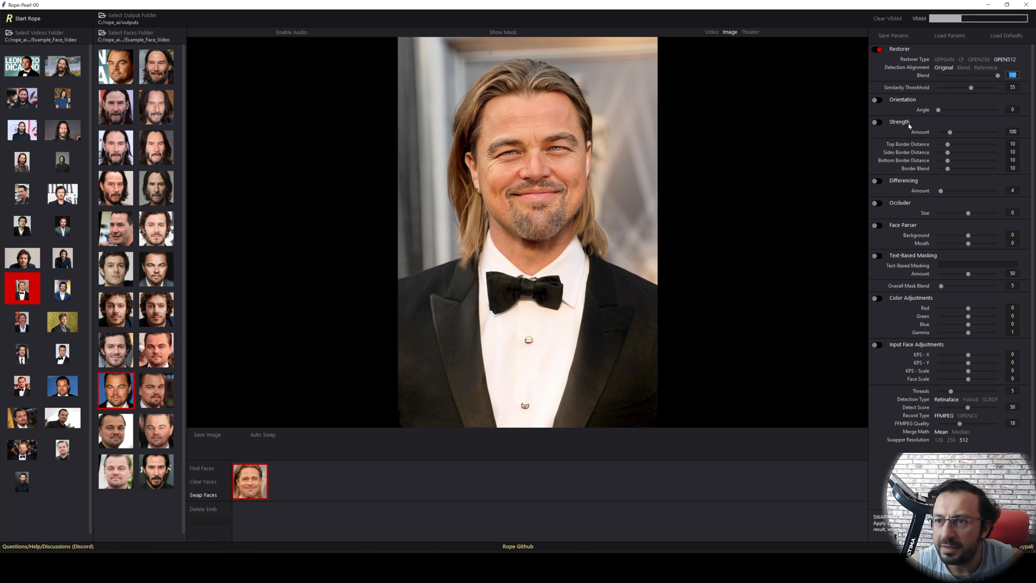
# Enable swap Strength at 200 plus Occluder and Face Parser masking.
pyautogui.click(877, 122)
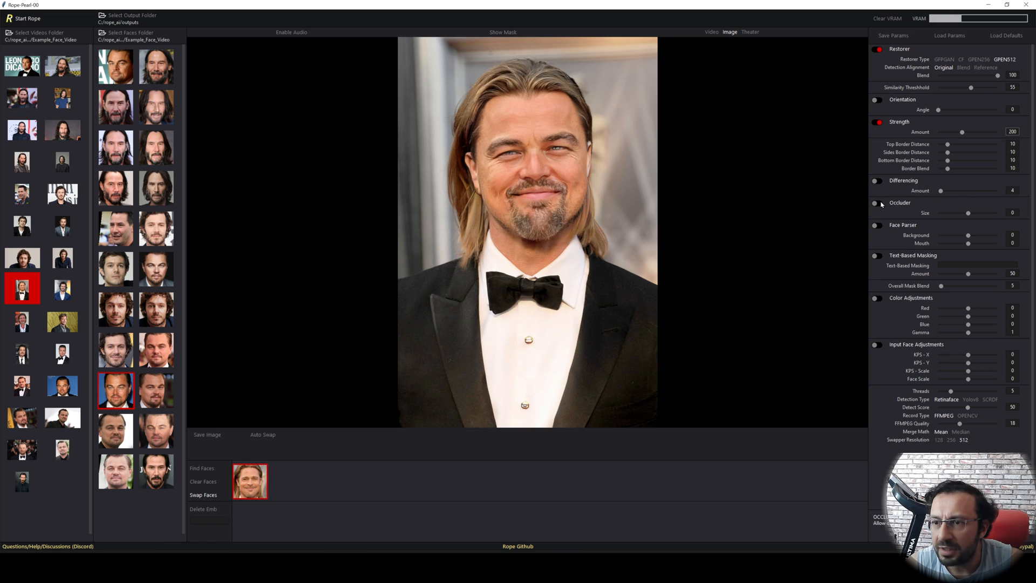
pyautogui.click(878, 203)
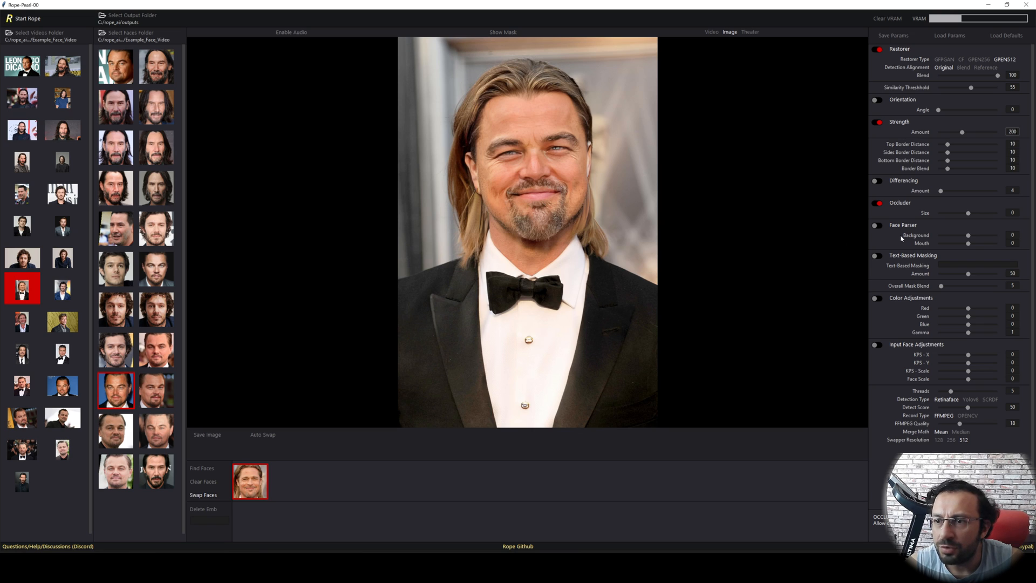
pyautogui.click(876, 225)
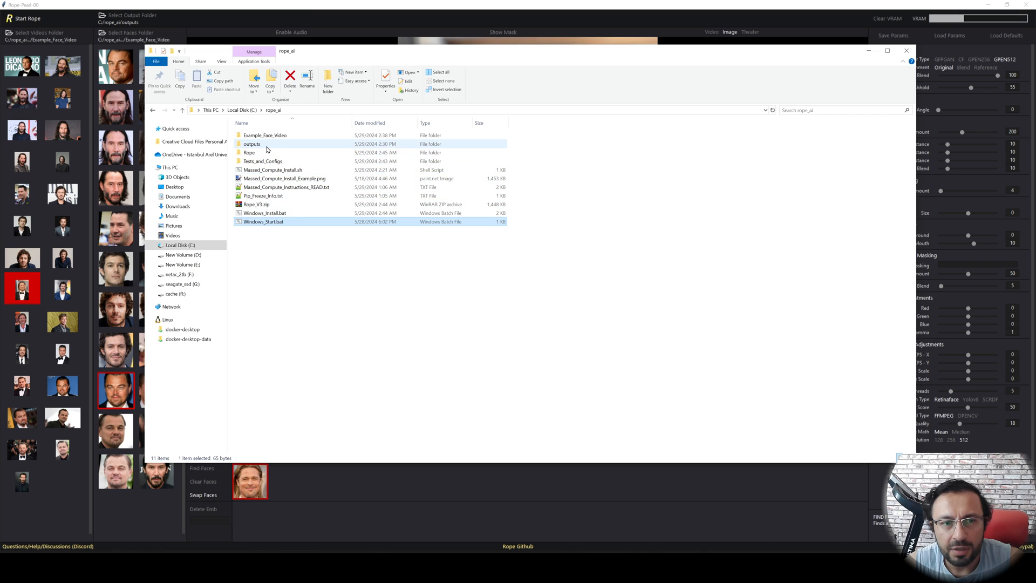
# View the saved swapped portrait PNG in the outputs folder, then return to Rope.
pyautogui.doubleClick(251, 144)
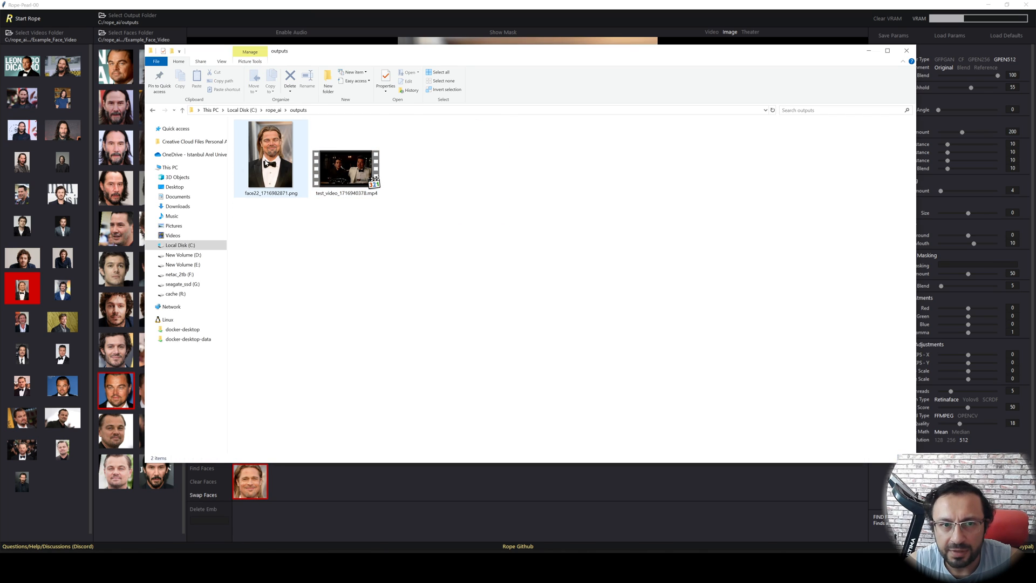
pyautogui.click(907, 51)
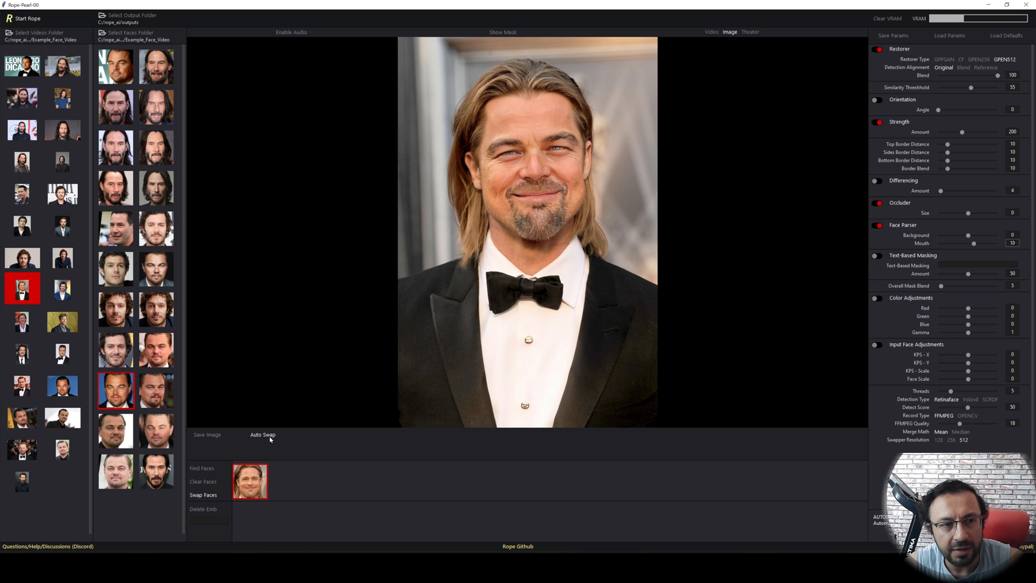
# Turn on Auto Swap and step through the Keanu, Brad Pitt, Leonardo and curly-haired targets, each swapped instantly.
pyautogui.click(22, 192)
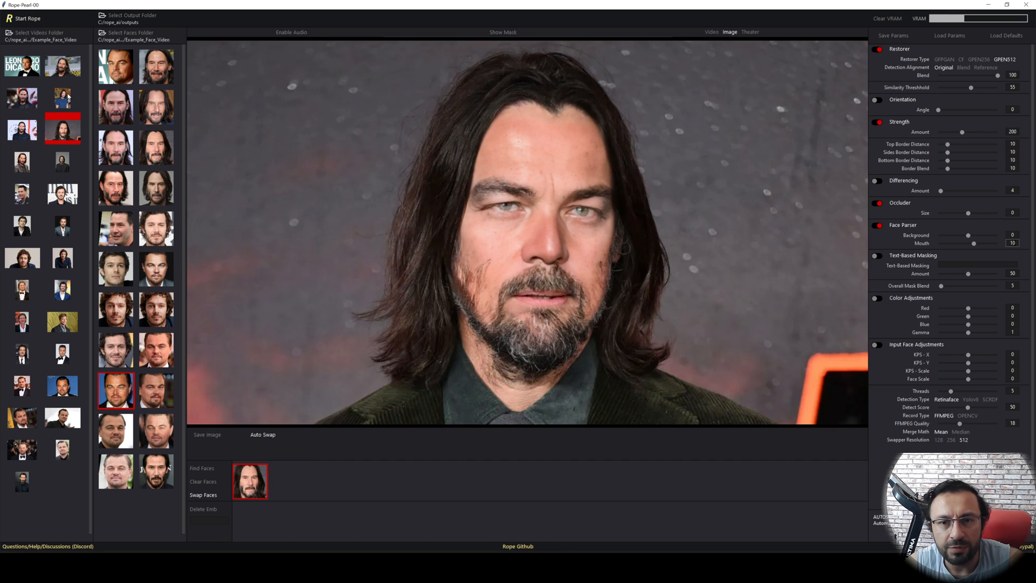
pyautogui.click(62, 320)
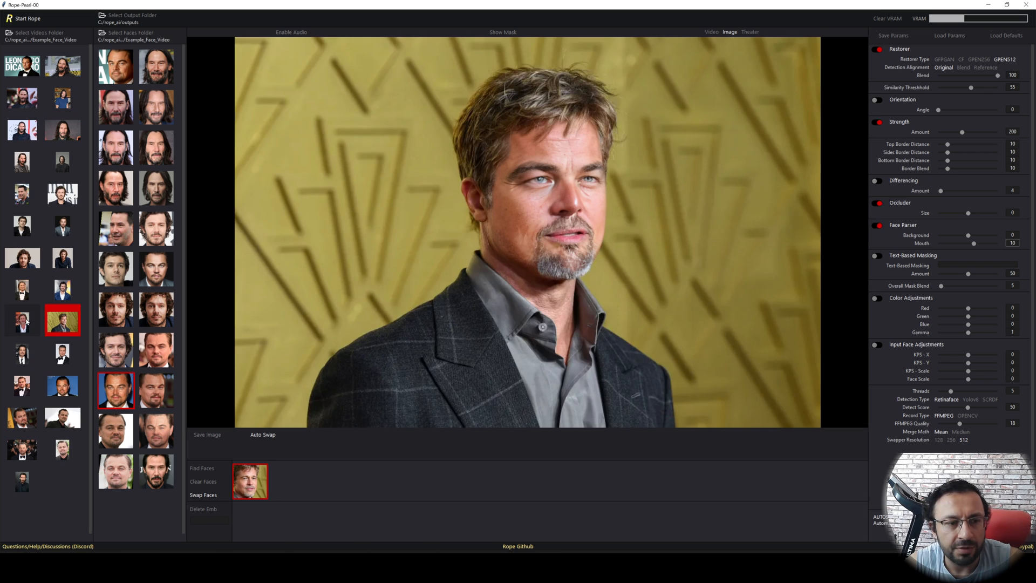
pyautogui.click(21, 321)
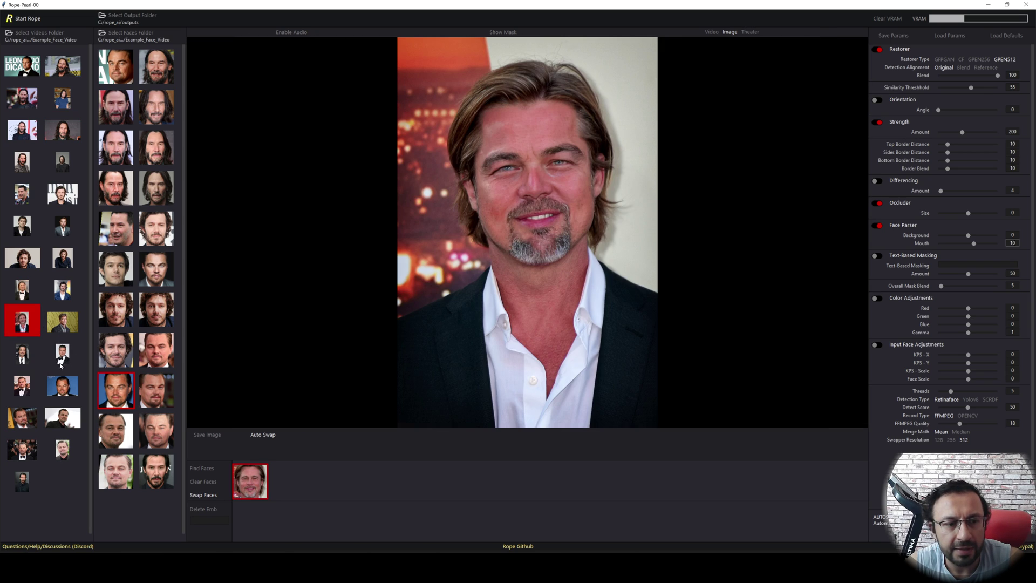
pyautogui.click(63, 352)
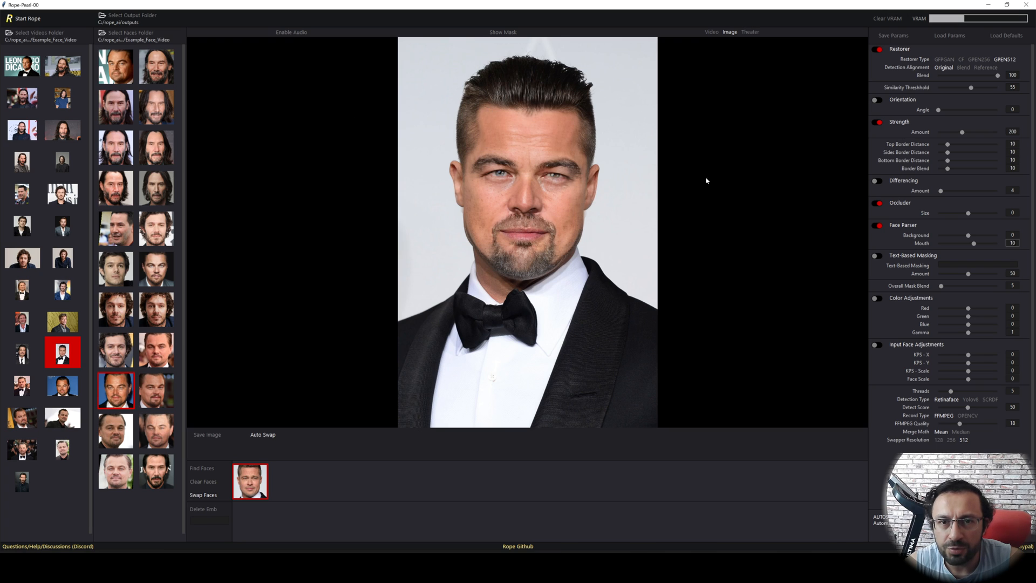
pyautogui.click(21, 385)
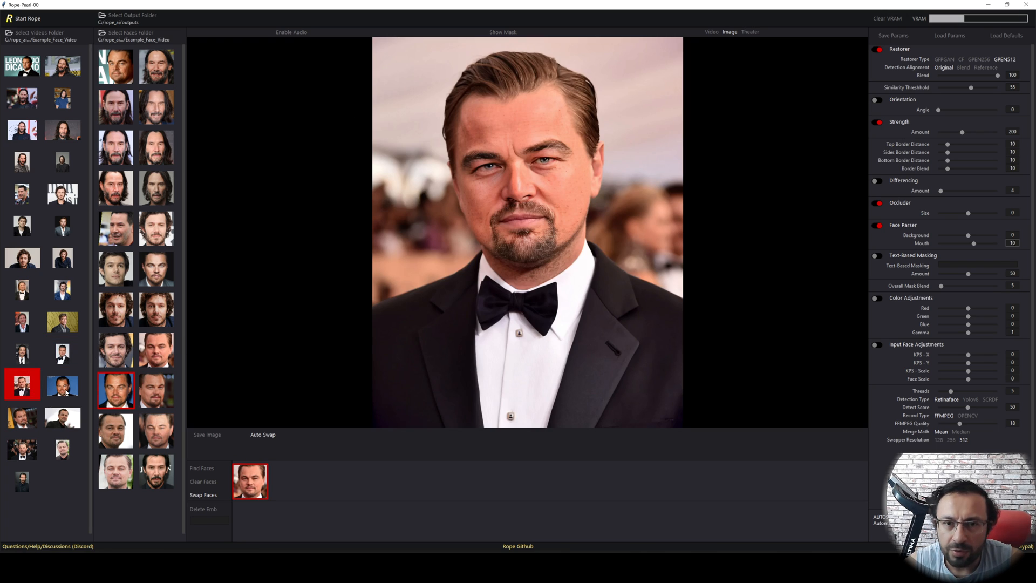
pyautogui.click(61, 385)
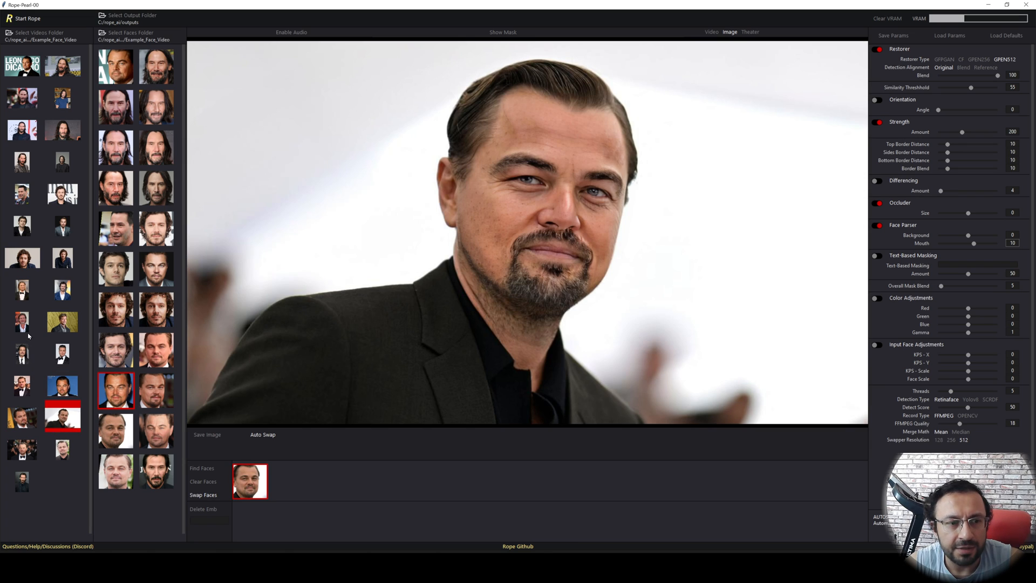
pyautogui.click(61, 287)
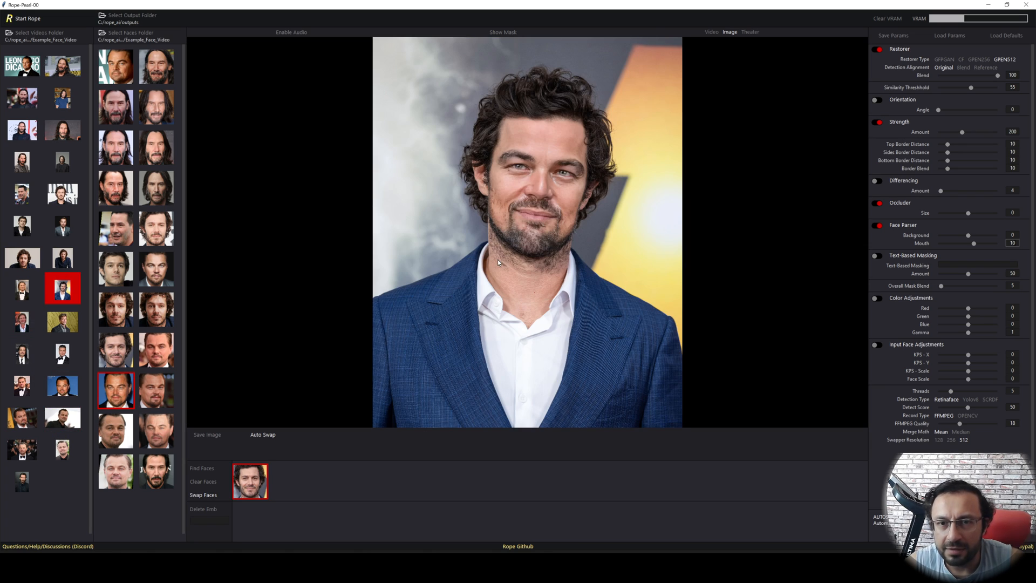
pyautogui.moveTo(516, 260)
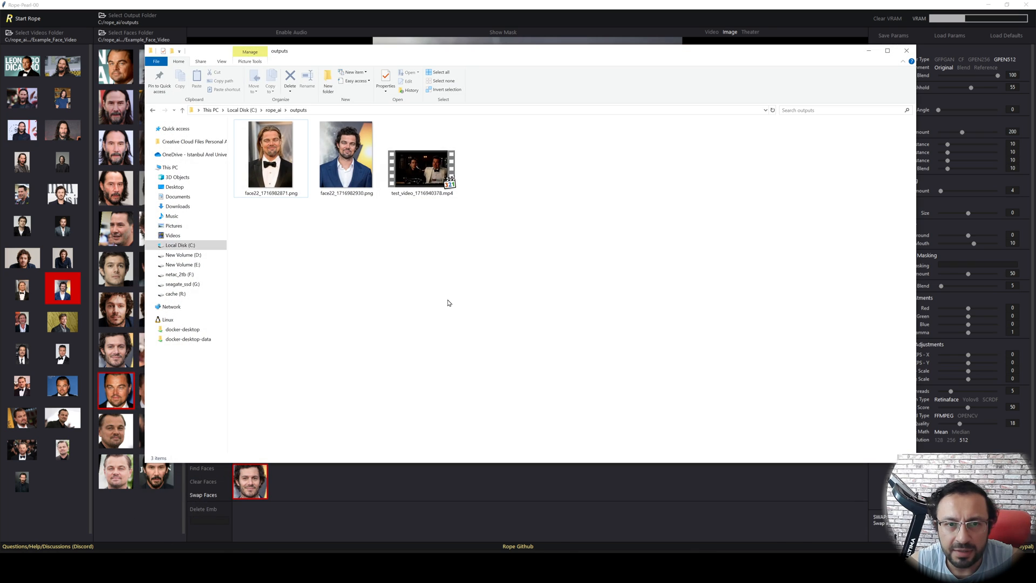
# Check the second saved swapped PNG in the outputs folder.
pyautogui.doubleClick(345, 155)
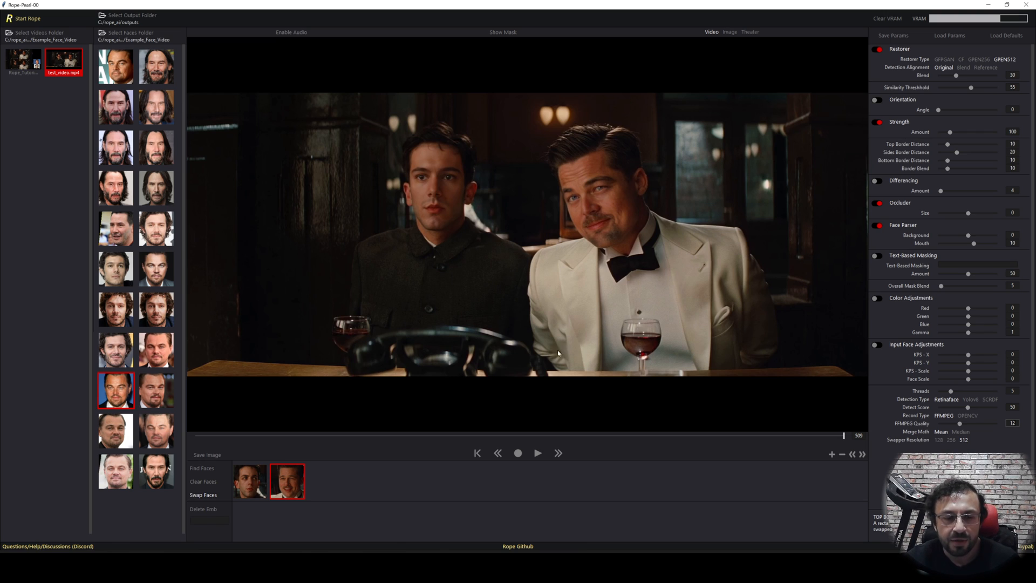
pyautogui.moveTo(568, 278)
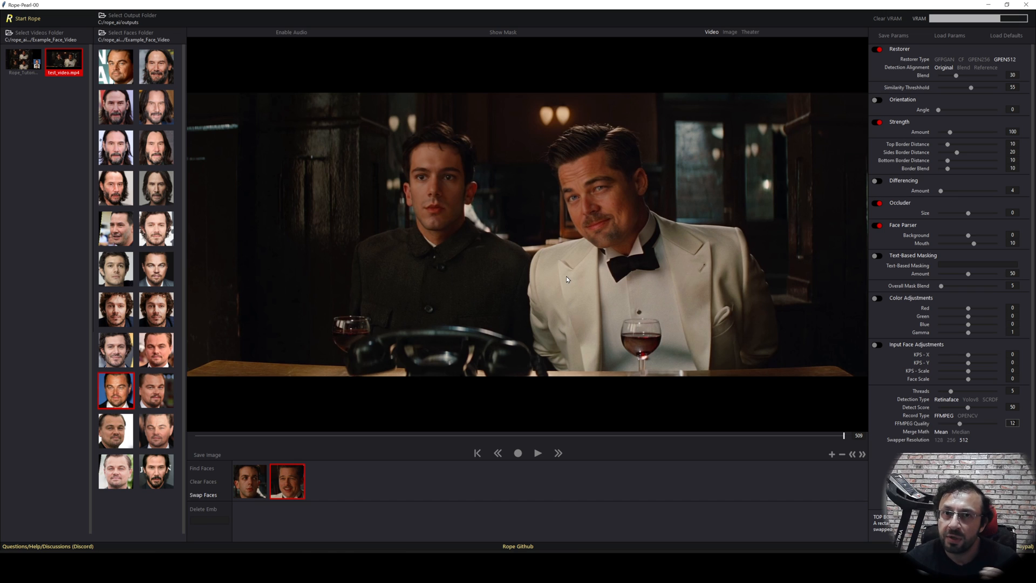
pyautogui.moveTo(400, 294)
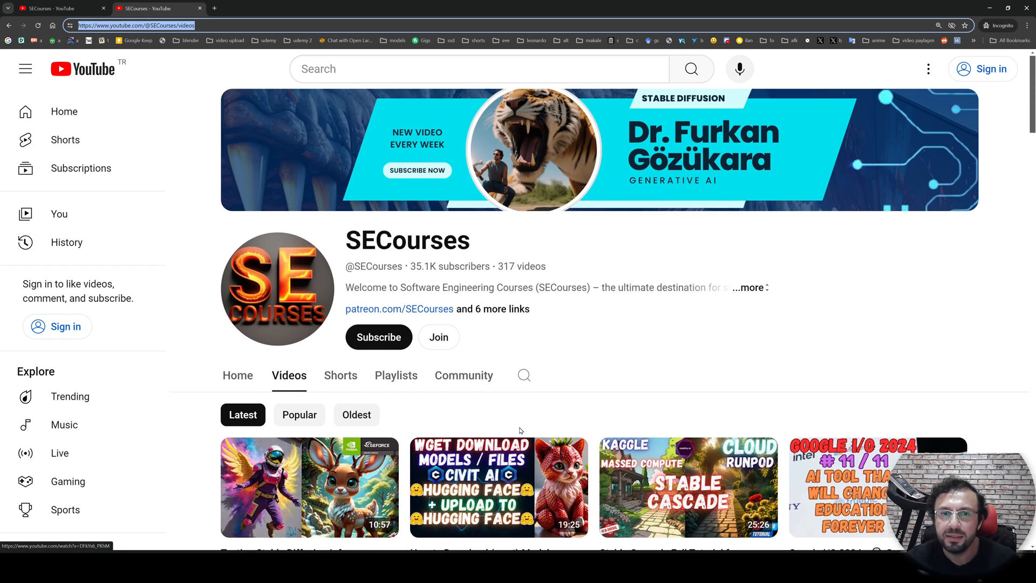
# Read through the Patreon post on the Rope one-click installer requirements and install steps.
pyautogui.scroll(-3)
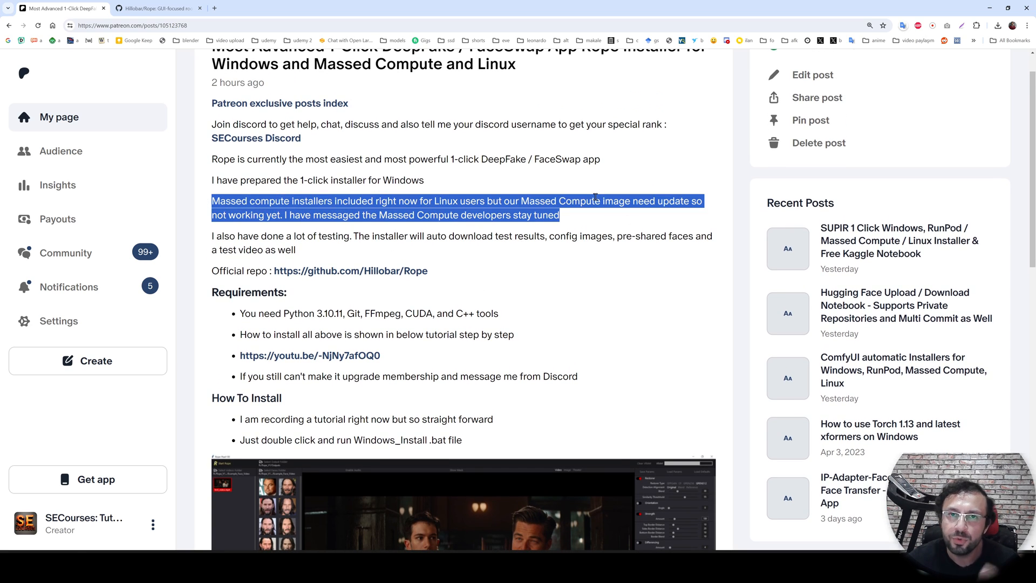
pyautogui.click(520, 213)
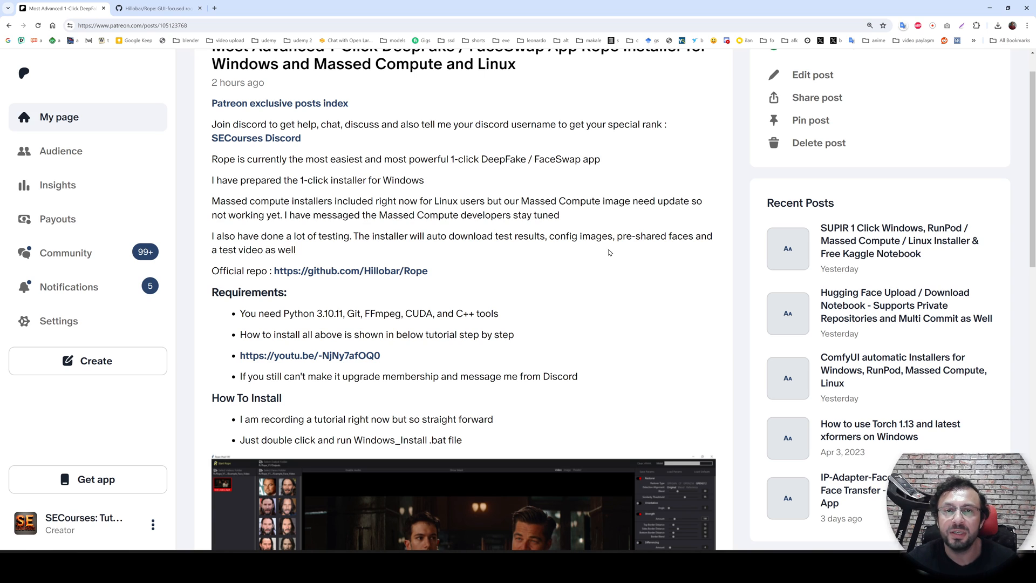
pyautogui.moveTo(598, 332)
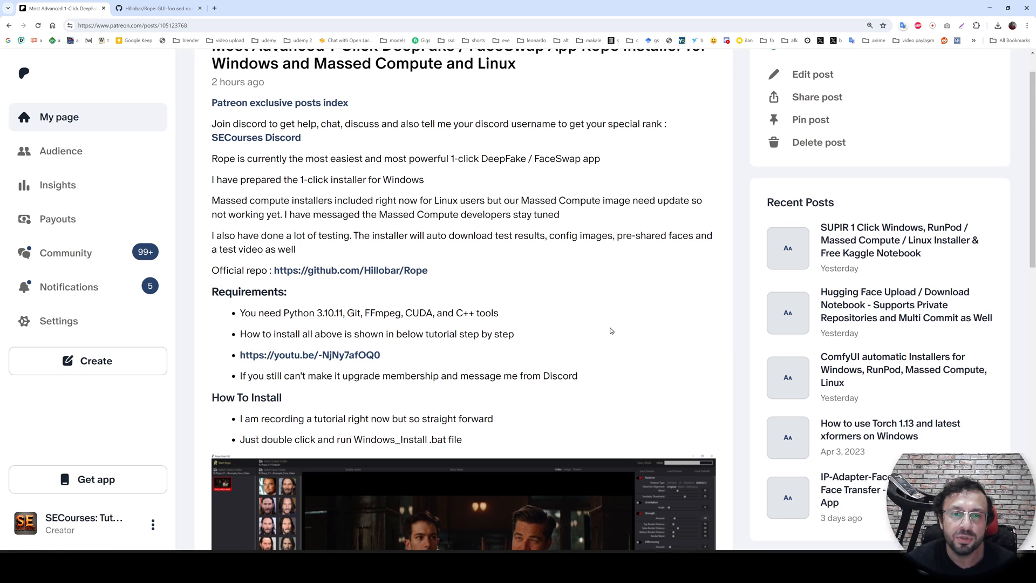
pyautogui.scroll(-3)
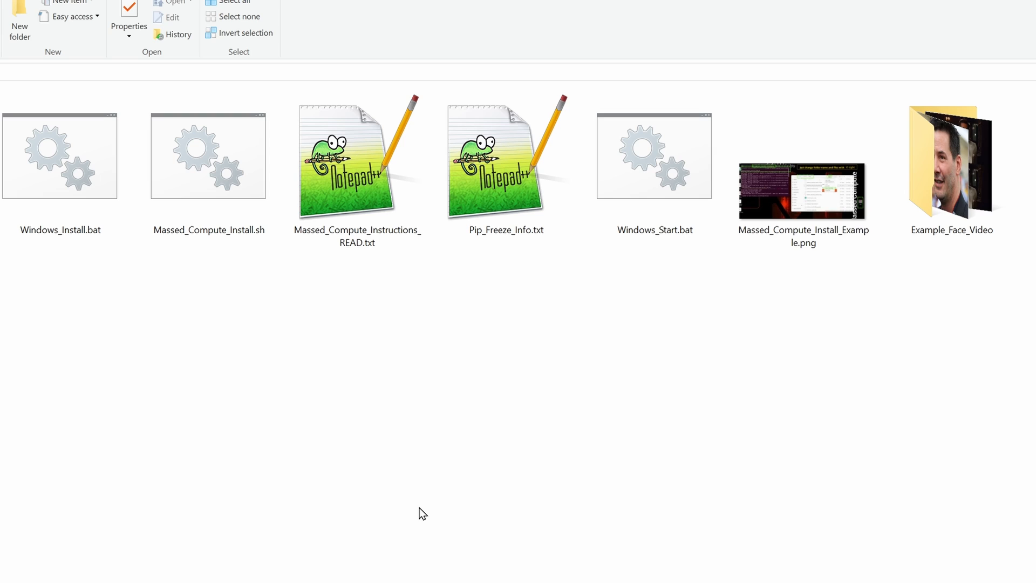
pyautogui.click(229, 171)
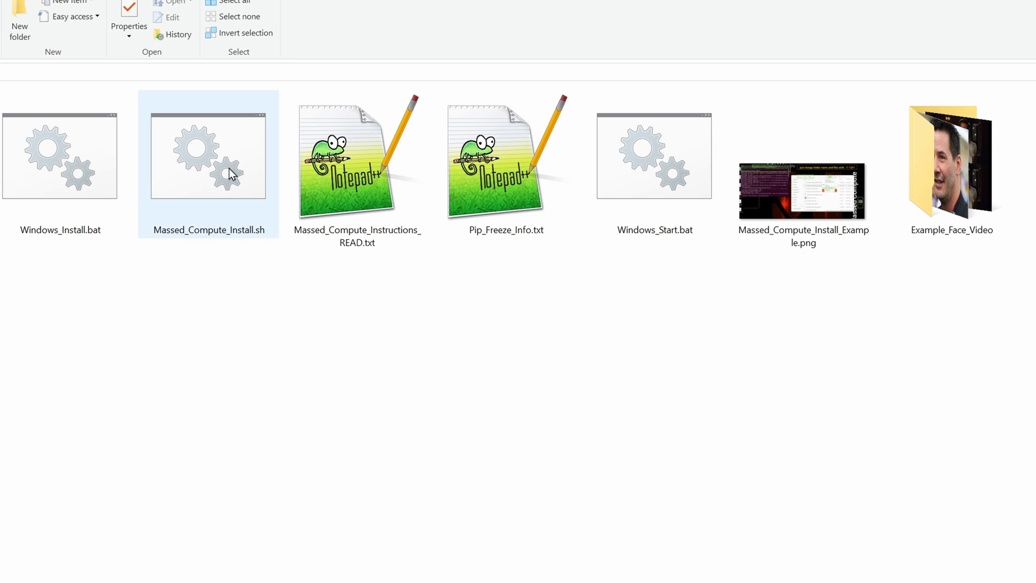
pyautogui.moveTo(363, 402)
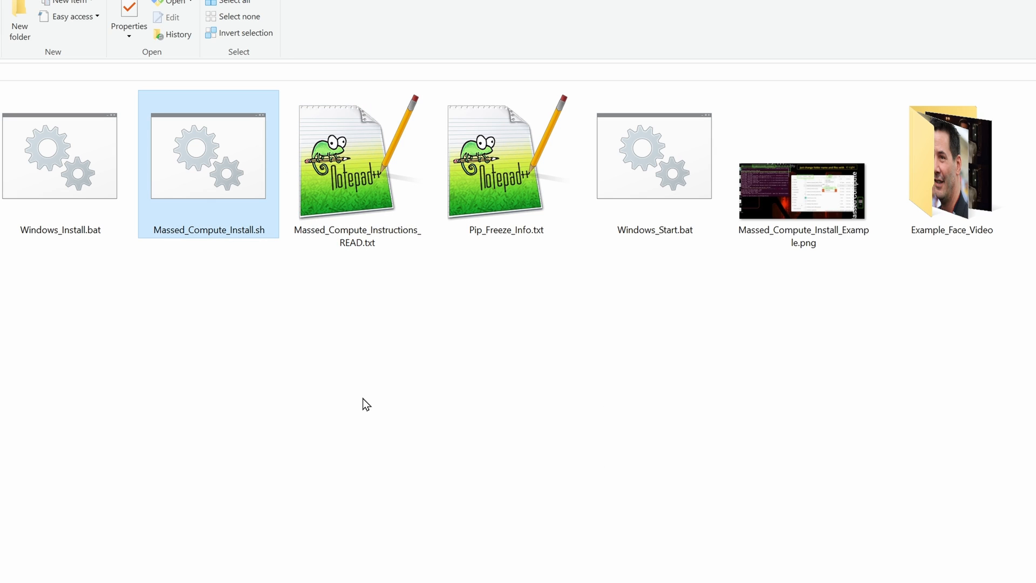
pyautogui.moveTo(231, 215)
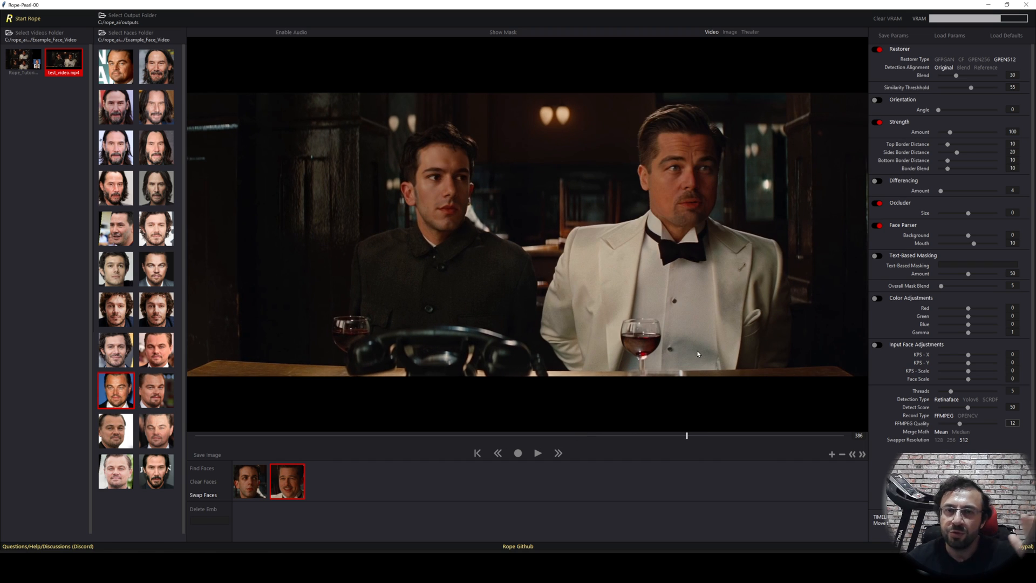
pyautogui.moveTo(706, 354)
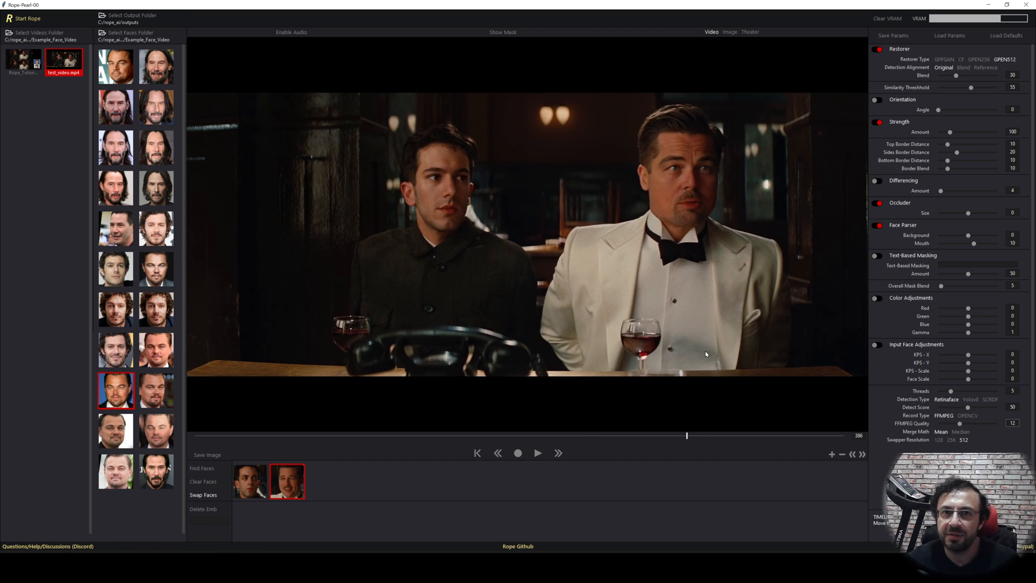